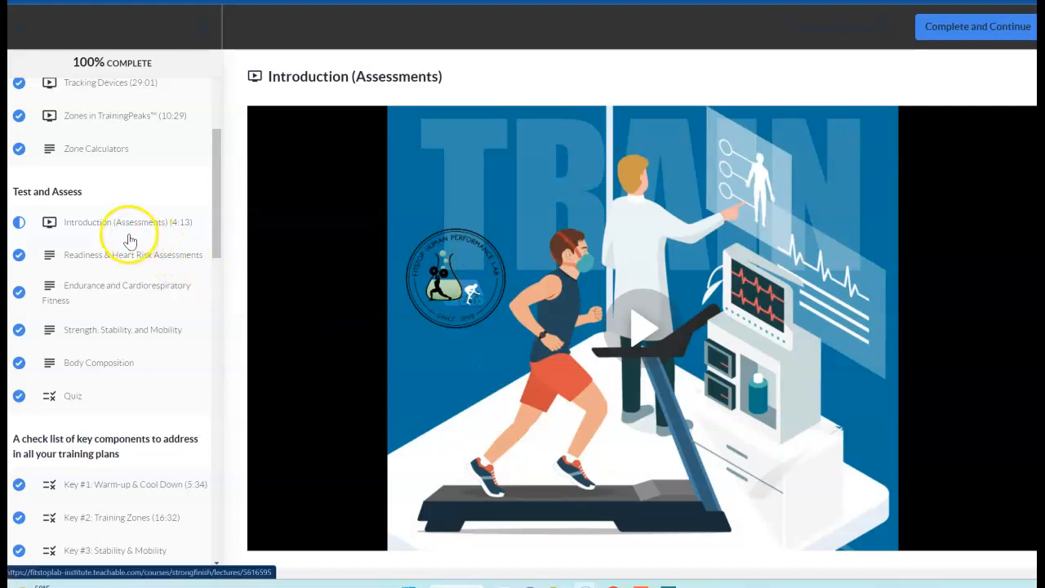
{"action": "mouse_move", "coordinate": [128, 240]}
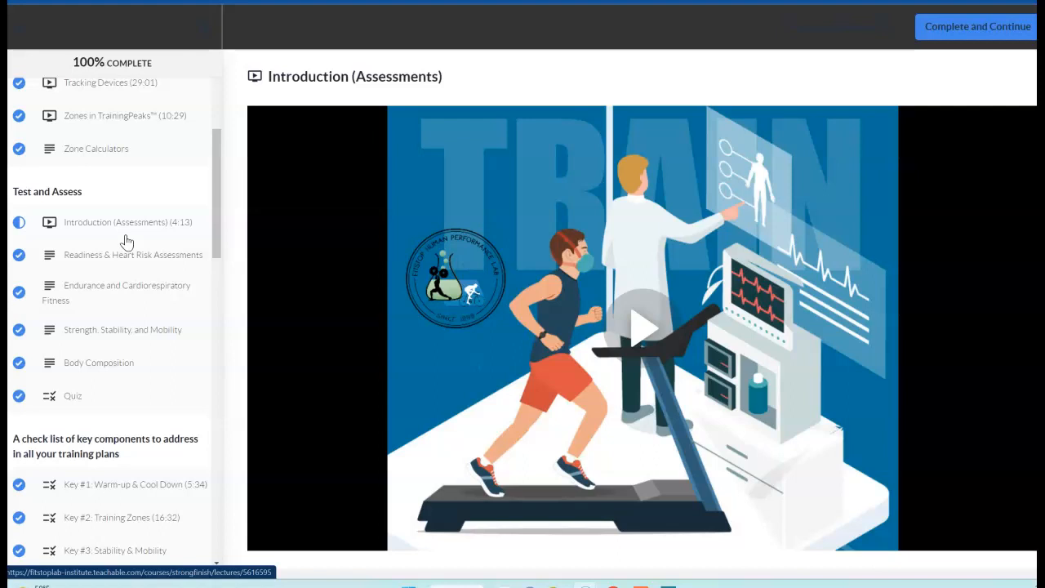
{"action": "mouse_move", "coordinate": [133, 255]}
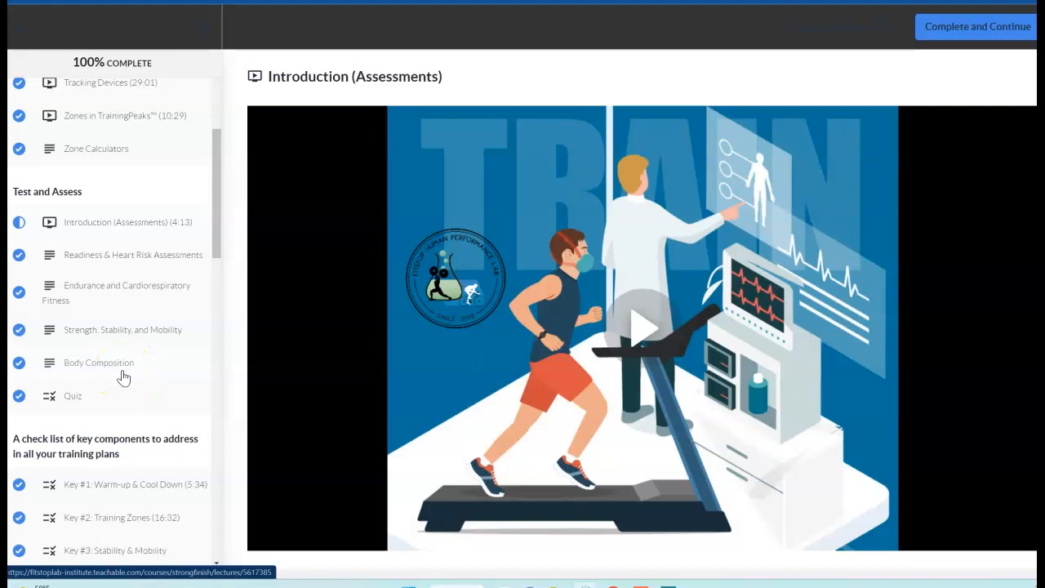
{"action": "mouse_move", "coordinate": [130, 281]}
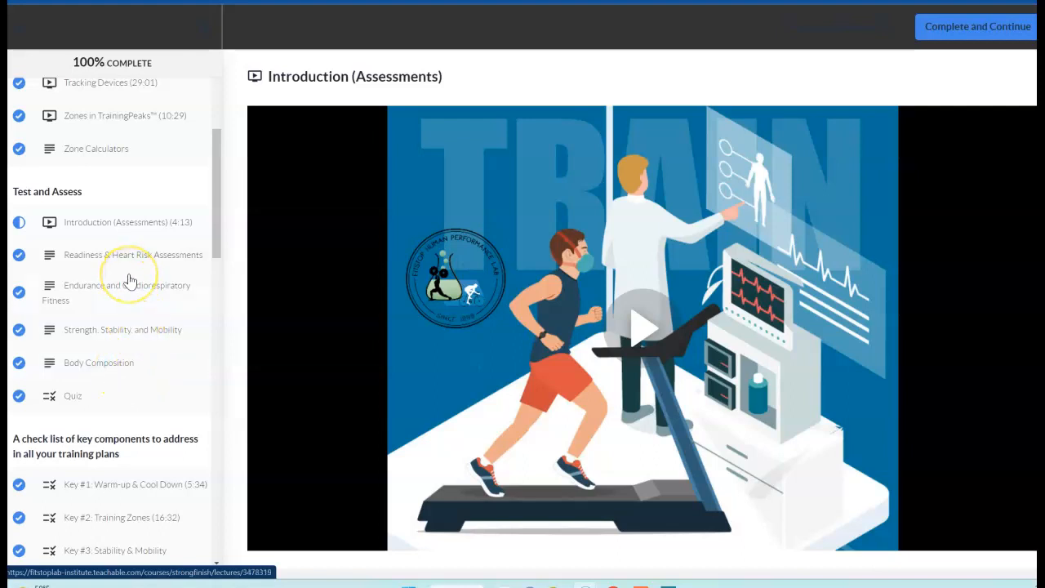
{"action": "mouse_move", "coordinate": [131, 282]}
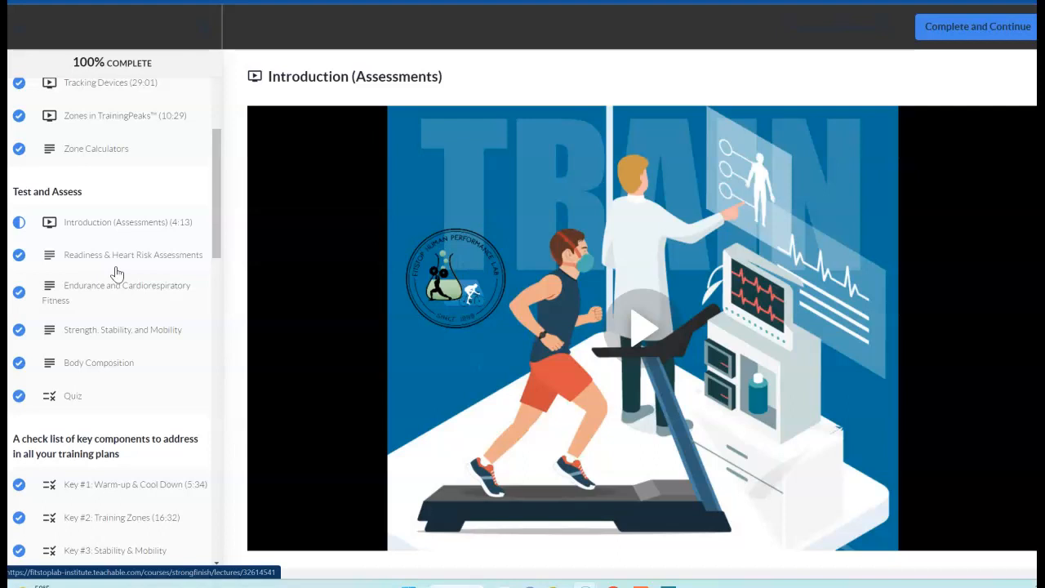
Scroll below the introduction video to the testing guidance and 'That which is measured improves' quote.
{"action": "scroll", "scroll_direction": "down", "scroll_amount": 3}
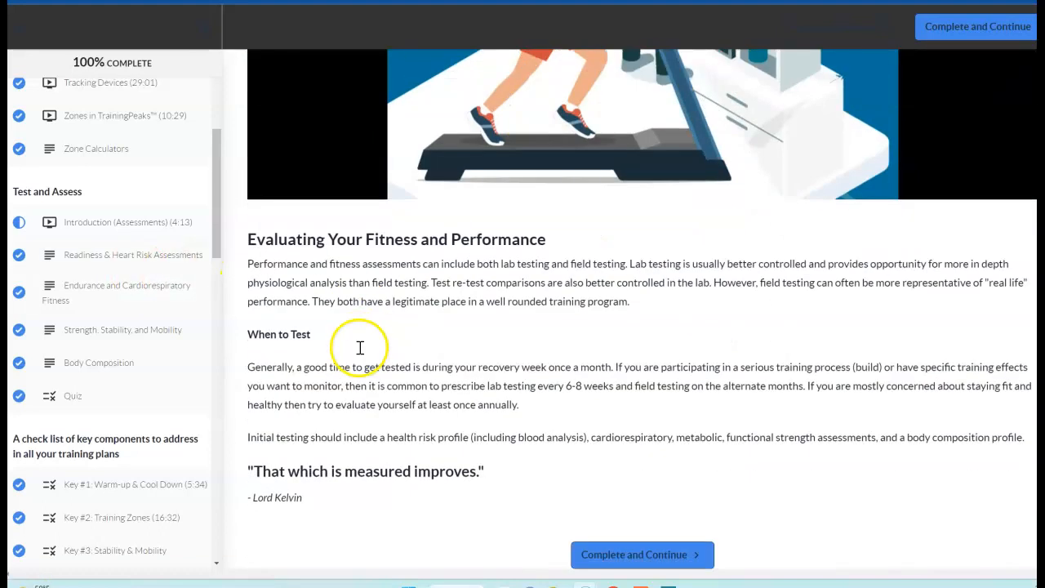
{"action": "mouse_move", "coordinate": [398, 331]}
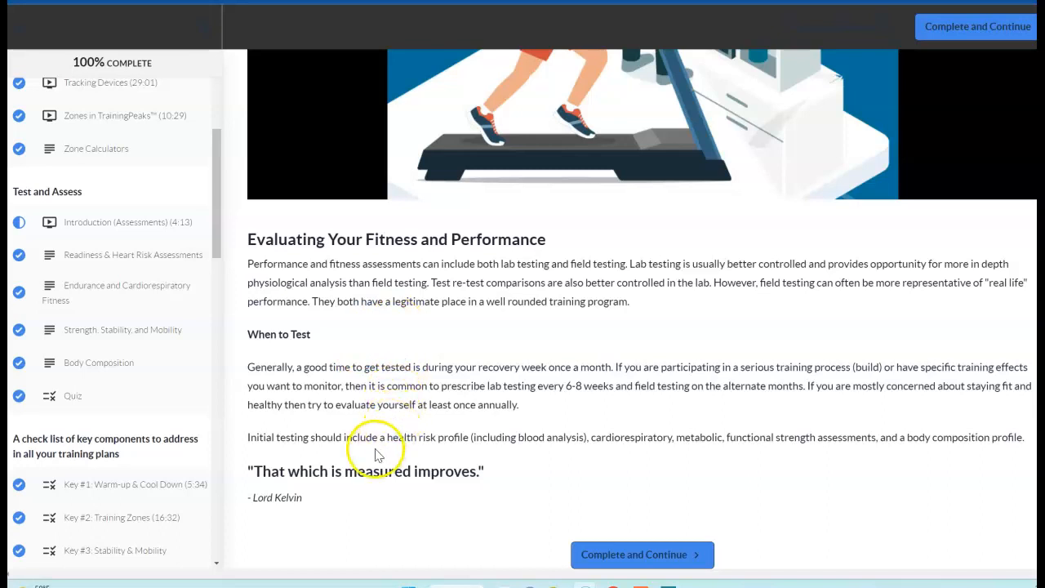
{"action": "mouse_move", "coordinate": [324, 503]}
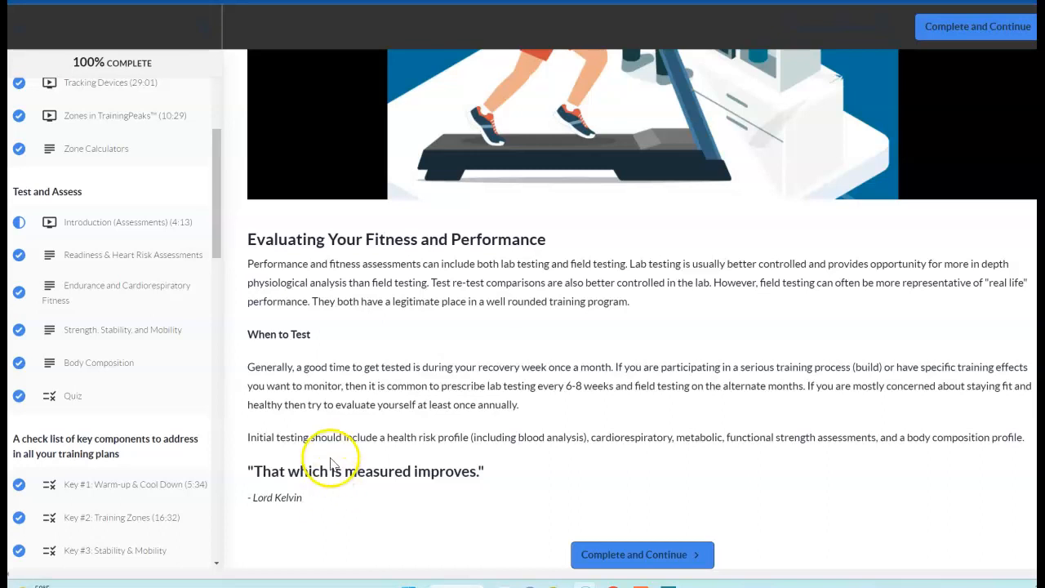
{"action": "mouse_move", "coordinate": [337, 411]}
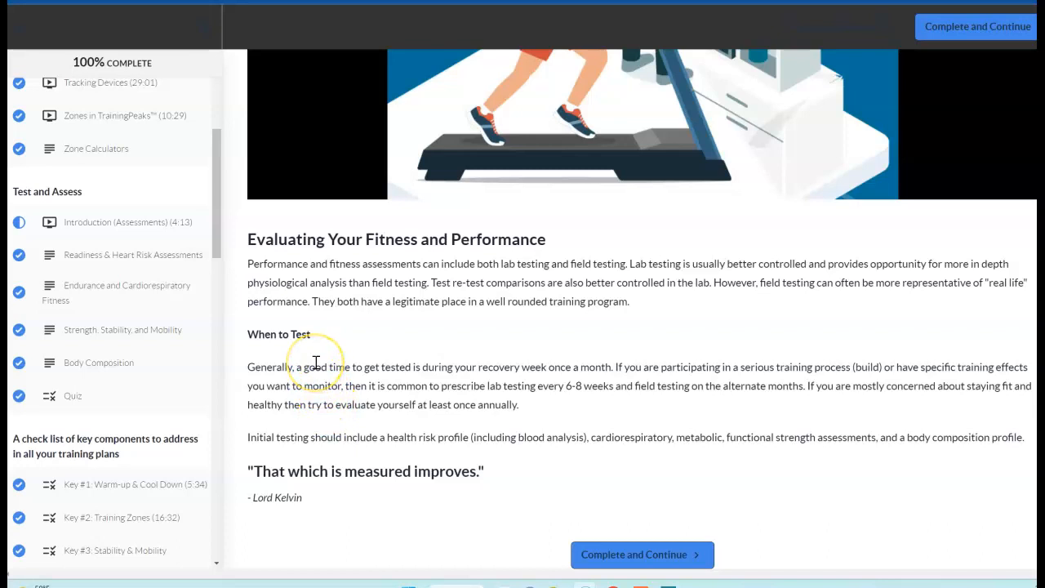
{"action": "mouse_move", "coordinate": [316, 362]}
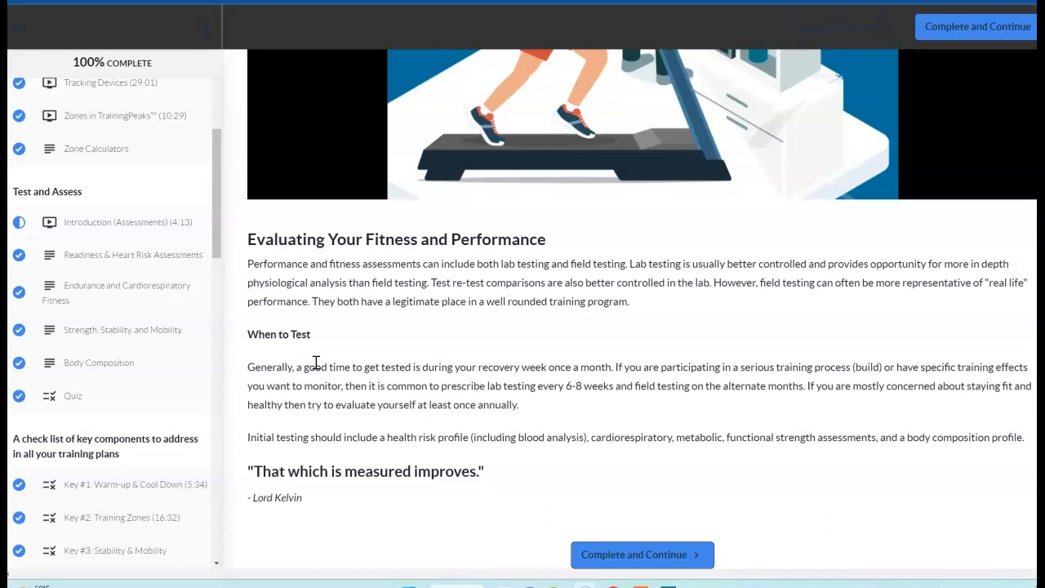
{"action": "mouse_move", "coordinate": [145, 240]}
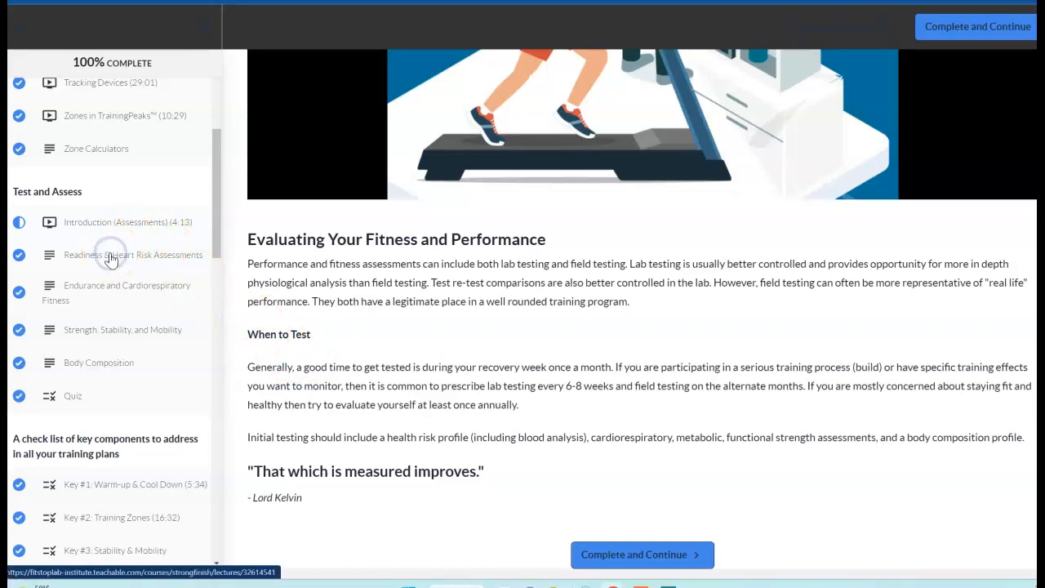
Go to the Readiness & Heart Risk Assessments lesson and view its health risk list and ParQ+ details.
{"action": "left_click", "coordinate": [132, 255]}
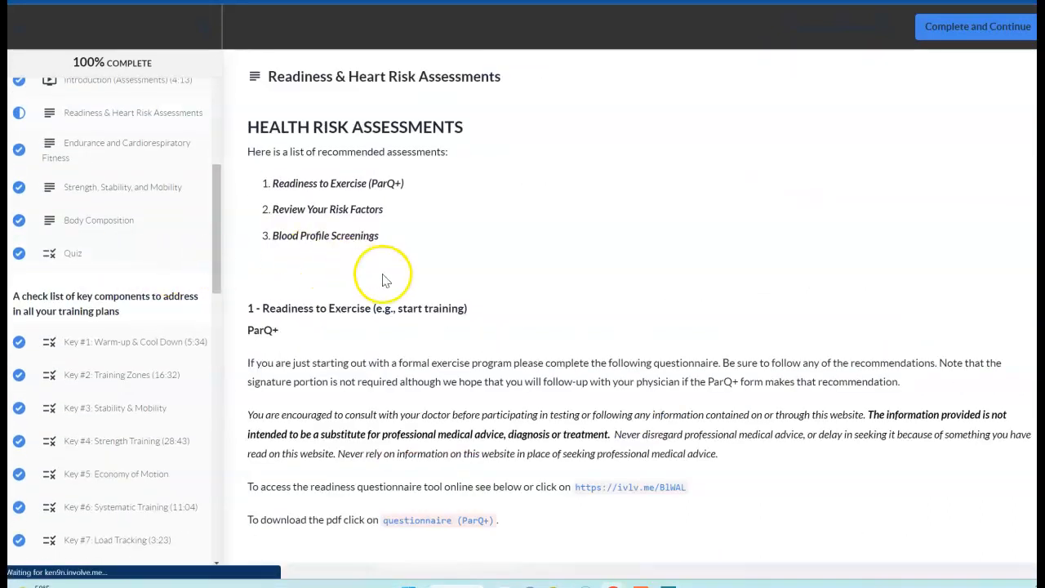
{"action": "scroll", "scroll_direction": "down", "scroll_amount": 3}
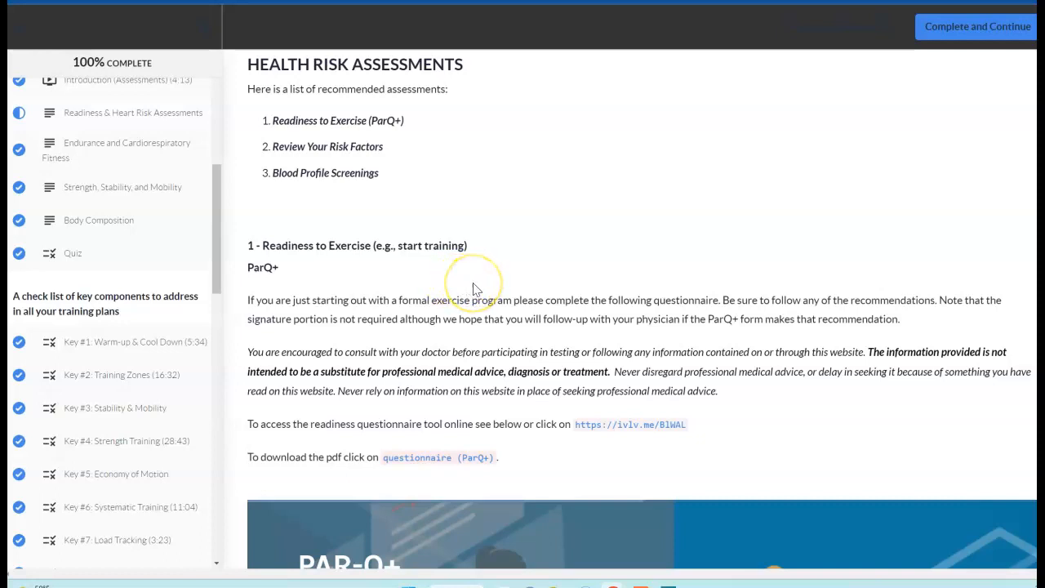
{"action": "mouse_move", "coordinate": [476, 289]}
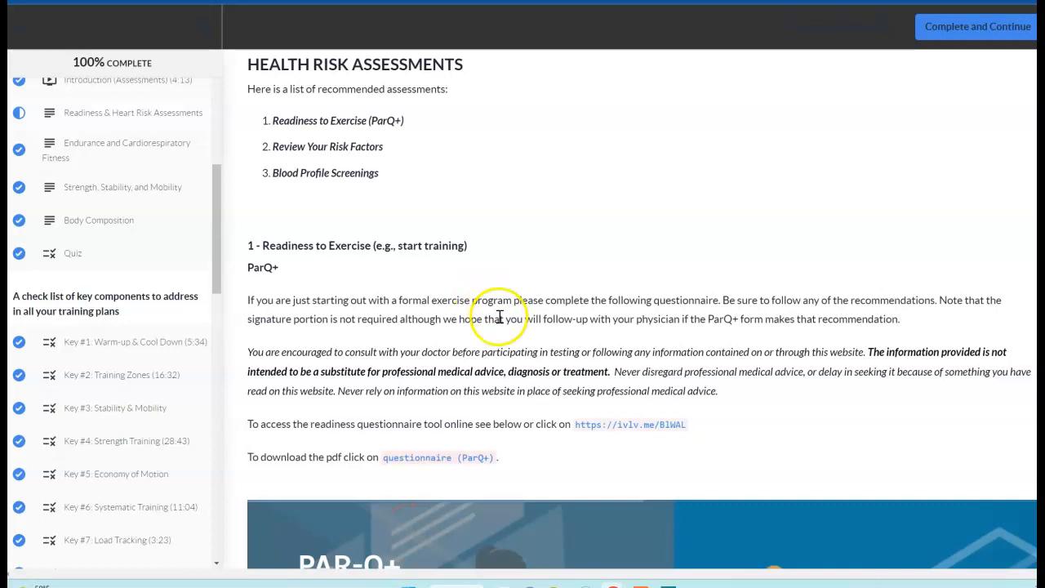
Scroll past the seven PAR-Q+ health questions to the clearance guidance and Download button.
{"action": "scroll", "scroll_direction": "down", "scroll_amount": 3}
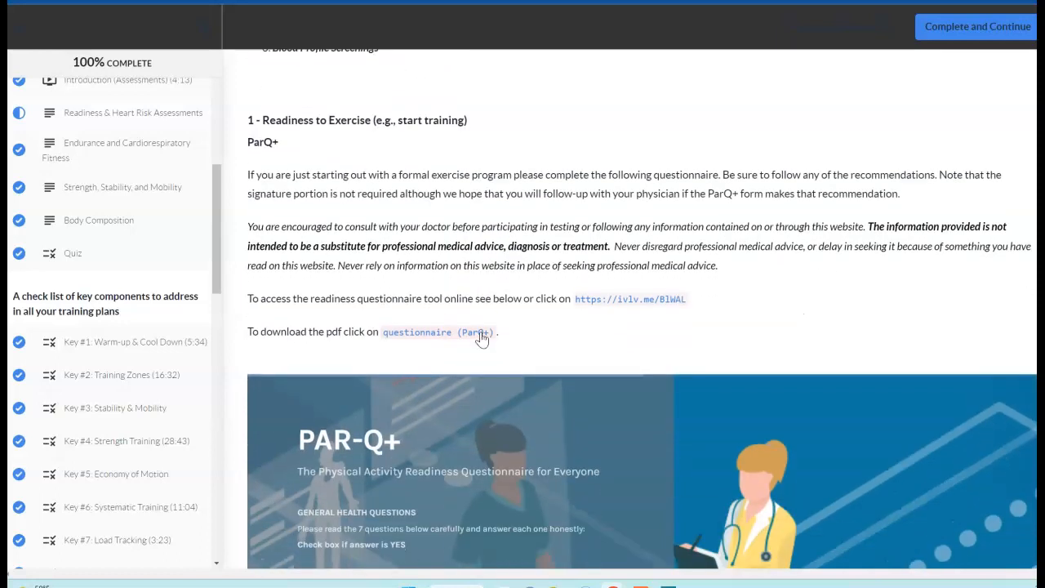
{"action": "scroll", "scroll_direction": "up", "scroll_amount": 3}
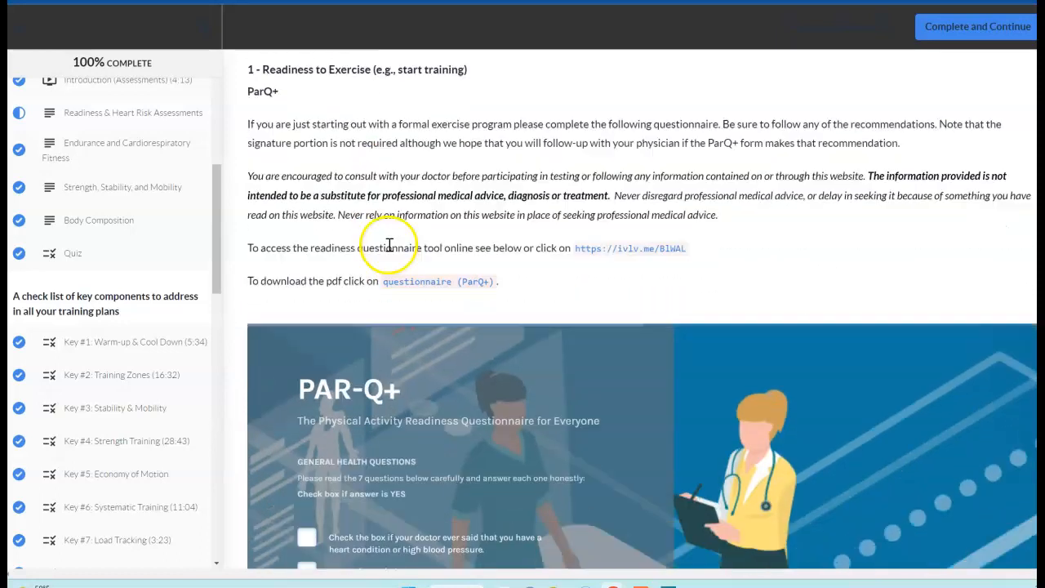
{"action": "scroll", "scroll_direction": "down", "scroll_amount": 3}
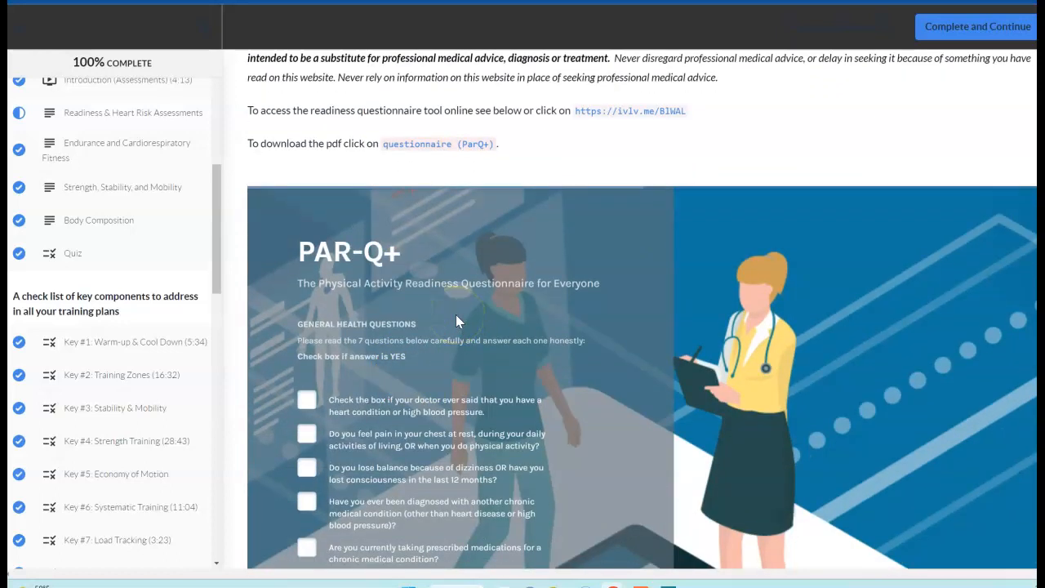
{"action": "scroll", "scroll_direction": "down", "scroll_amount": 3}
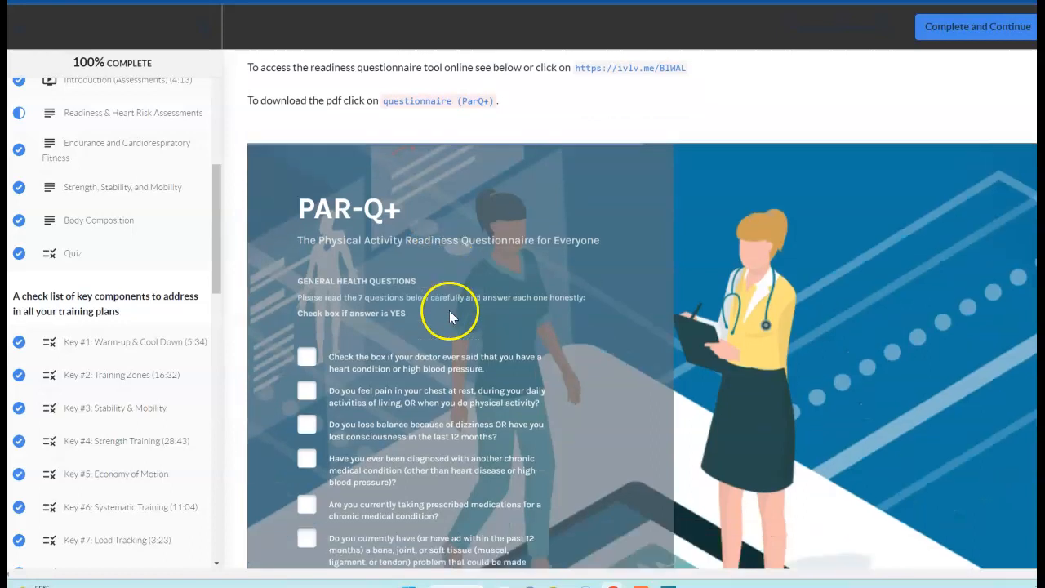
{"action": "scroll", "scroll_direction": "down", "scroll_amount": 3}
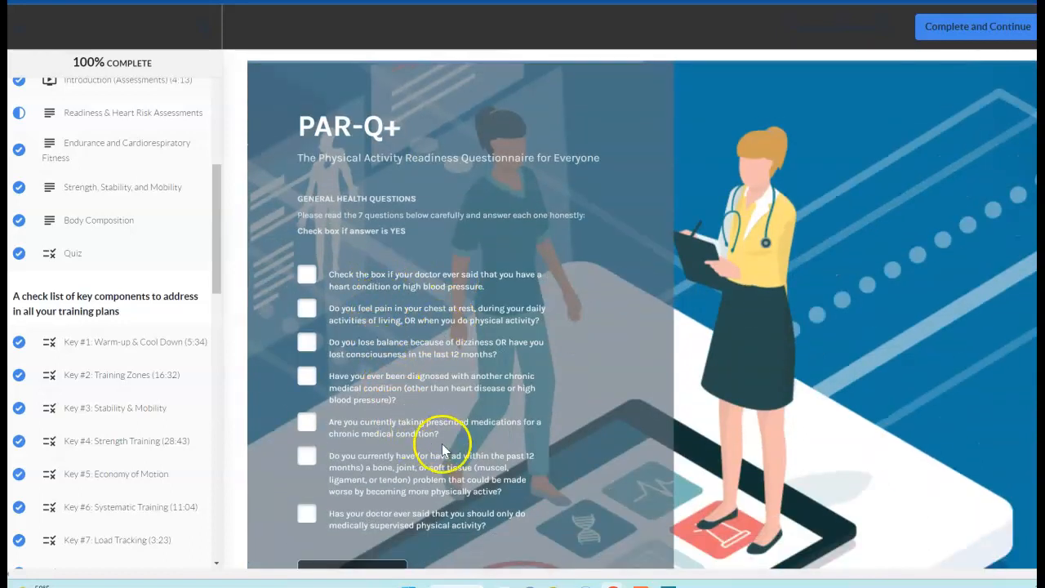
{"action": "mouse_move", "coordinate": [579, 409]}
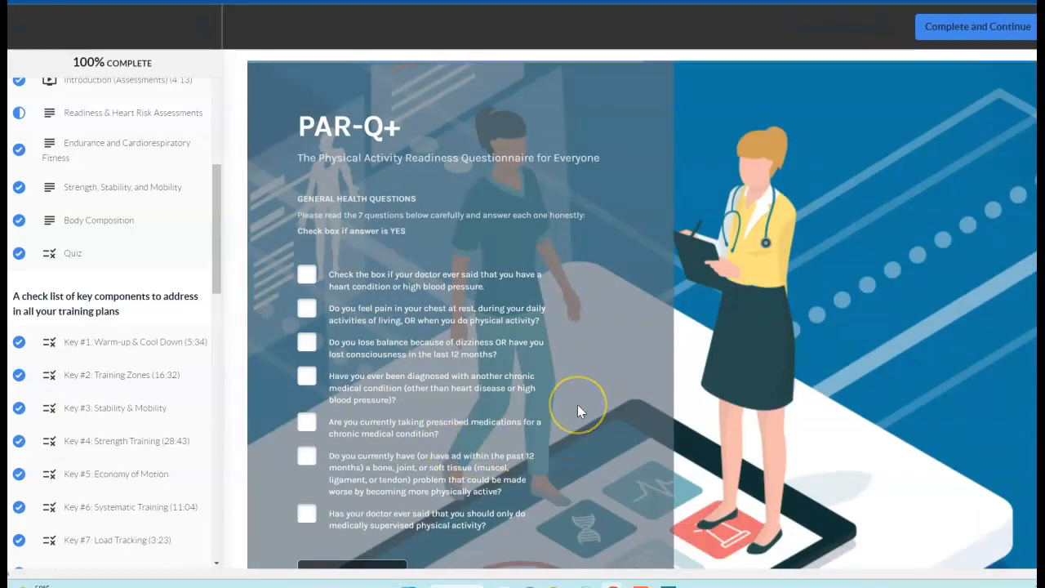
{"action": "mouse_move", "coordinate": [580, 411]}
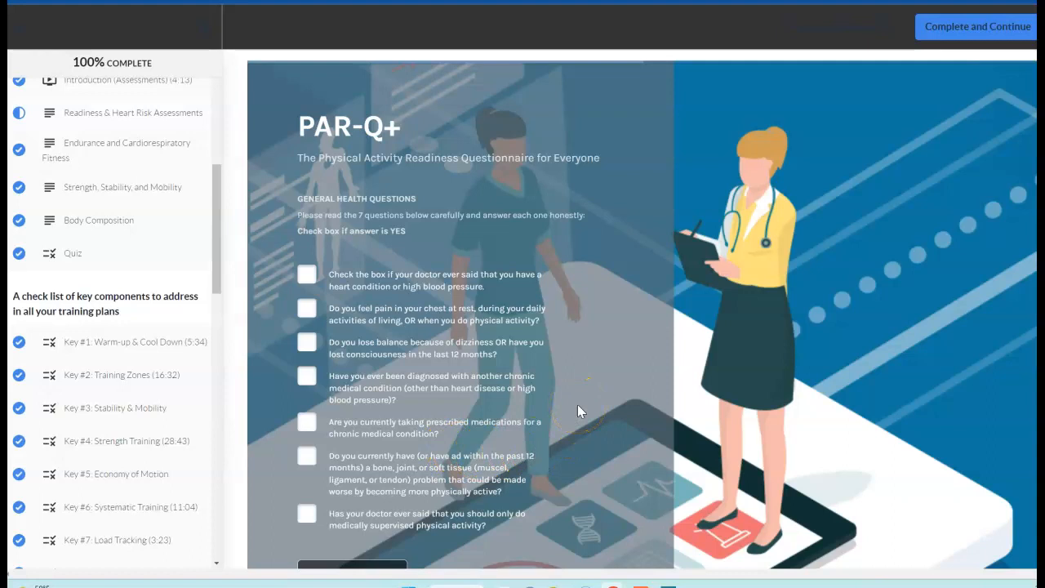
{"action": "scroll", "scroll_direction": "up", "scroll_amount": 3}
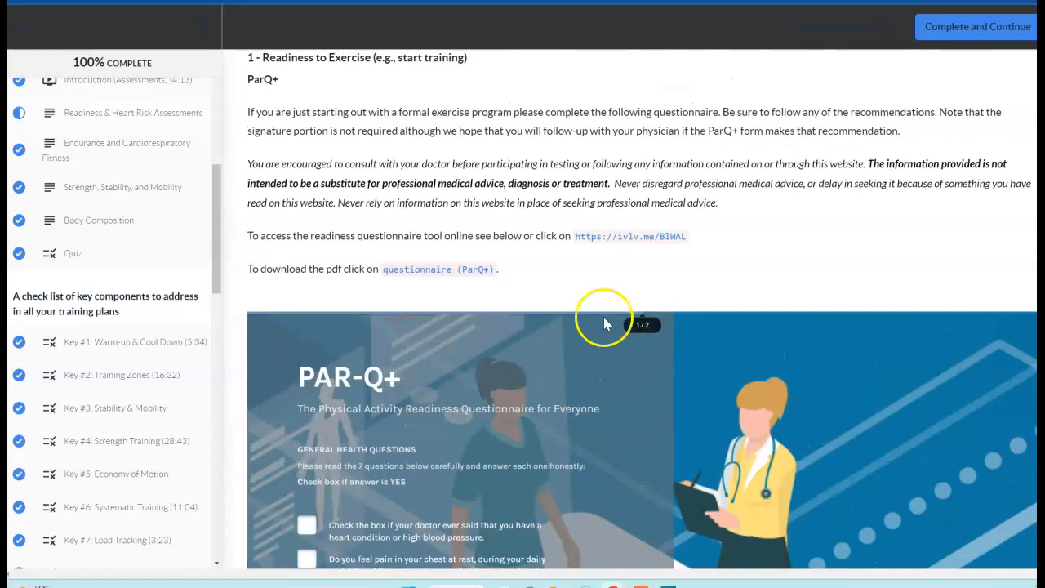
{"action": "mouse_move", "coordinate": [586, 296]}
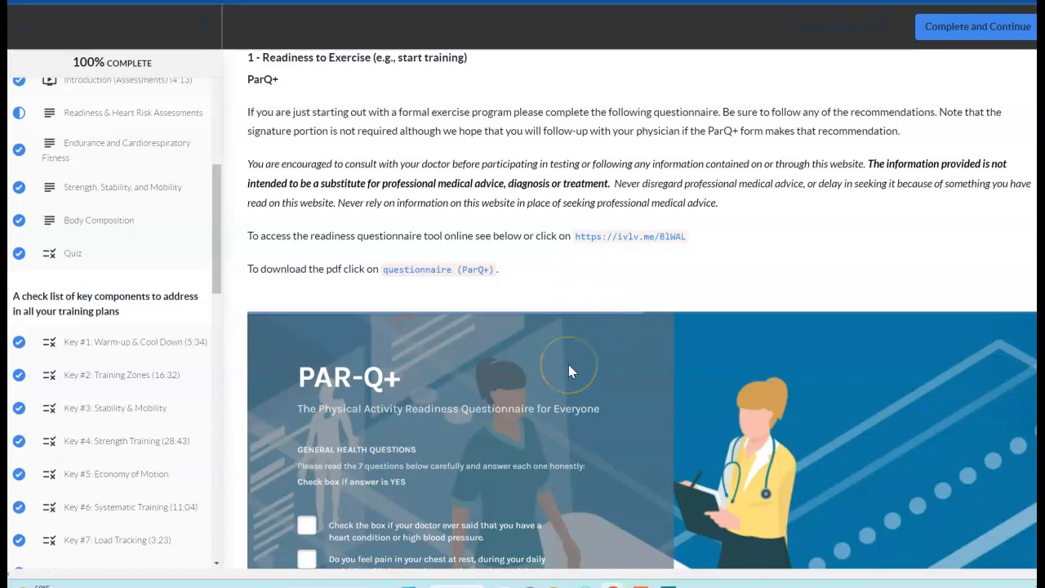
{"action": "scroll", "scroll_direction": "down", "scroll_amount": 3}
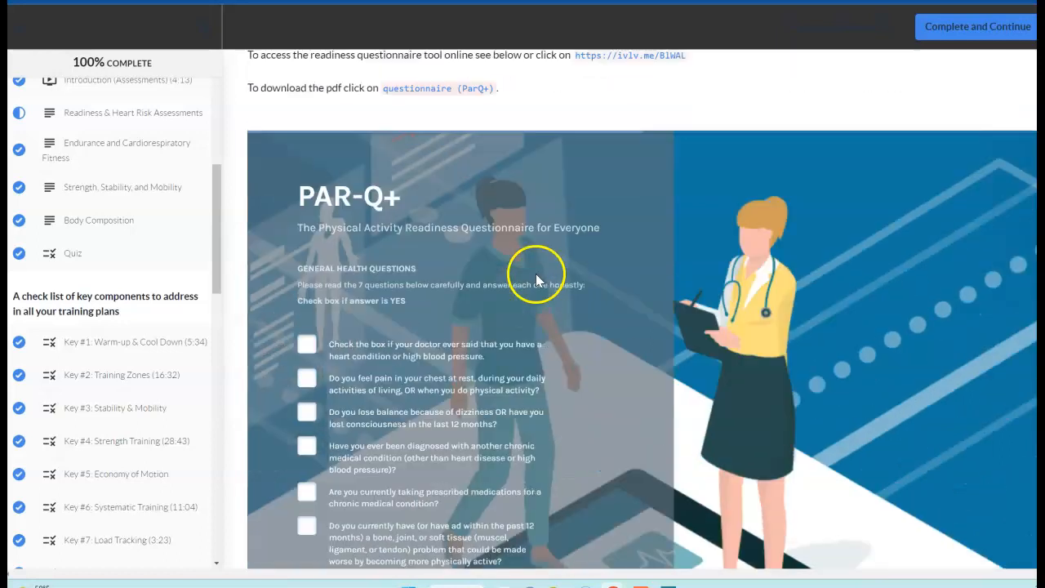
{"action": "scroll", "scroll_direction": "down", "scroll_amount": 3}
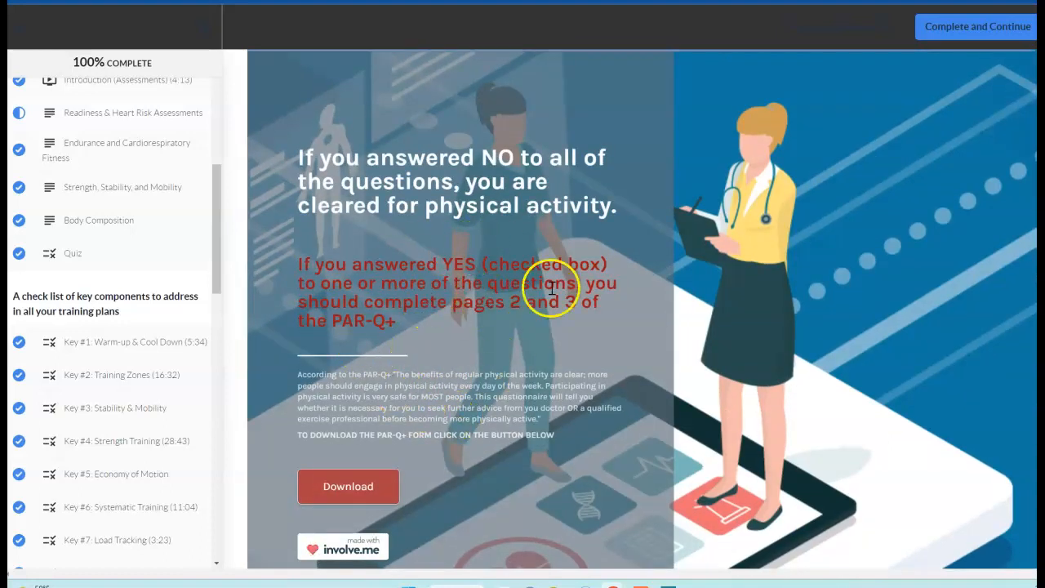
{"action": "mouse_move", "coordinate": [453, 392]}
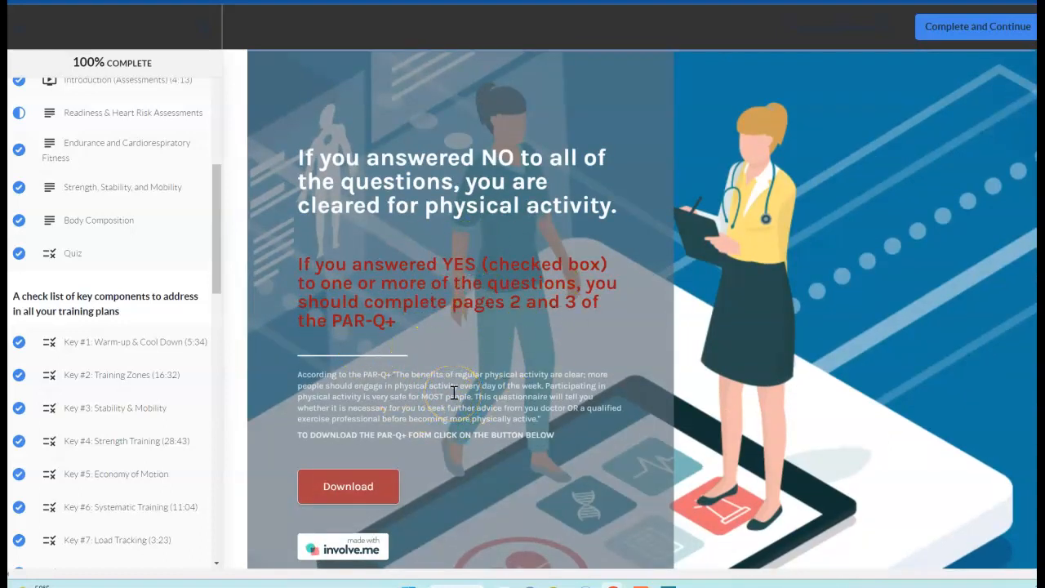
{"action": "scroll", "scroll_direction": "down", "scroll_amount": 3}
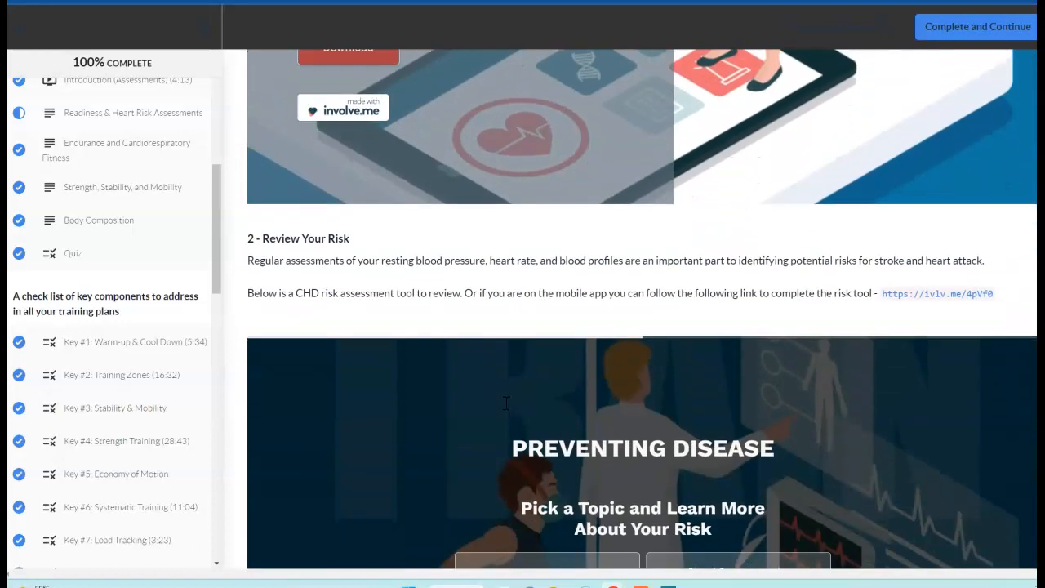
{"action": "scroll", "scroll_direction": "down", "scroll_amount": 3}
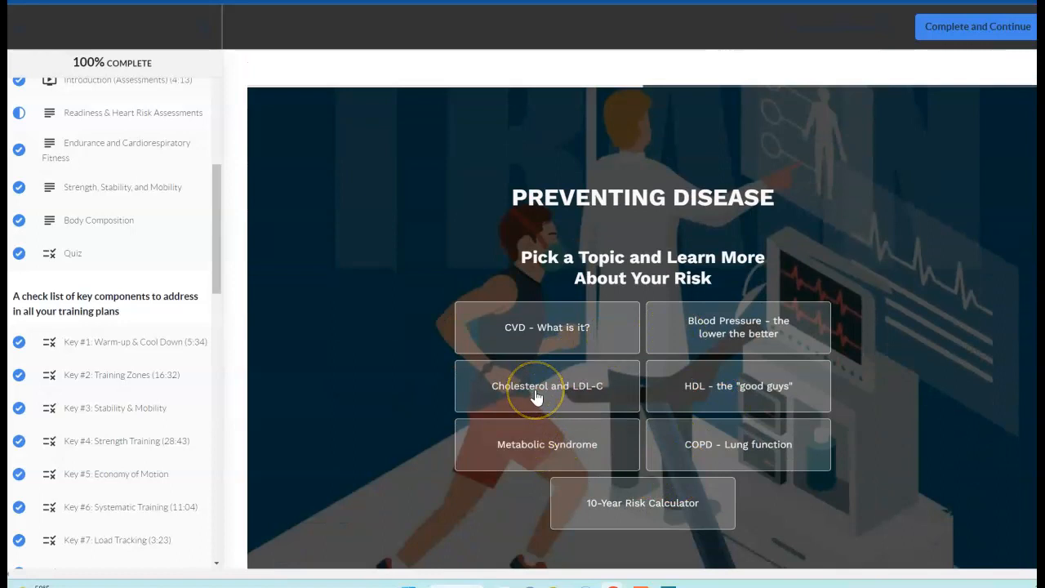
{"action": "mouse_move", "coordinate": [590, 331]}
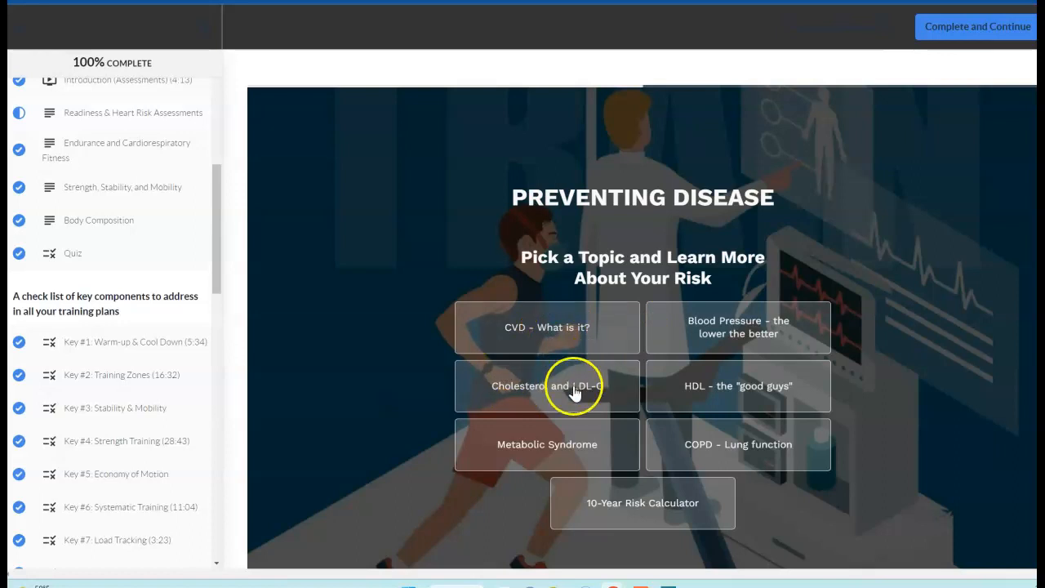
{"action": "mouse_move", "coordinate": [717, 392]}
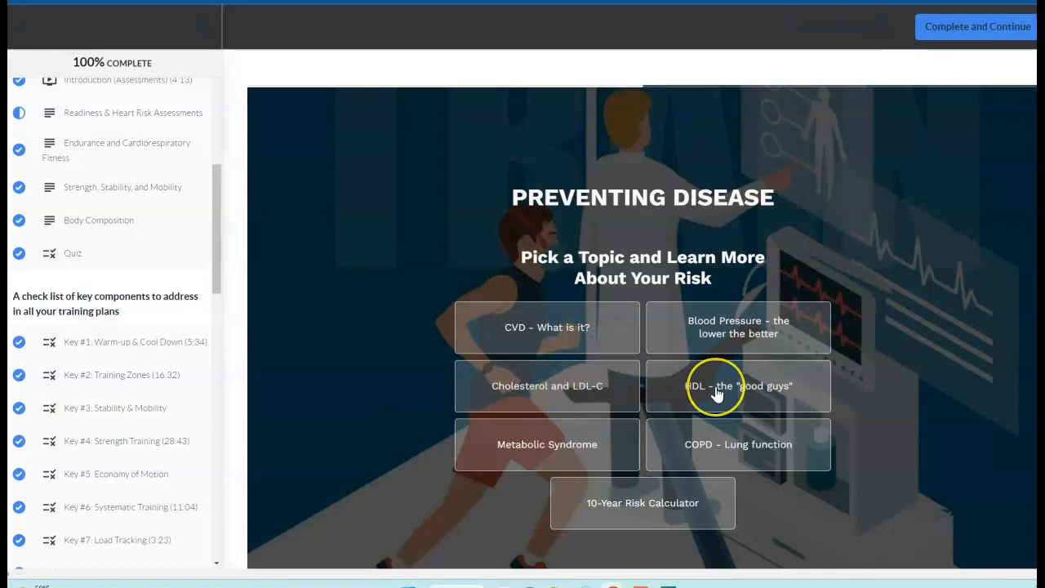
{"action": "mouse_move", "coordinate": [714, 390]}
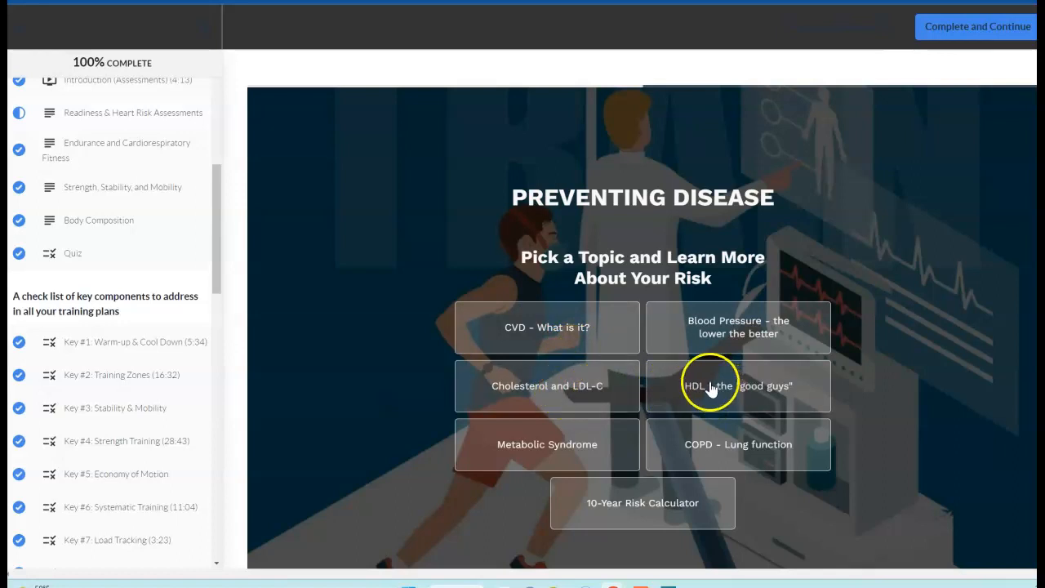
{"action": "mouse_move", "coordinate": [749, 412]}
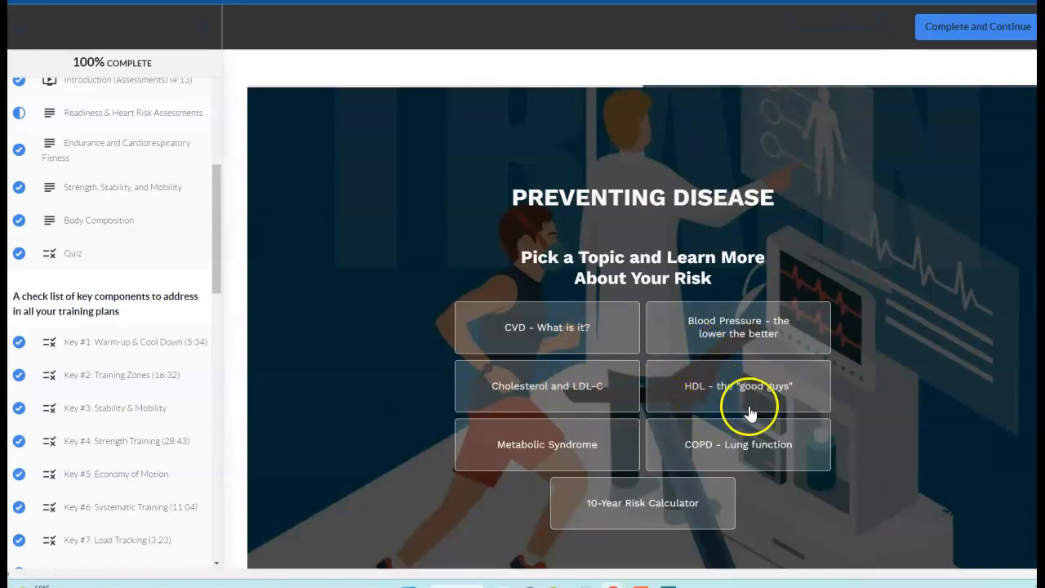
{"action": "mouse_move", "coordinate": [666, 444]}
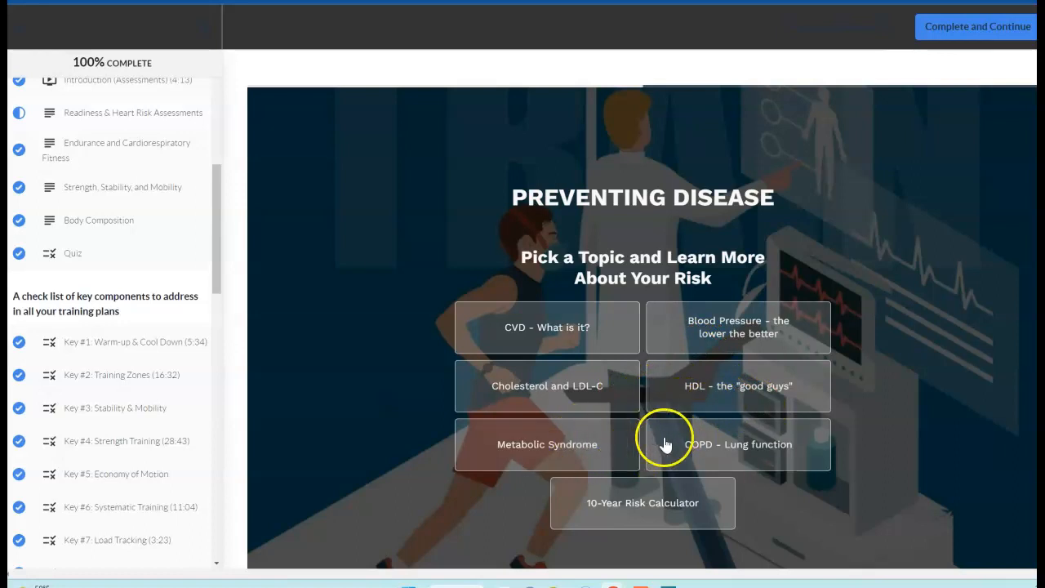
{"action": "mouse_move", "coordinate": [585, 327]}
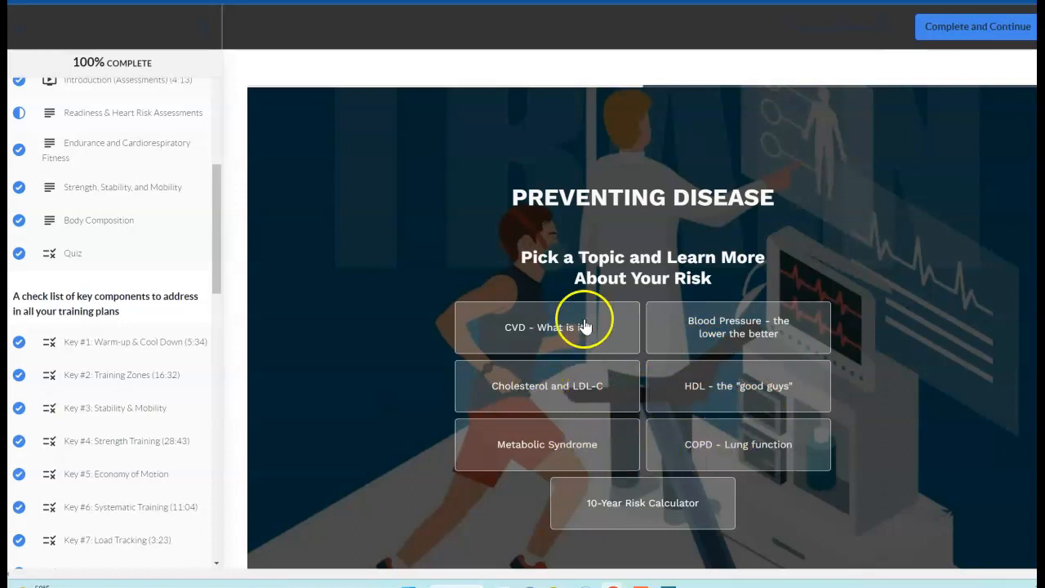
View the 'CVD - What is it?' slides on heart attack, stroke and atherosclerosis.
{"action": "left_click", "coordinate": [546, 326]}
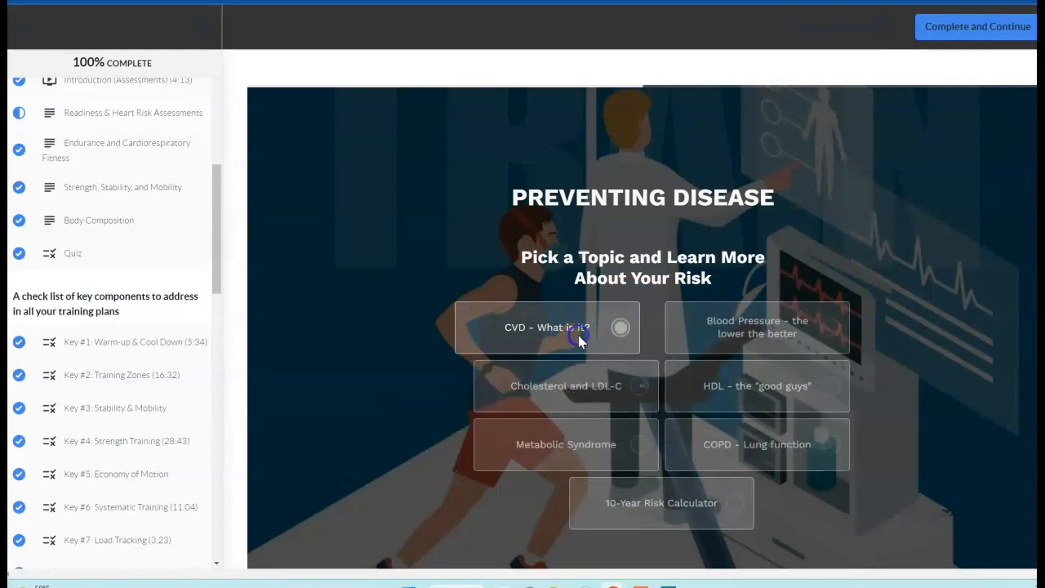
{"action": "left_click", "coordinate": [547, 328]}
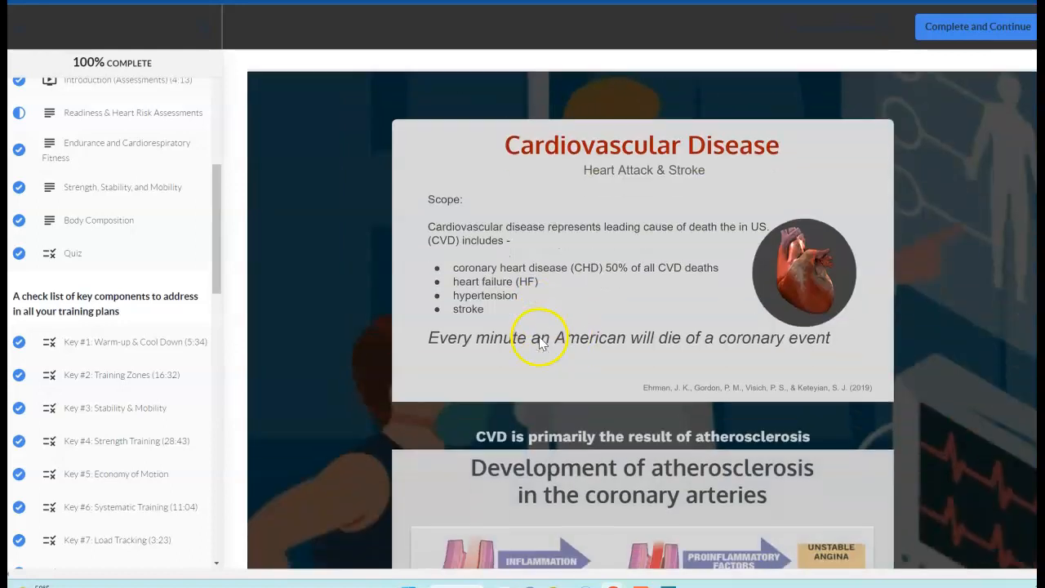
{"action": "scroll", "scroll_direction": "down", "scroll_amount": 3}
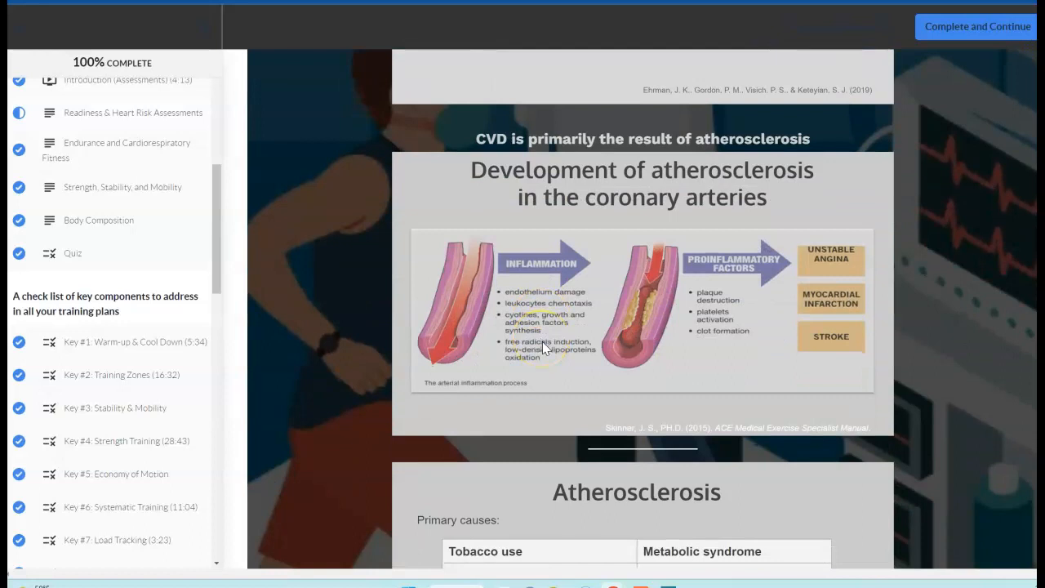
{"action": "scroll", "scroll_direction": "up", "scroll_amount": 3}
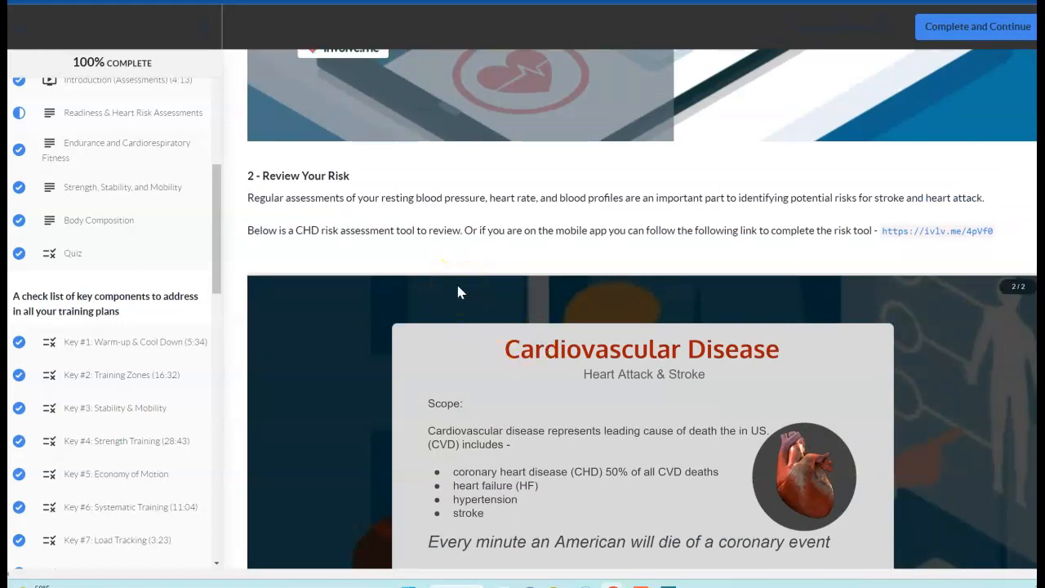
{"action": "scroll", "scroll_direction": "down", "scroll_amount": 3}
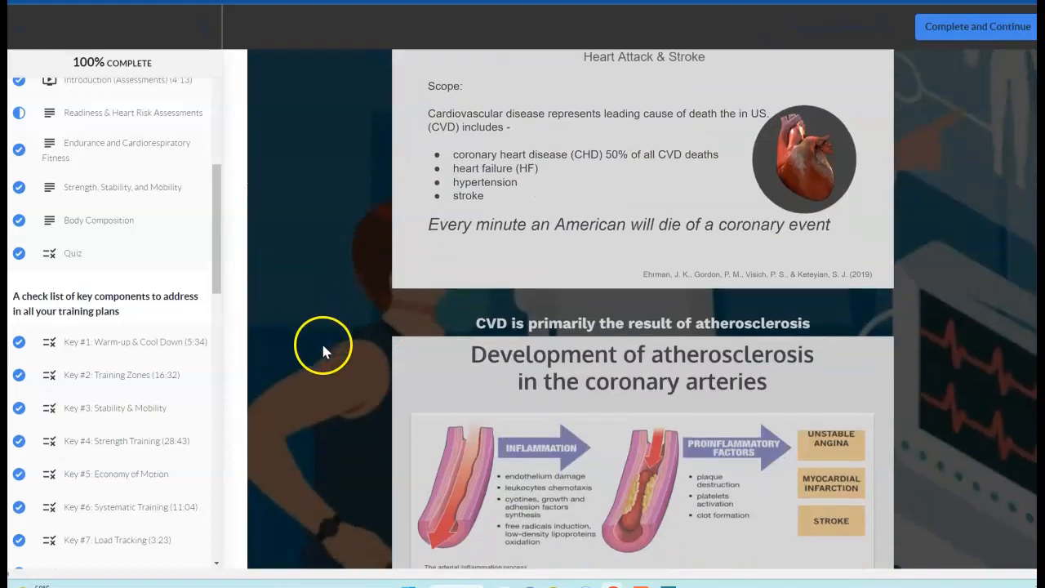
Scroll to 3 - Blood Work and browse the InsideTracker Essentials, Innerage and Ultimate tables.
{"action": "scroll", "scroll_direction": "down", "scroll_amount": 3}
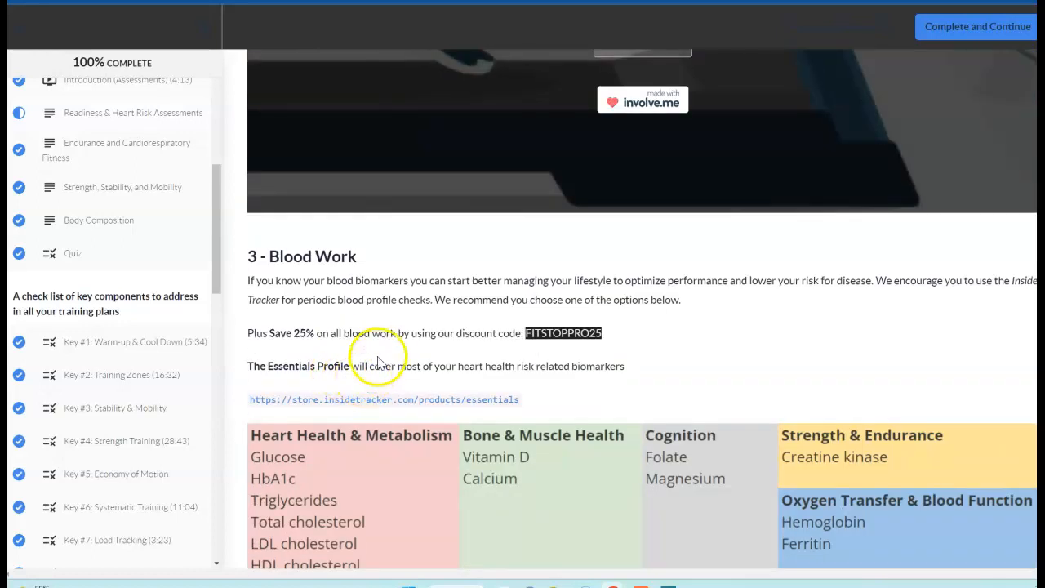
{"action": "mouse_move", "coordinate": [391, 350]}
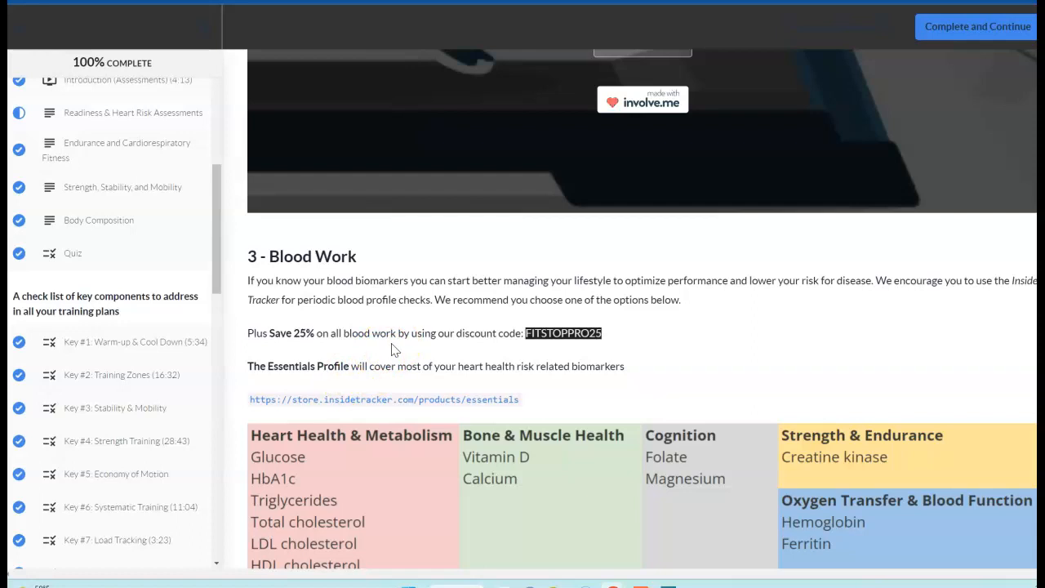
{"action": "mouse_move", "coordinate": [391, 330]}
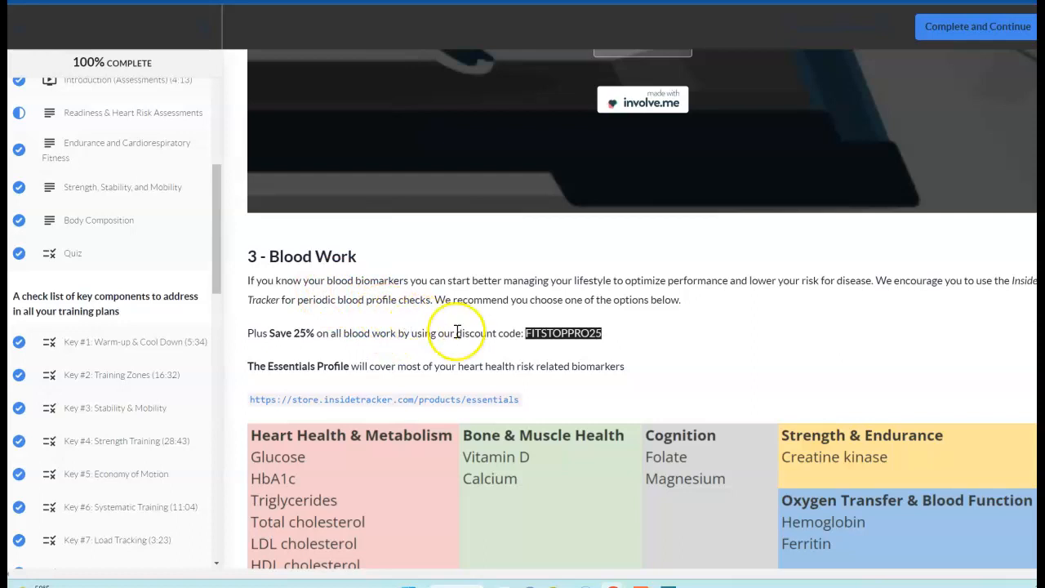
{"action": "scroll", "scroll_direction": "down", "scroll_amount": 3}
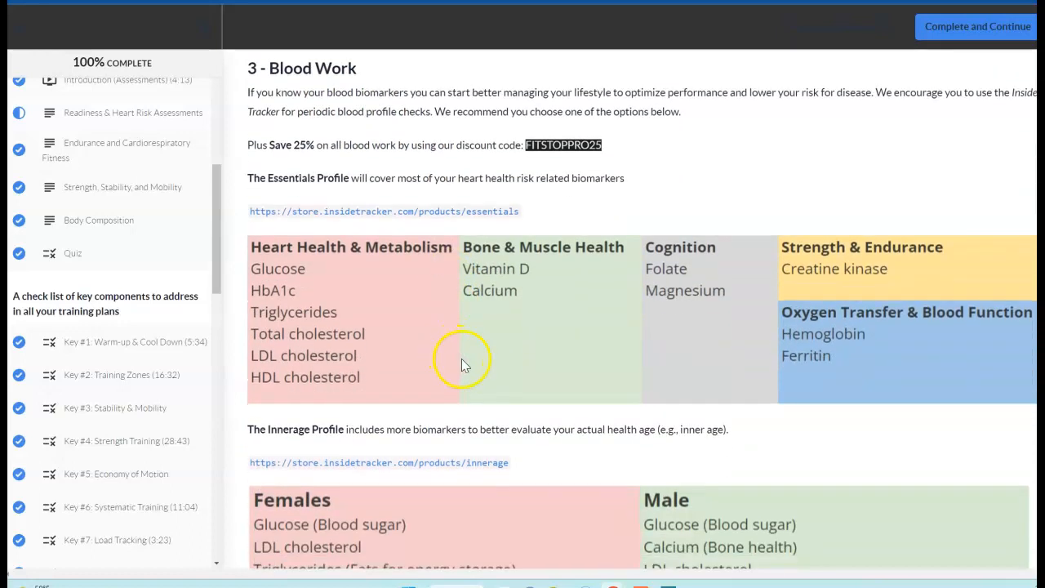
{"action": "mouse_move", "coordinate": [378, 173]}
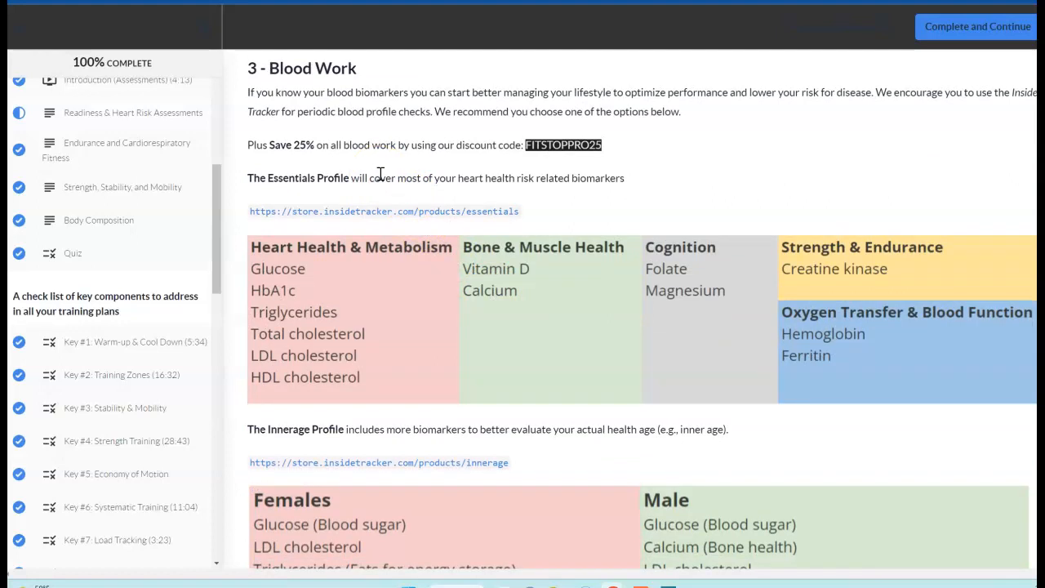
{"action": "mouse_move", "coordinate": [428, 163]}
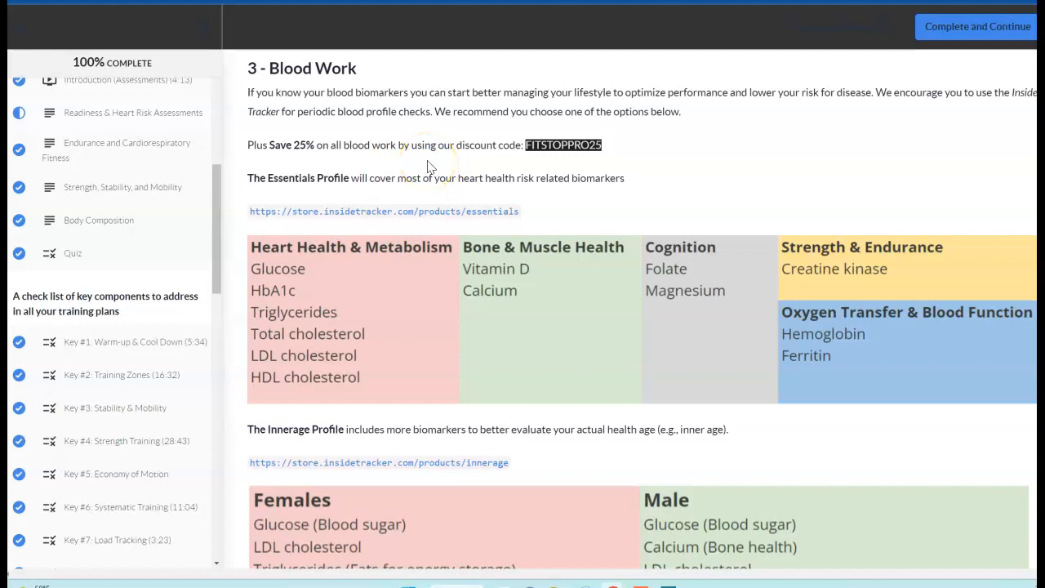
{"action": "scroll", "scroll_direction": "down", "scroll_amount": 3}
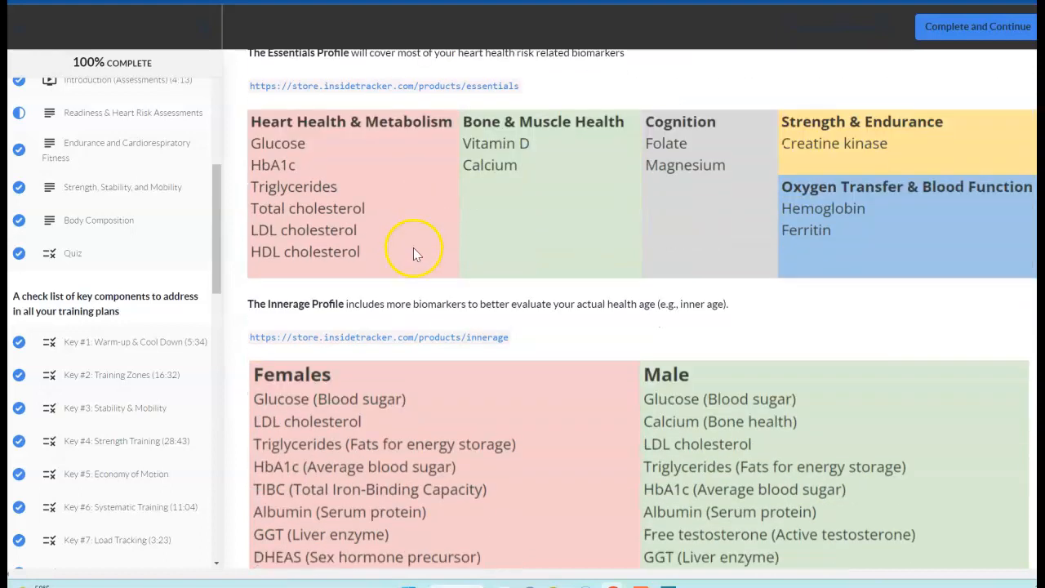
{"action": "scroll", "scroll_direction": "down", "scroll_amount": 3}
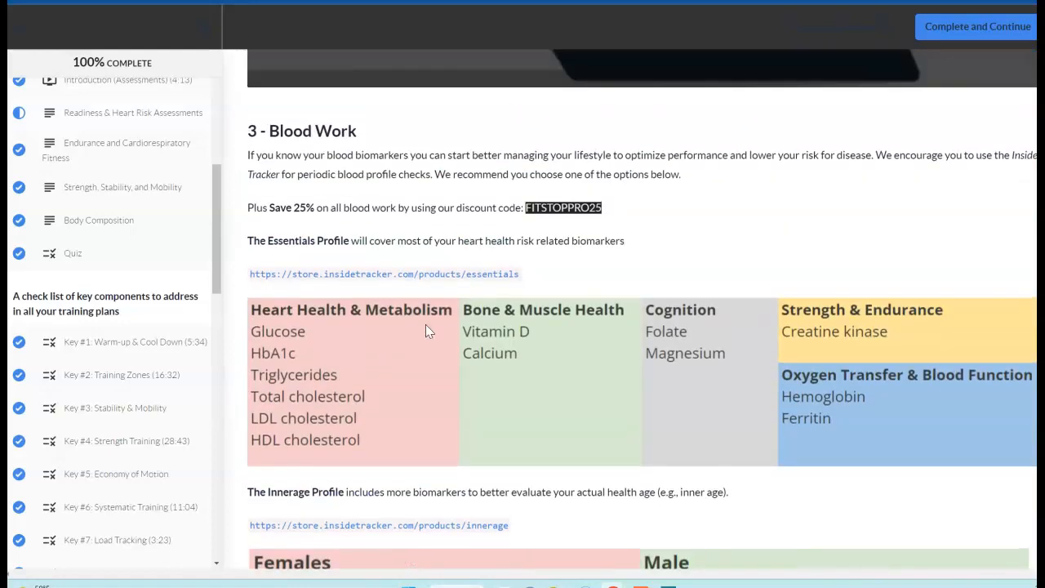
{"action": "scroll", "scroll_direction": "down", "scroll_amount": 3}
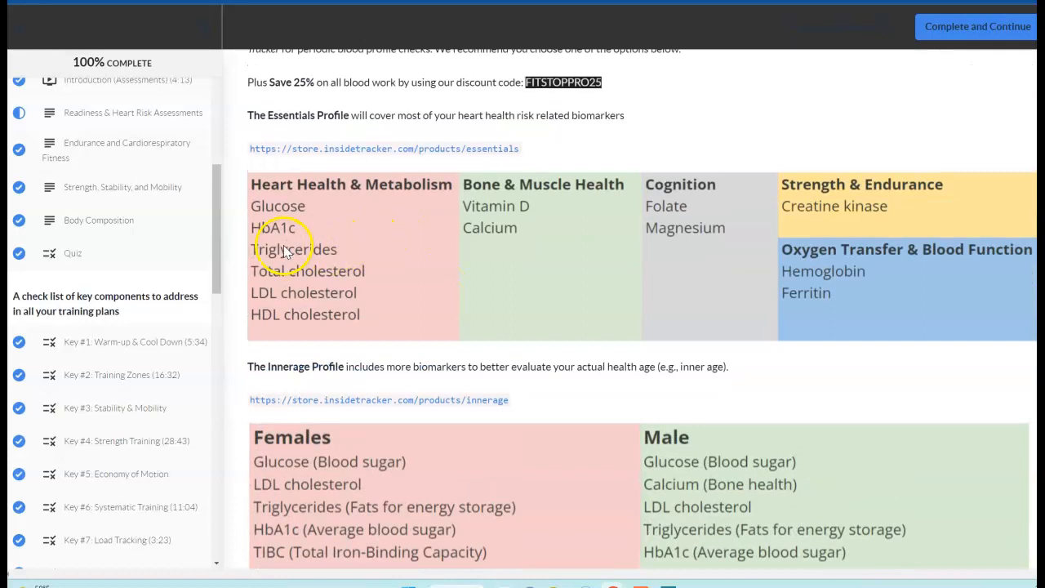
{"action": "mouse_move", "coordinate": [341, 260]}
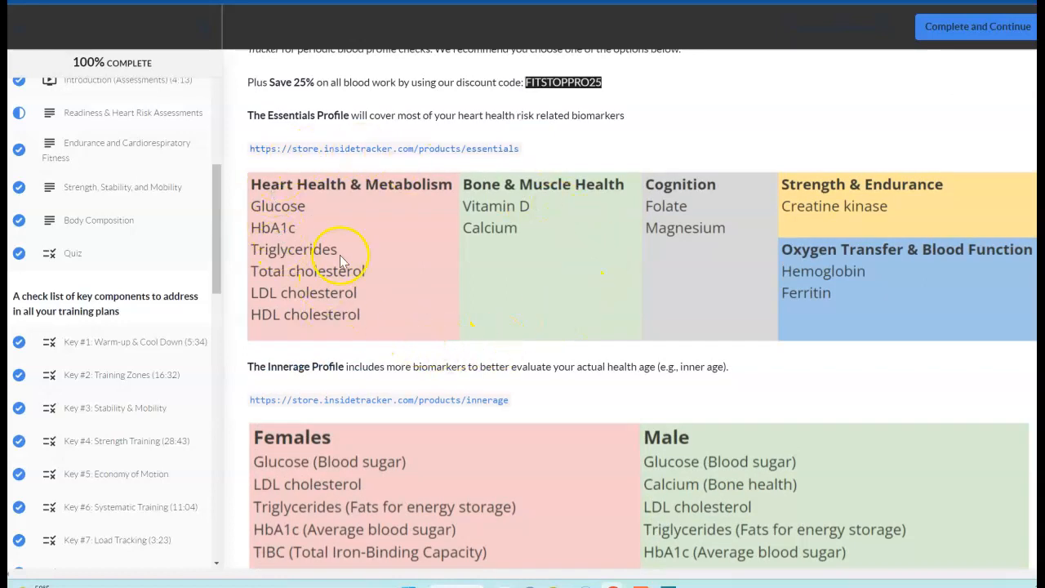
{"action": "mouse_move", "coordinate": [423, 308]}
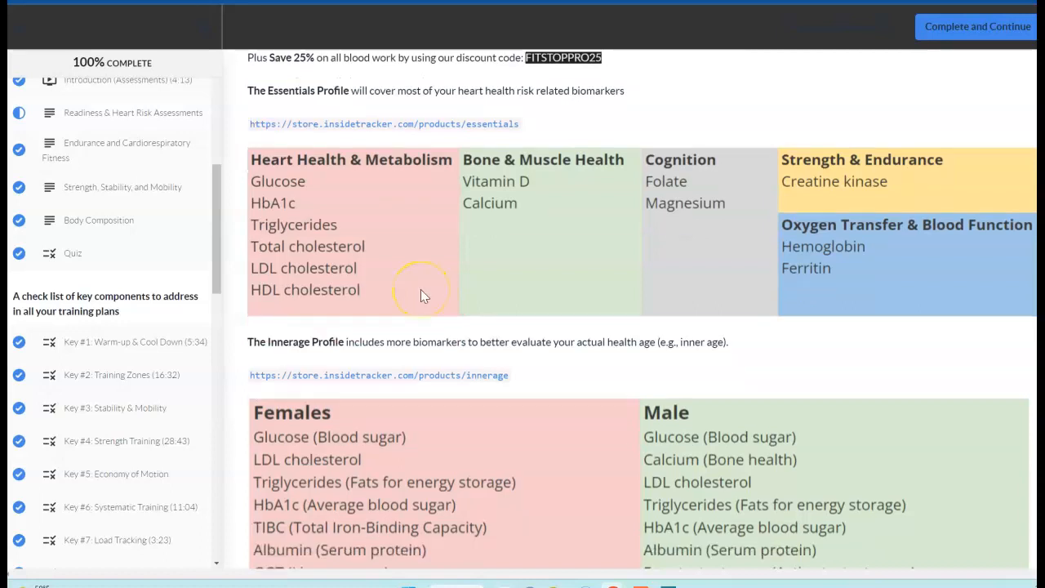
{"action": "scroll", "scroll_direction": "down", "scroll_amount": 3}
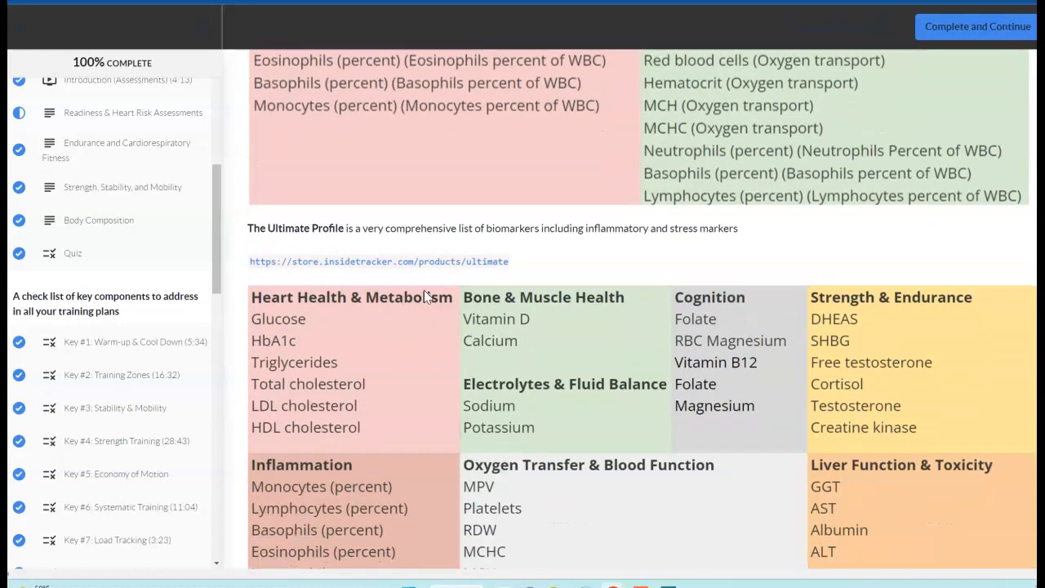
{"action": "scroll", "scroll_direction": "down", "scroll_amount": 3}
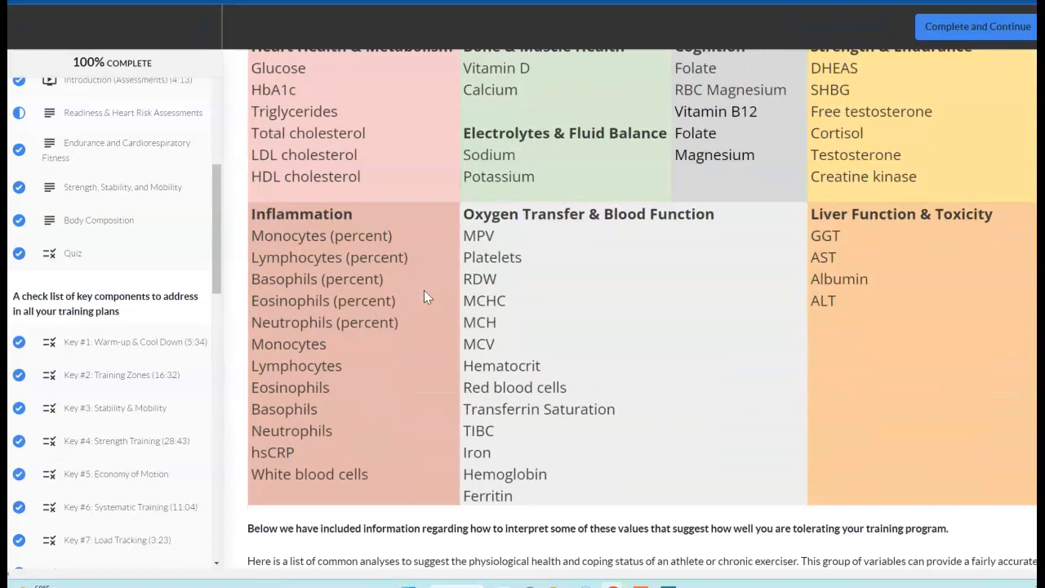
{"action": "scroll", "scroll_direction": "up", "scroll_amount": 3}
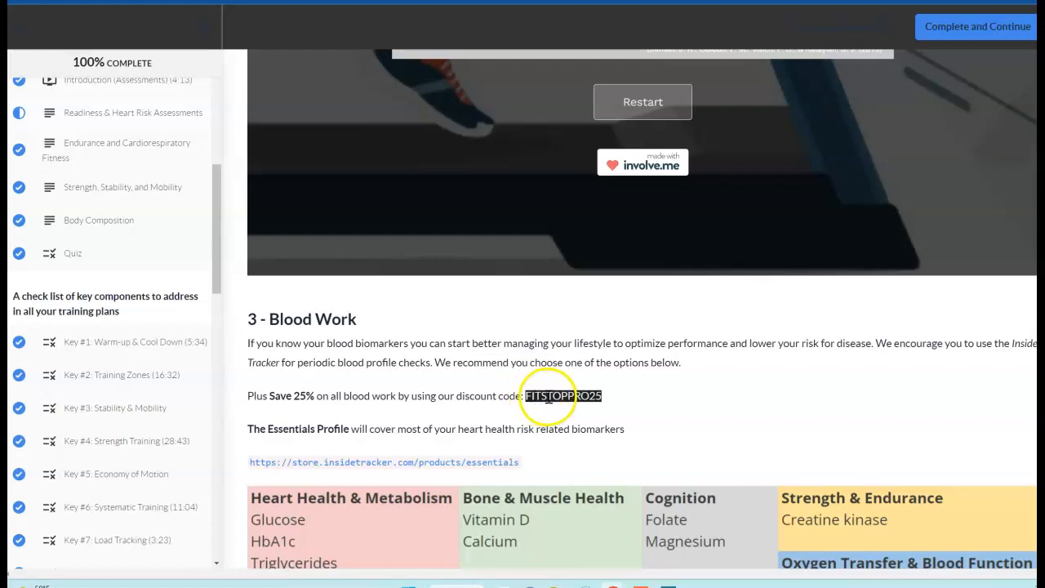
{"action": "scroll", "scroll_direction": "down", "scroll_amount": 3}
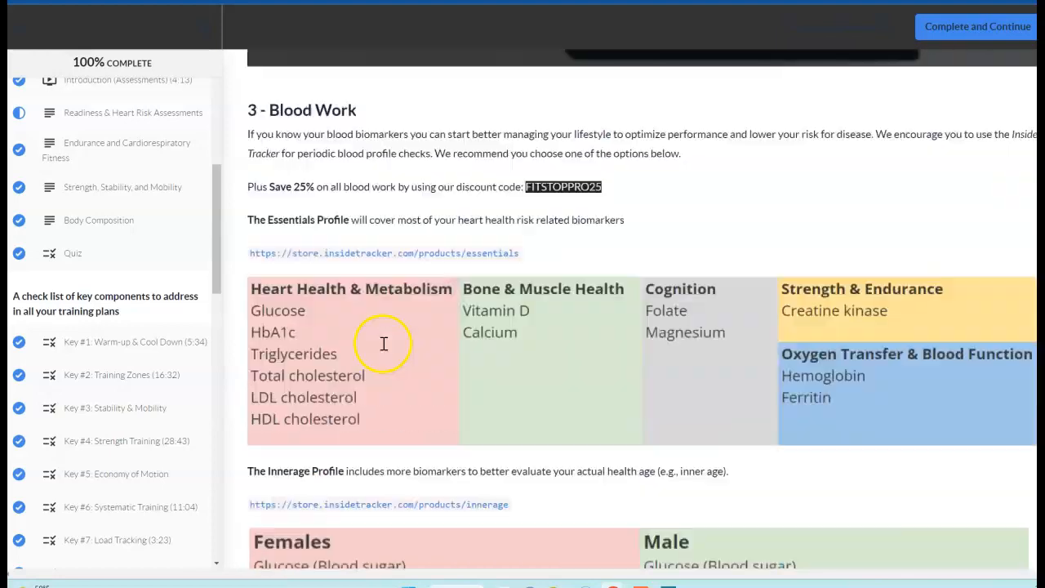
Scroll past the athlete blood analysis tables to the embedded InsideTracker one-pager PDF.
{"action": "scroll", "scroll_direction": "down", "scroll_amount": 3}
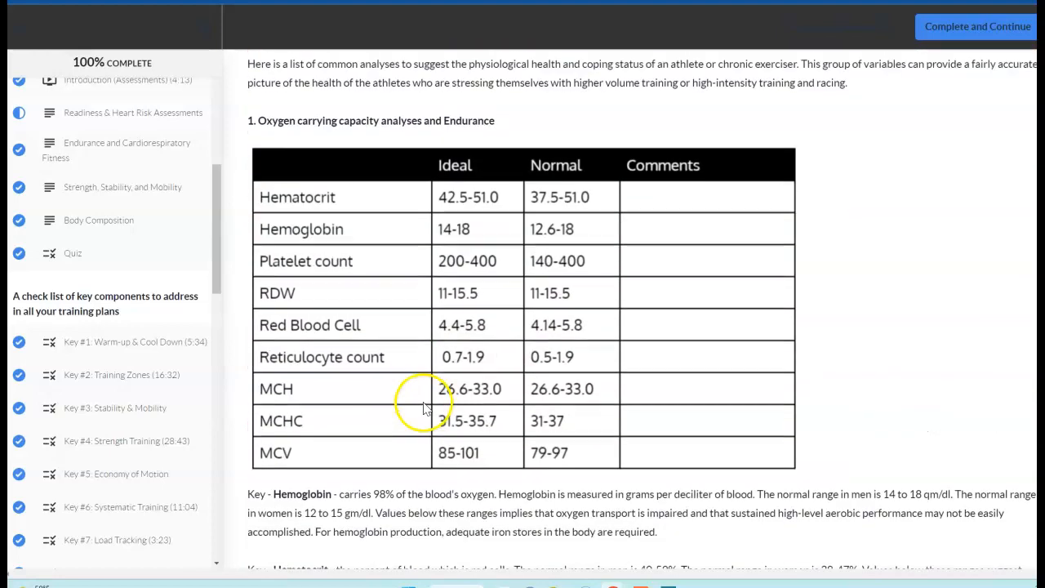
{"action": "scroll", "scroll_direction": "down", "scroll_amount": 3}
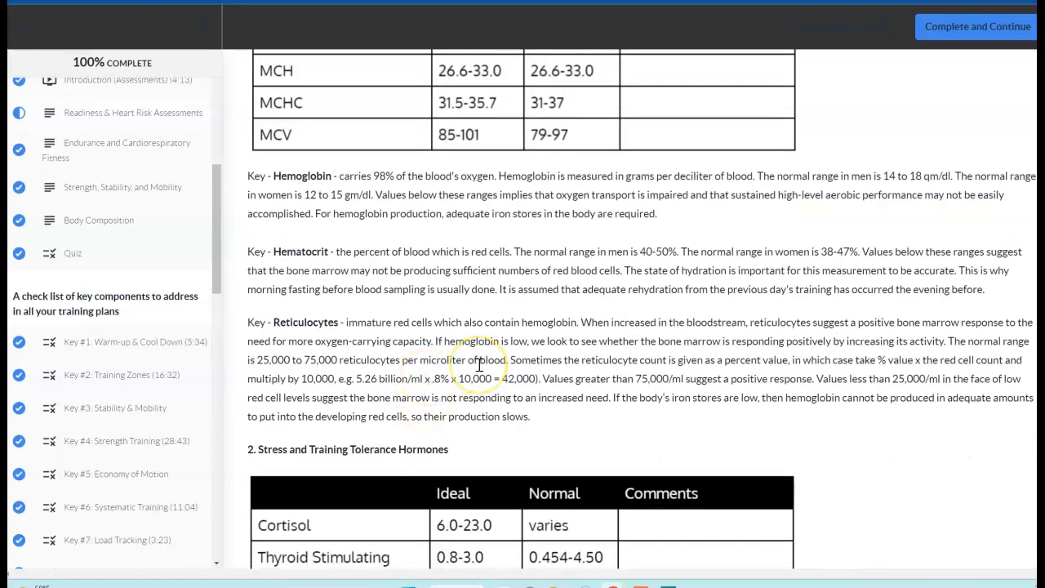
{"action": "scroll", "scroll_direction": "up", "scroll_amount": 3}
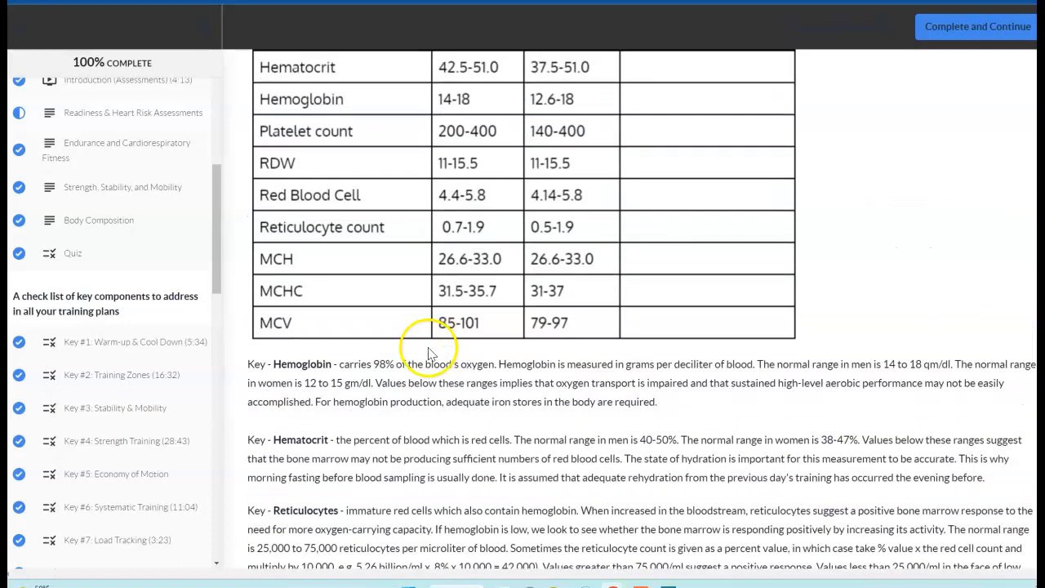
{"action": "scroll", "scroll_direction": "down", "scroll_amount": 3}
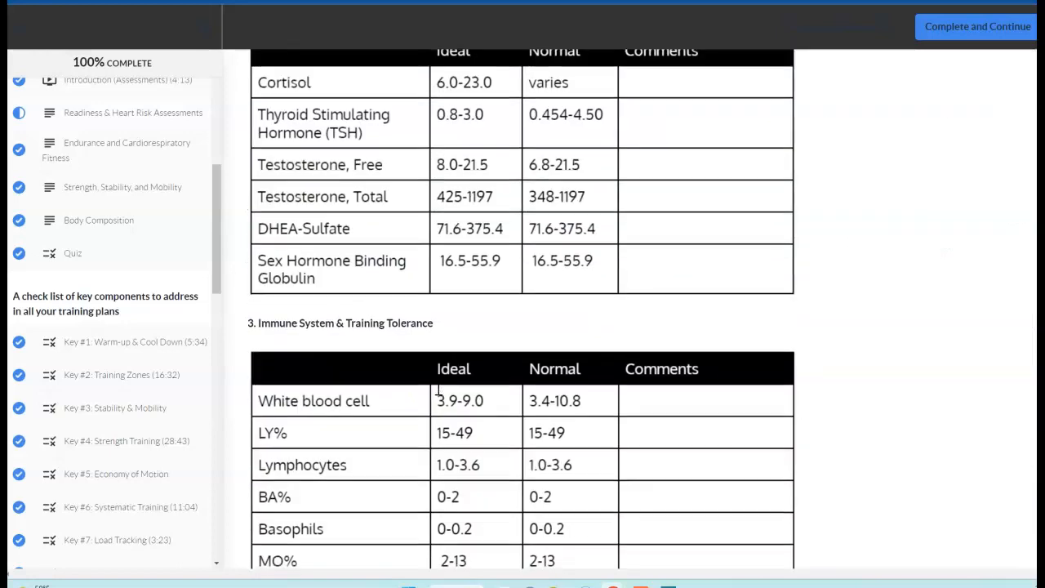
{"action": "scroll", "scroll_direction": "down", "scroll_amount": 3}
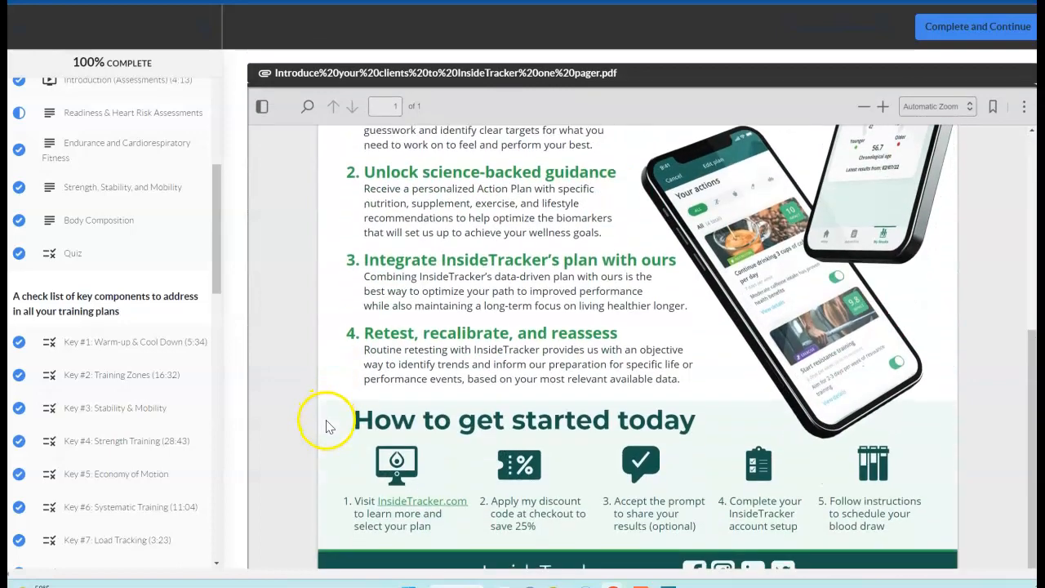
{"action": "scroll", "scroll_direction": "up", "scroll_amount": 3}
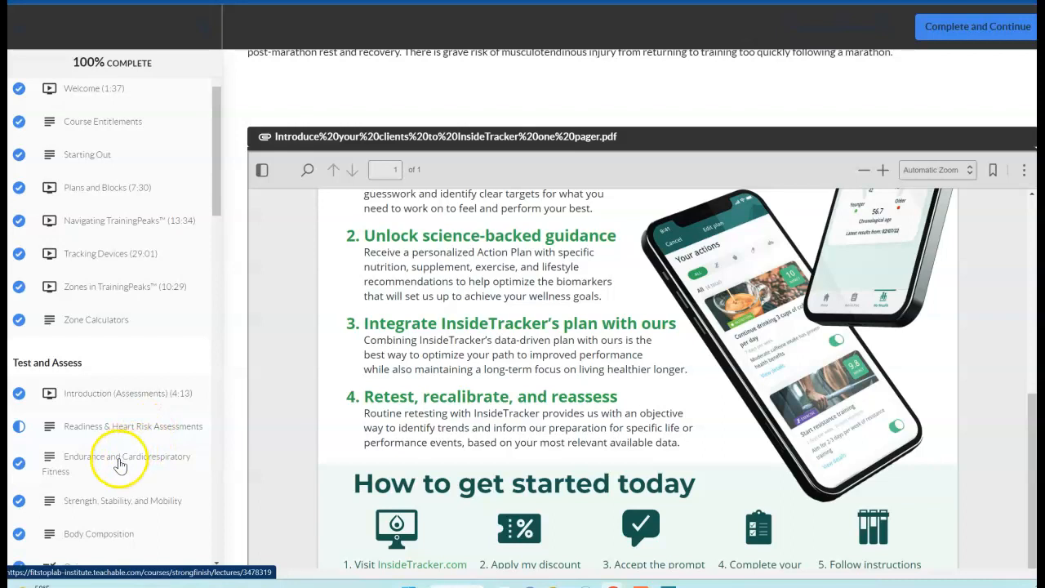
Go to Endurance and Cardiorespiratory Fitness and scroll to Option #1 Lab Testing's test chooser.
{"action": "left_click", "coordinate": [122, 463]}
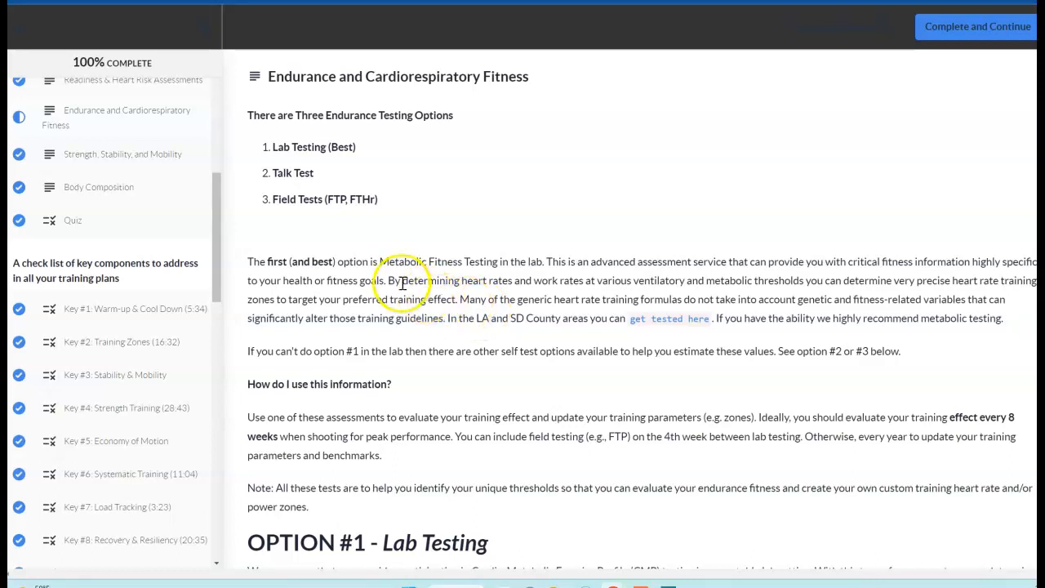
{"action": "mouse_move", "coordinate": [470, 330]}
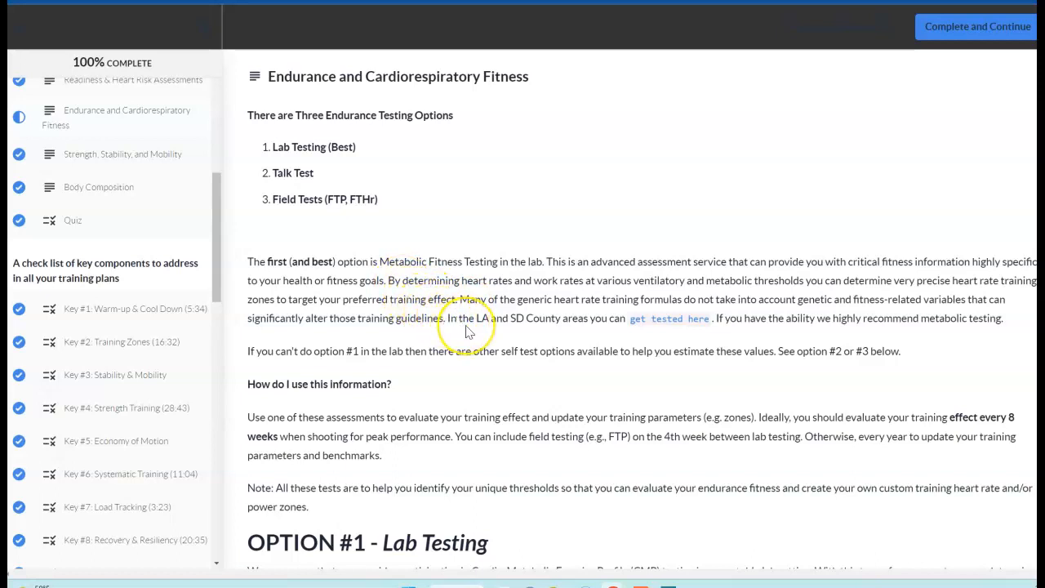
{"action": "mouse_move", "coordinate": [489, 340]}
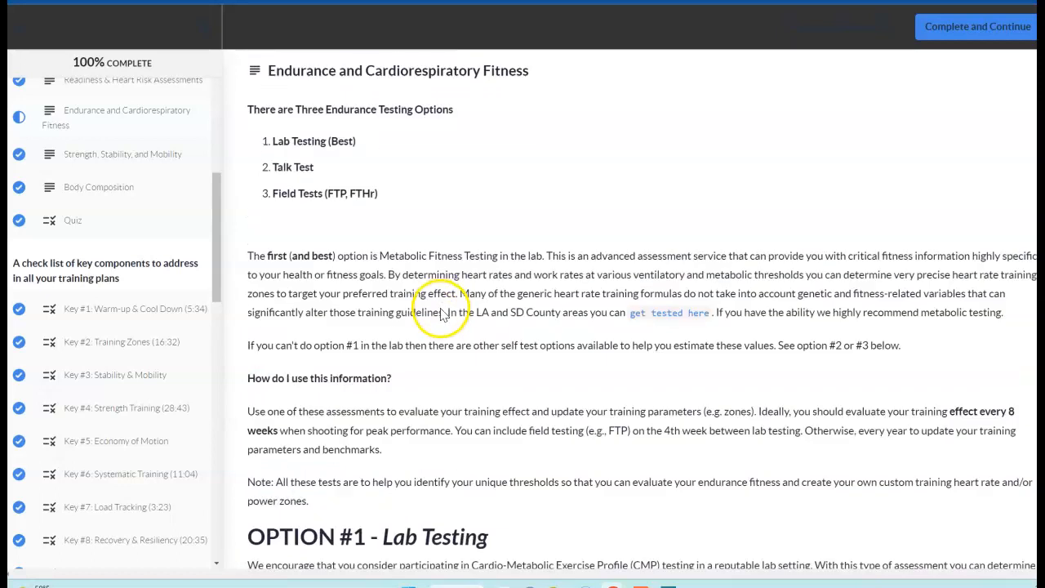
{"action": "scroll", "scroll_direction": "down", "scroll_amount": 3}
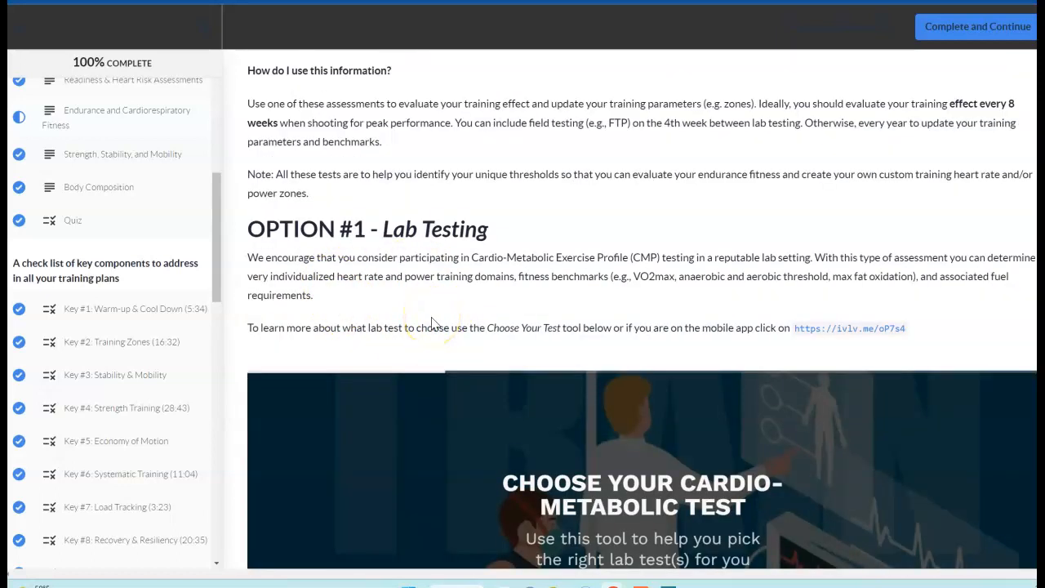
{"action": "scroll", "scroll_direction": "down", "scroll_amount": 3}
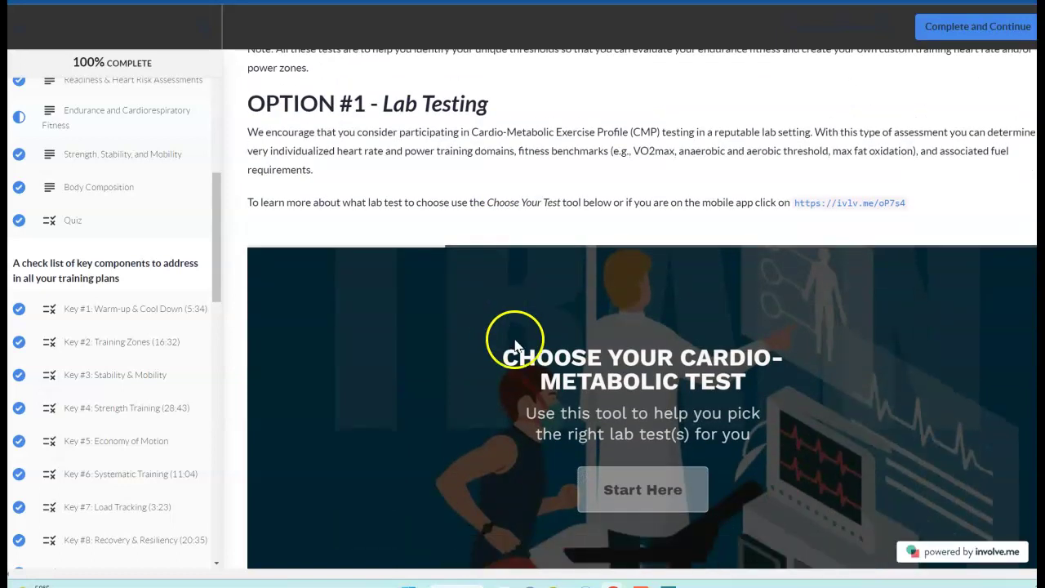
{"action": "mouse_move", "coordinate": [637, 404]}
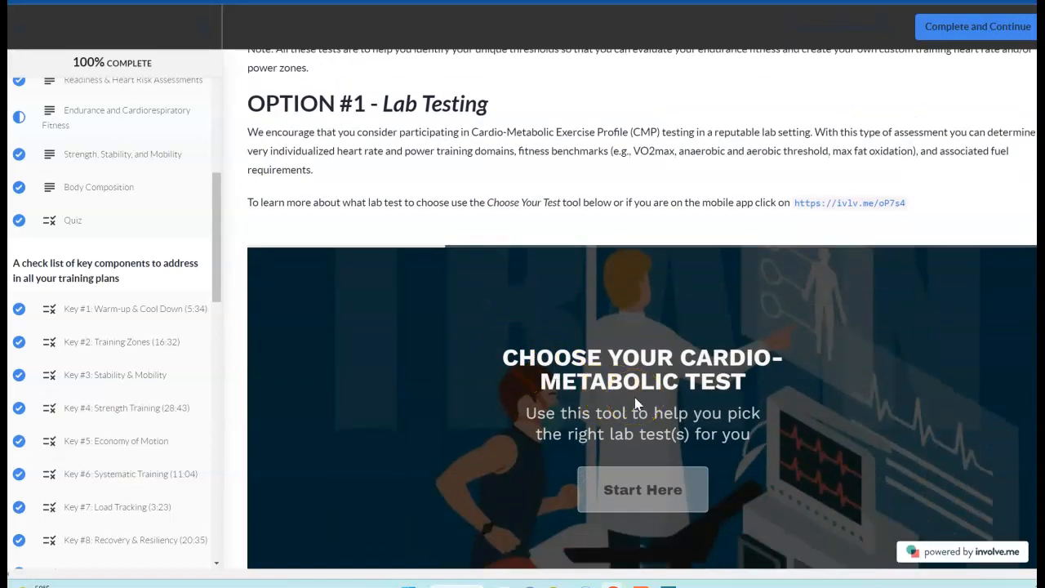
{"action": "scroll", "scroll_direction": "down", "scroll_amount": 3}
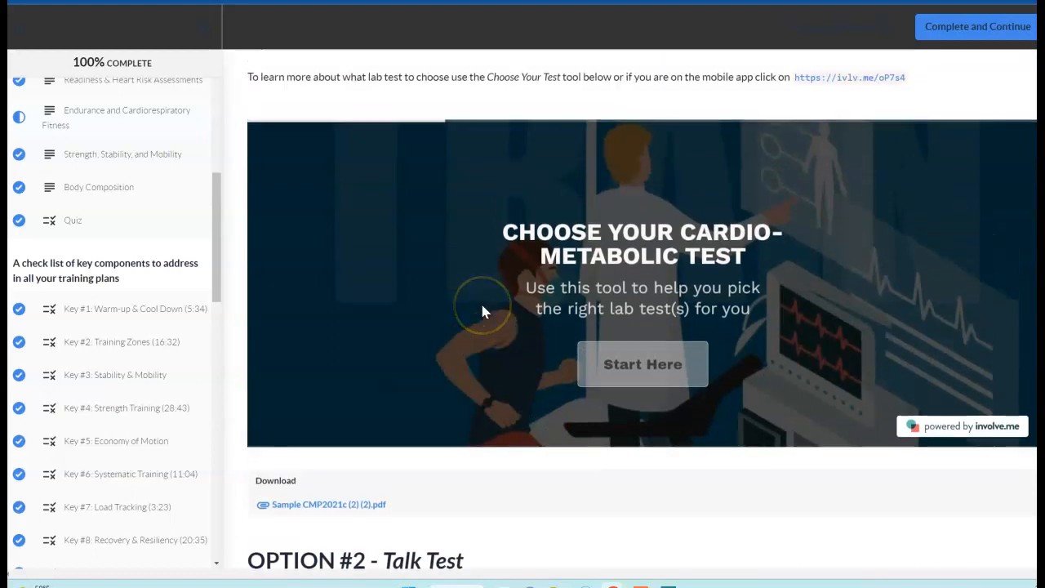
{"action": "mouse_move", "coordinate": [512, 313]}
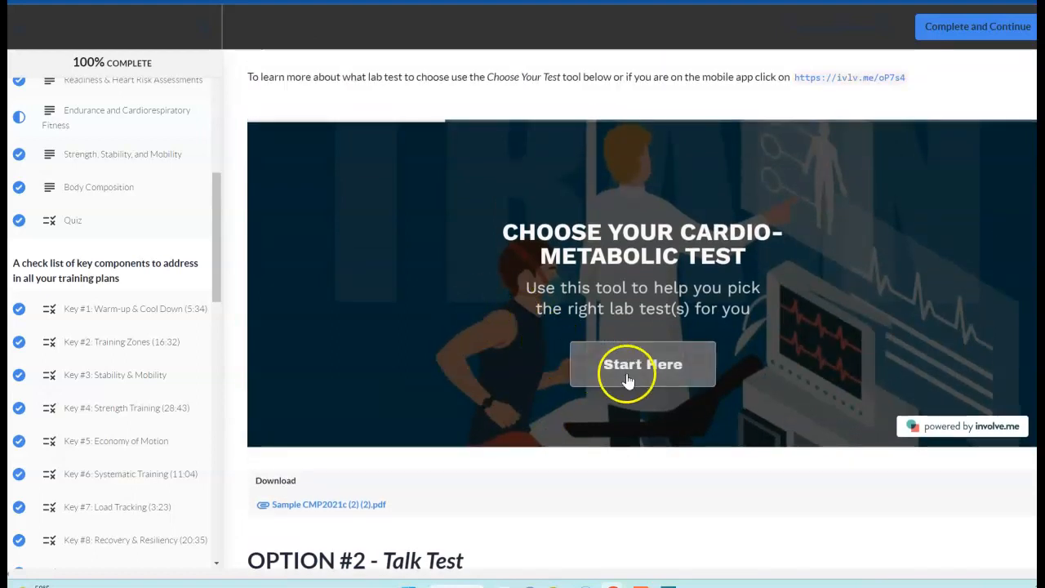
Start the 'Choose Your Cardio-Metabolic Test' widget to reveal its four Test Goals choices.
{"action": "left_click", "coordinate": [642, 364]}
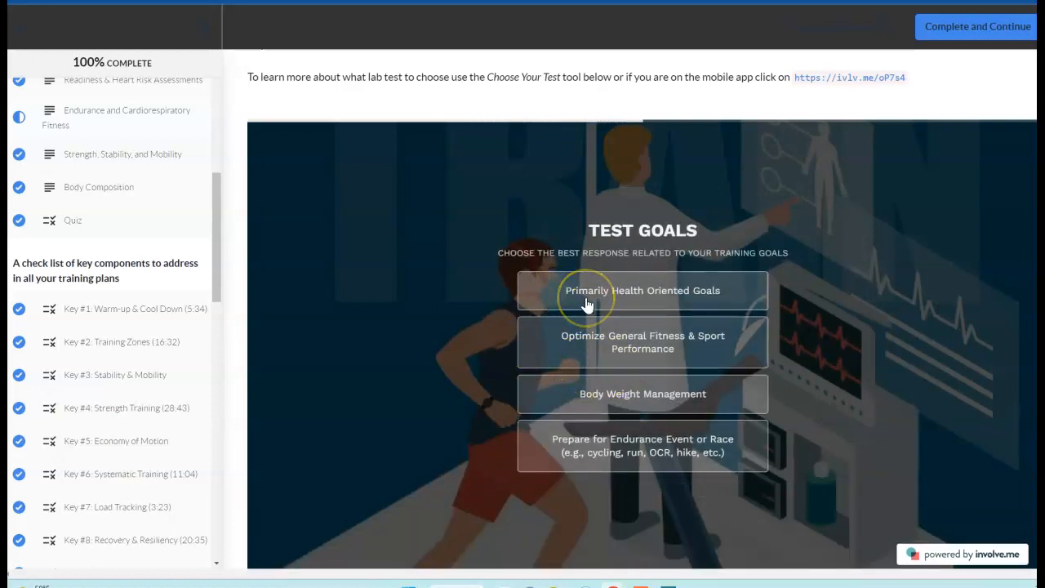
{"action": "mouse_move", "coordinate": [643, 330]}
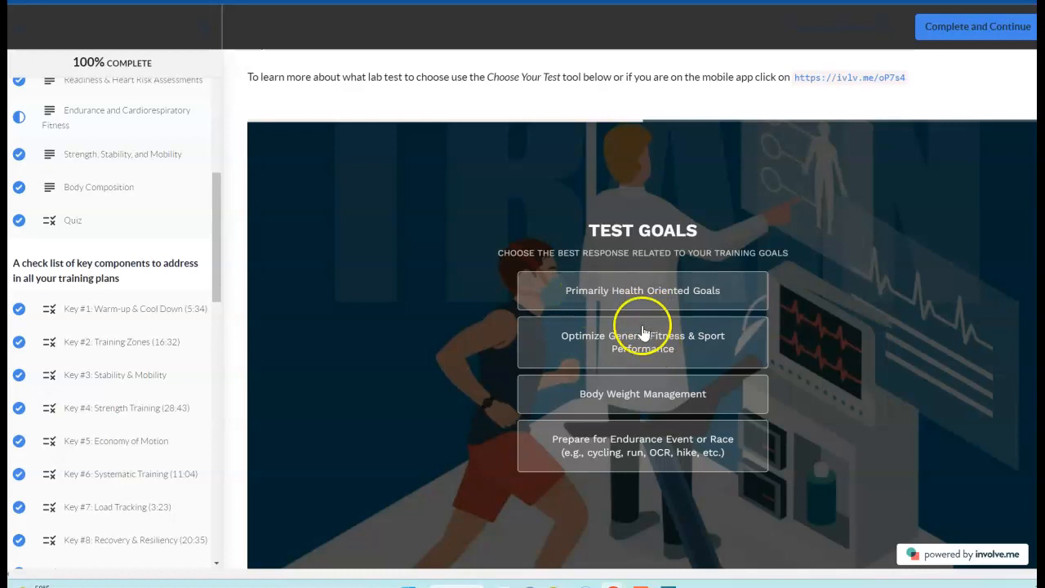
{"action": "mouse_move", "coordinate": [448, 317]}
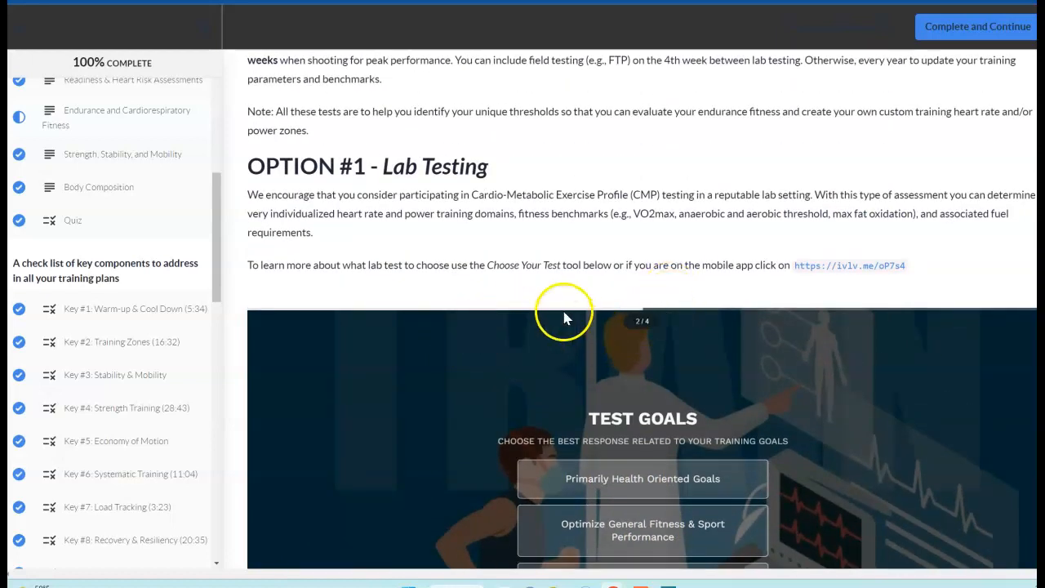
{"action": "scroll", "scroll_direction": "down", "scroll_amount": 3}
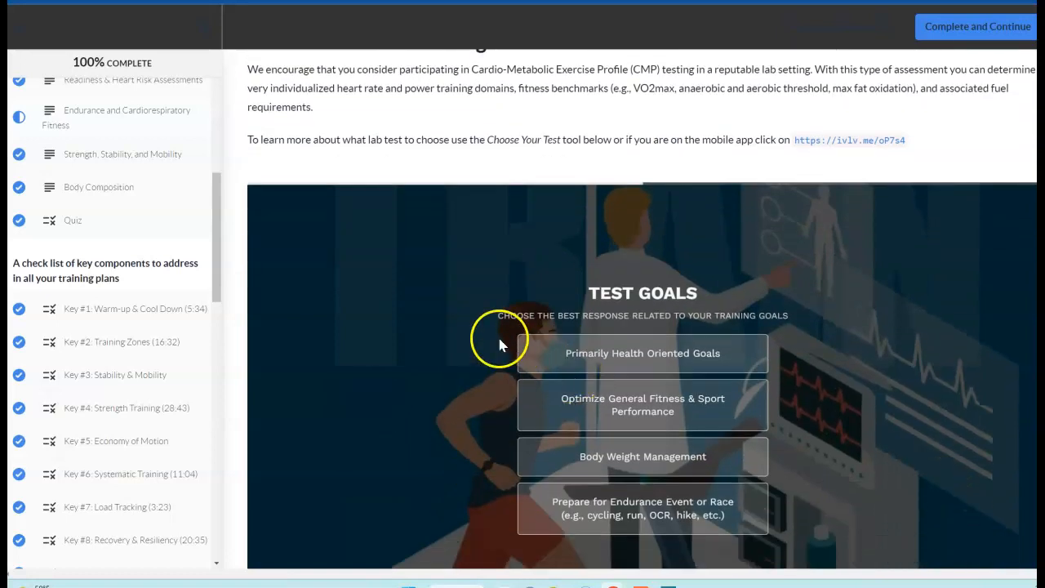
{"action": "mouse_move", "coordinate": [461, 240]}
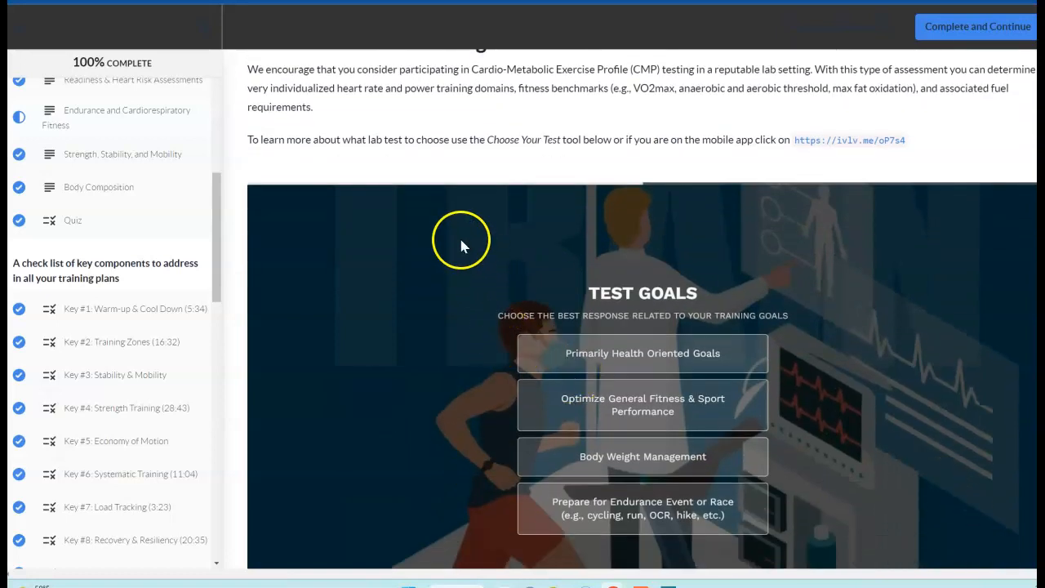
{"action": "scroll", "scroll_direction": "down", "scroll_amount": 3}
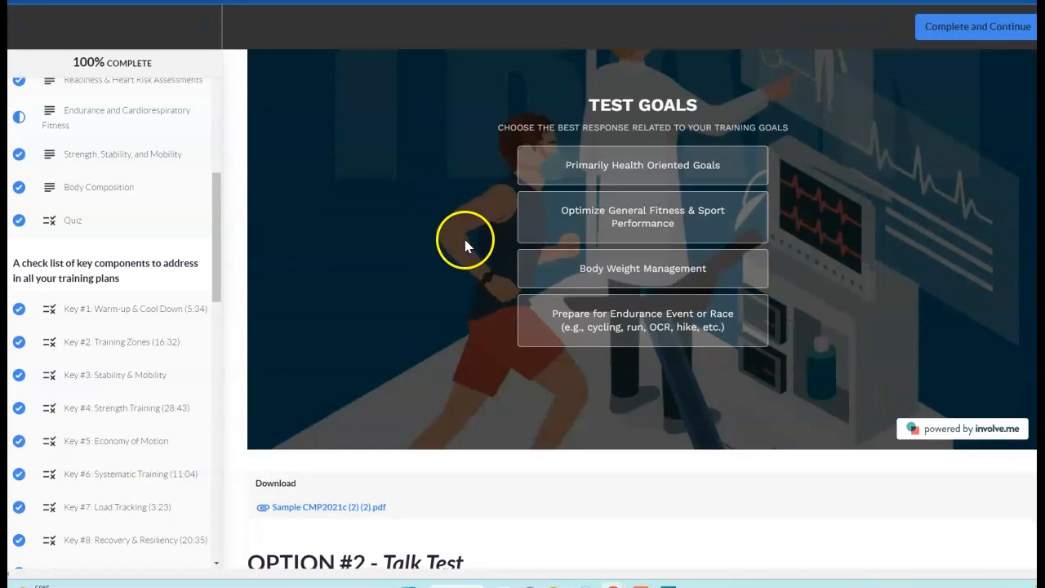
{"action": "scroll", "scroll_direction": "up", "scroll_amount": 3}
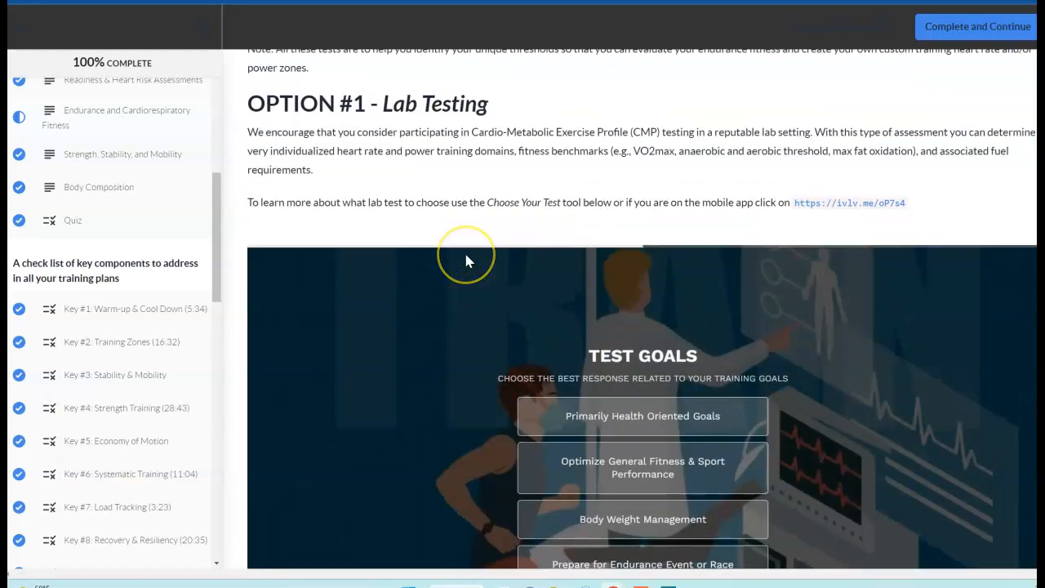
{"action": "mouse_move", "coordinate": [453, 237]}
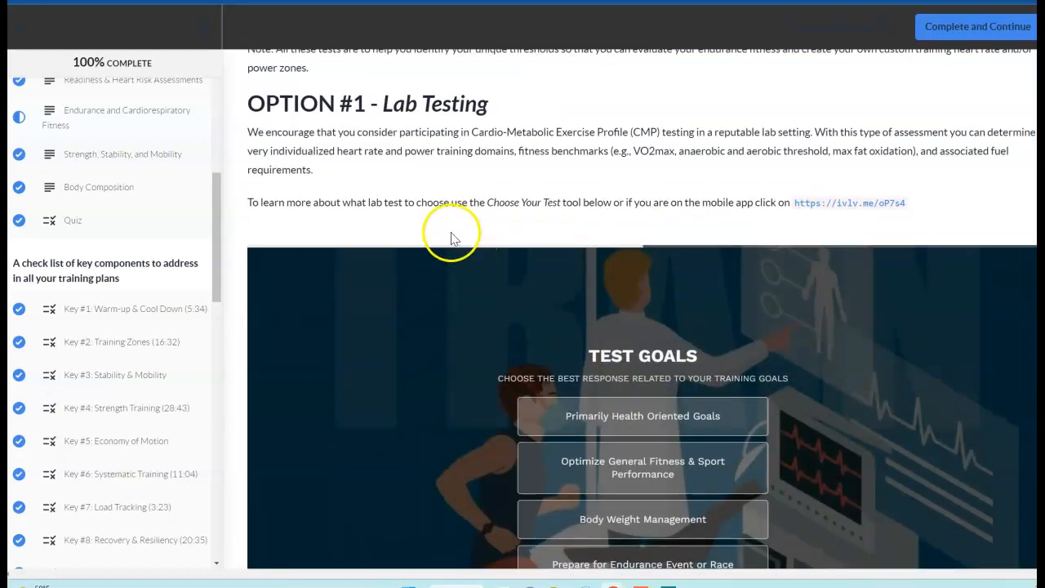
{"action": "mouse_move", "coordinate": [453, 231]}
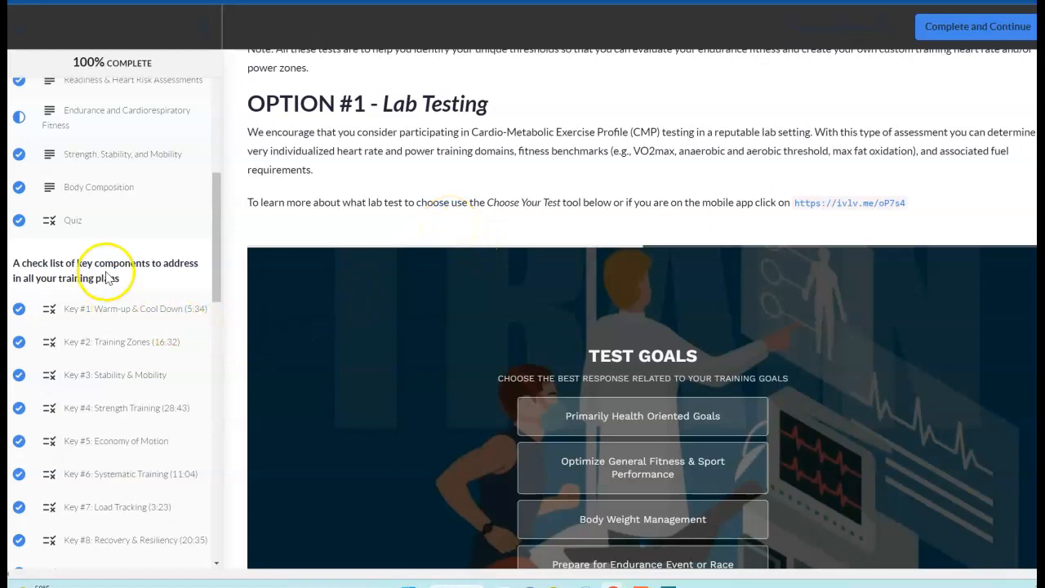
{"action": "mouse_move", "coordinate": [523, 237]}
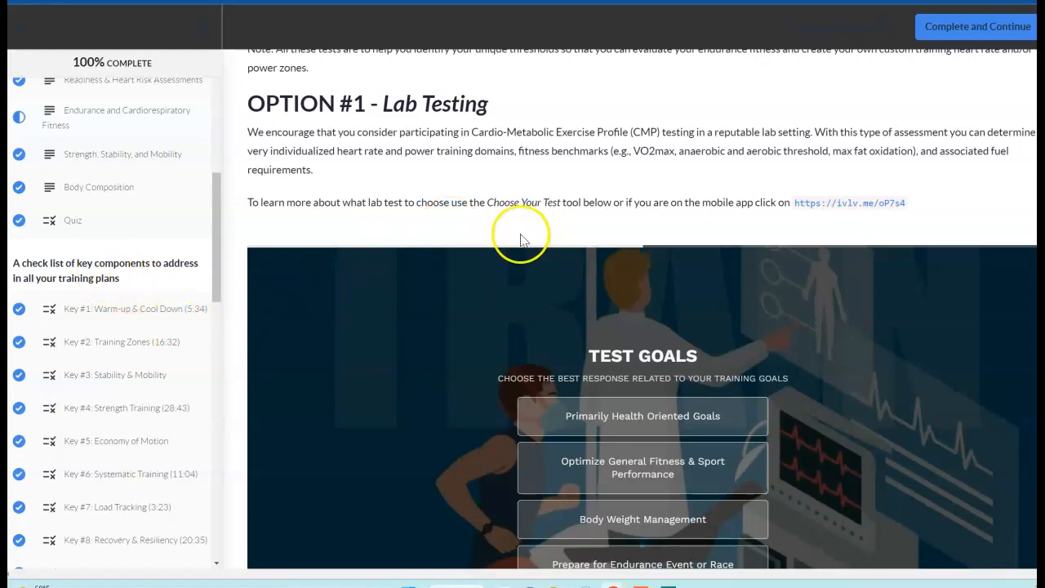
{"action": "mouse_move", "coordinate": [522, 240]}
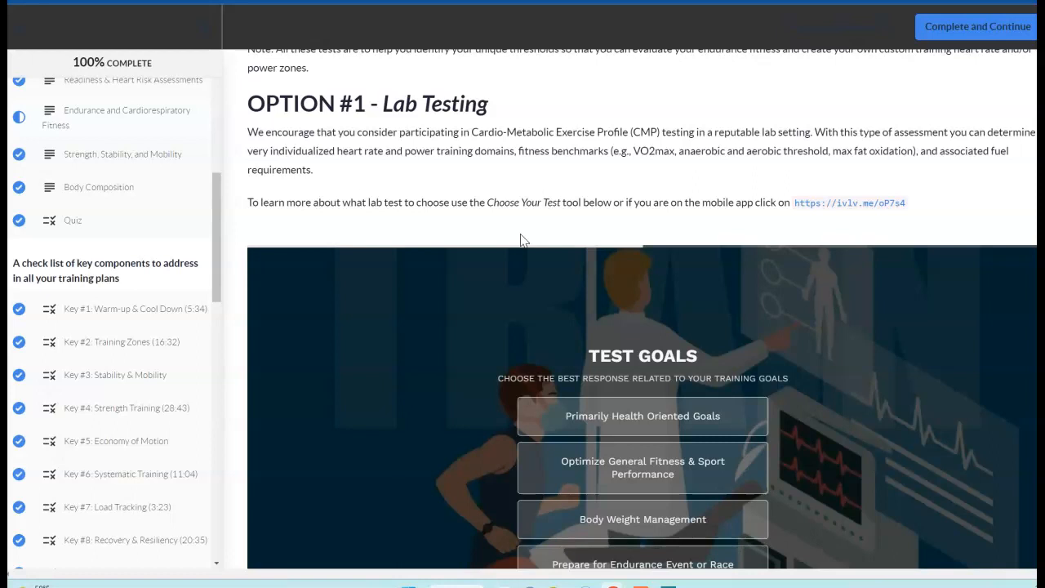
{"action": "mouse_move", "coordinate": [447, 218]}
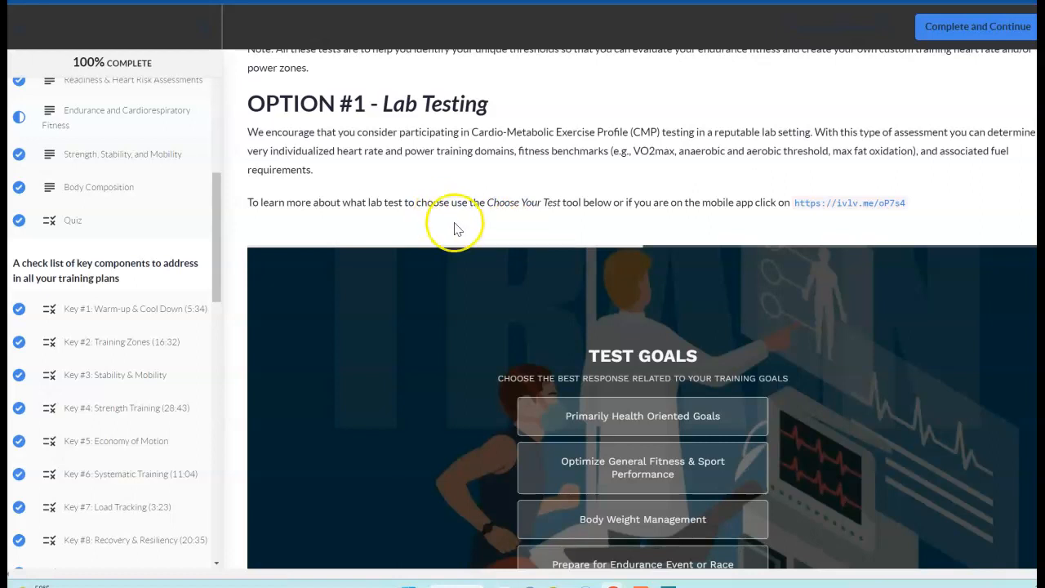
{"action": "mouse_move", "coordinate": [463, 233]}
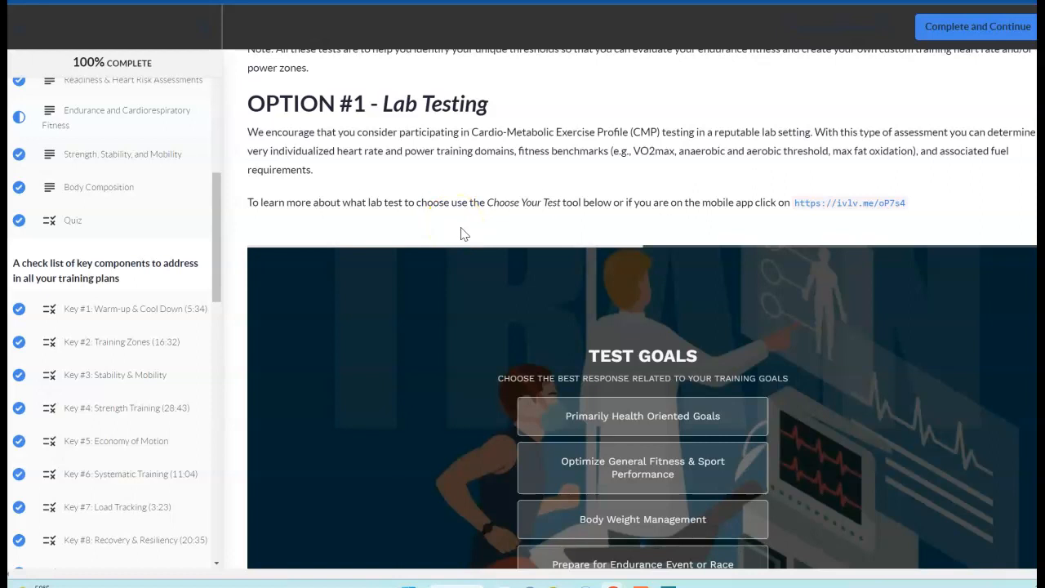
{"action": "mouse_move", "coordinate": [419, 238]}
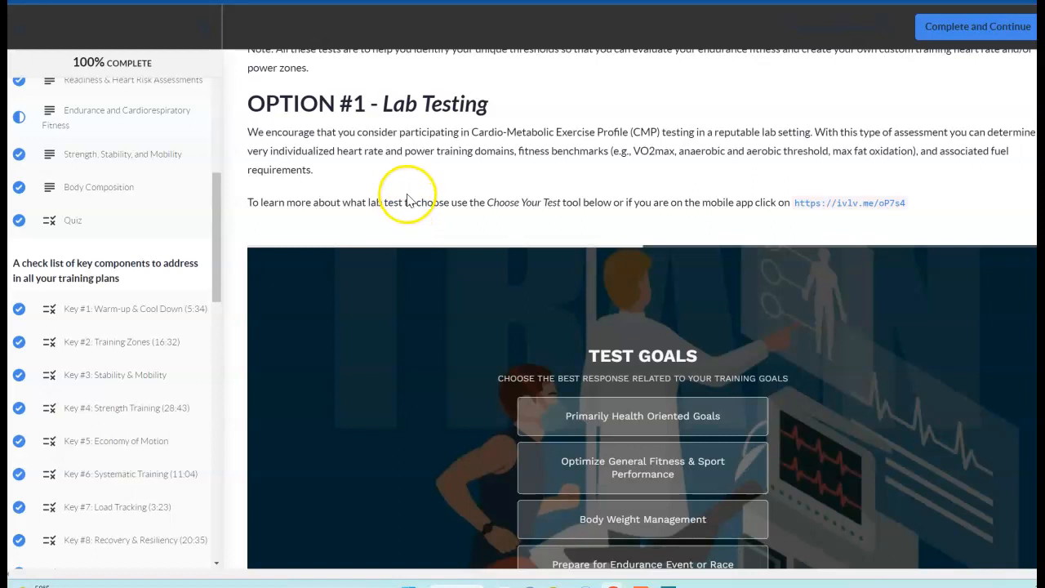
{"action": "mouse_move", "coordinate": [459, 233]}
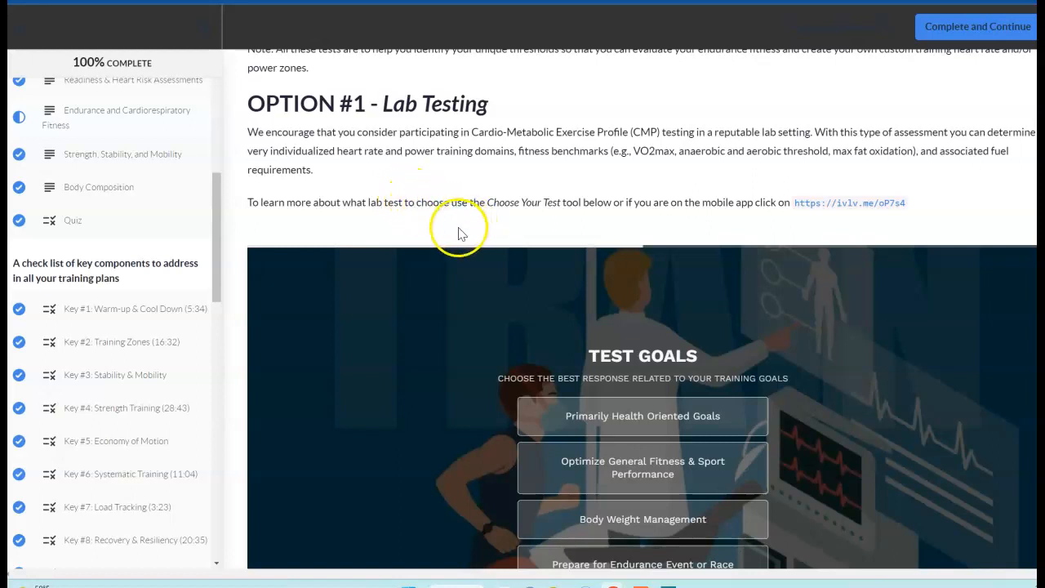
{"action": "mouse_move", "coordinate": [439, 253]}
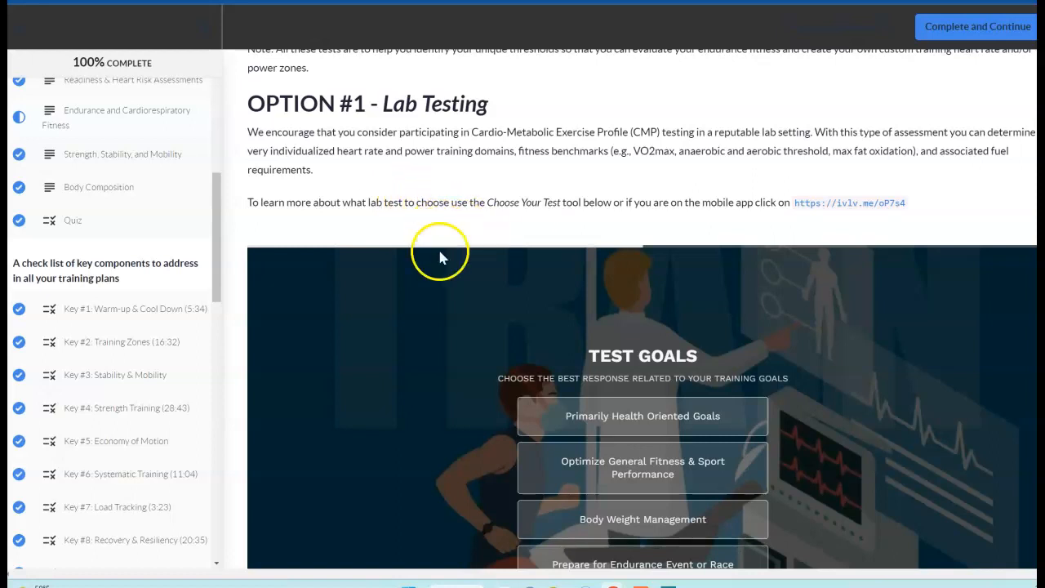
{"action": "mouse_move", "coordinate": [245, 350]}
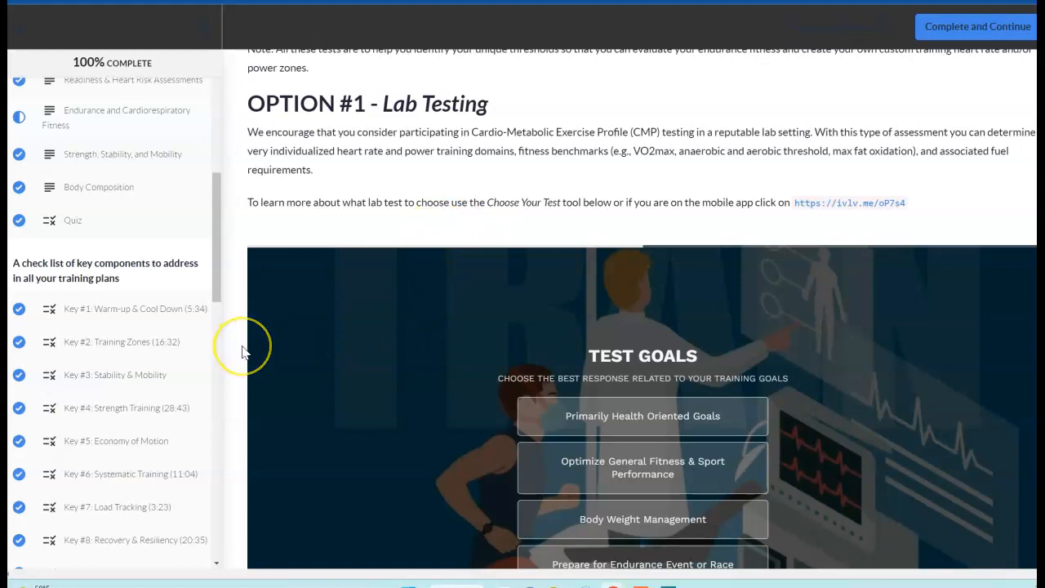
Scroll past the treadmill Talk Test form and talktest (treadmill).pdf to the TALK TEST (Bike) form.
{"action": "scroll", "scroll_direction": "down", "scroll_amount": 3}
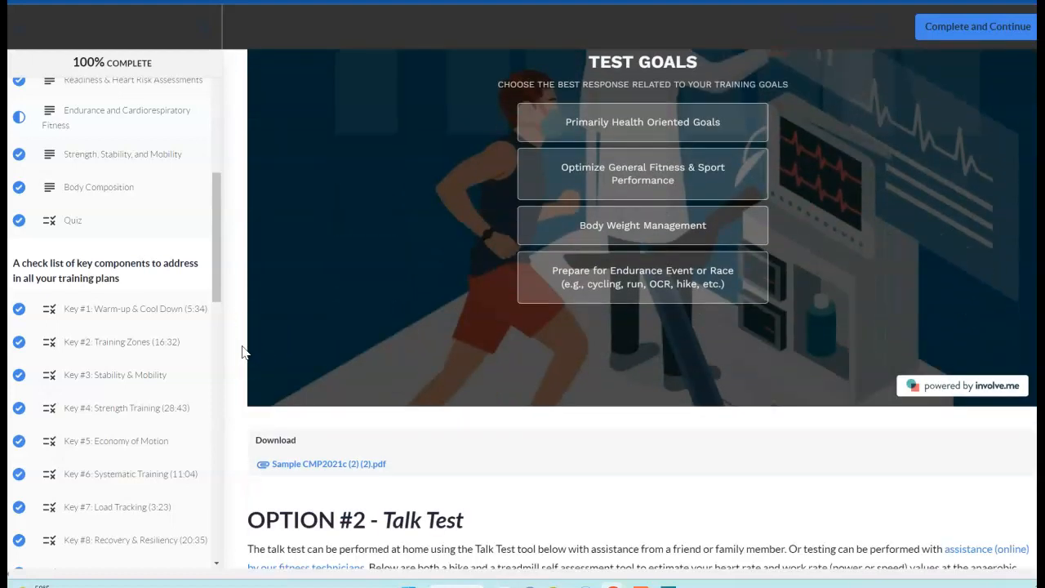
{"action": "scroll", "scroll_direction": "down", "scroll_amount": 3}
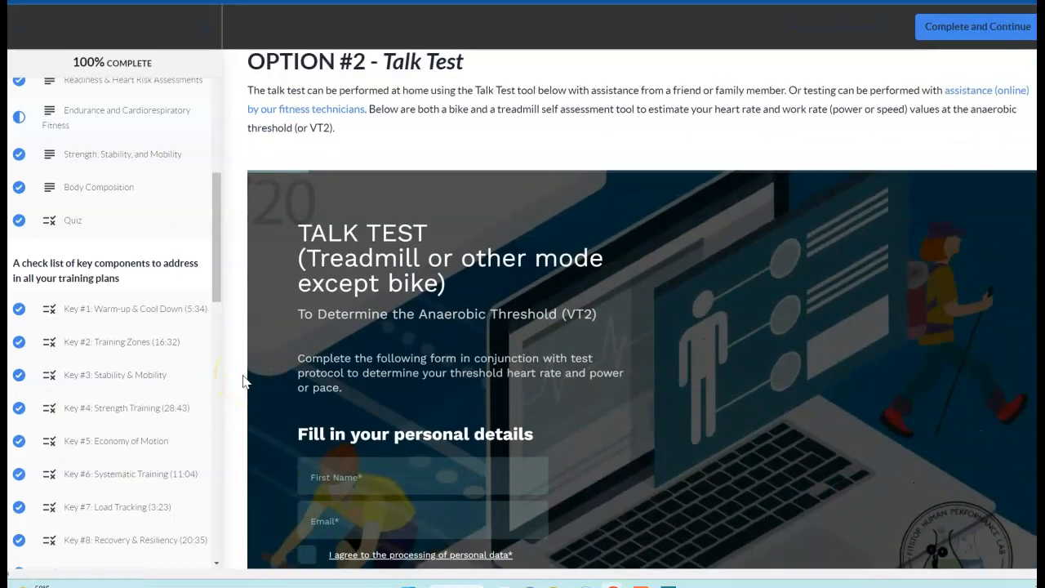
{"action": "scroll", "scroll_direction": "up", "scroll_amount": 3}
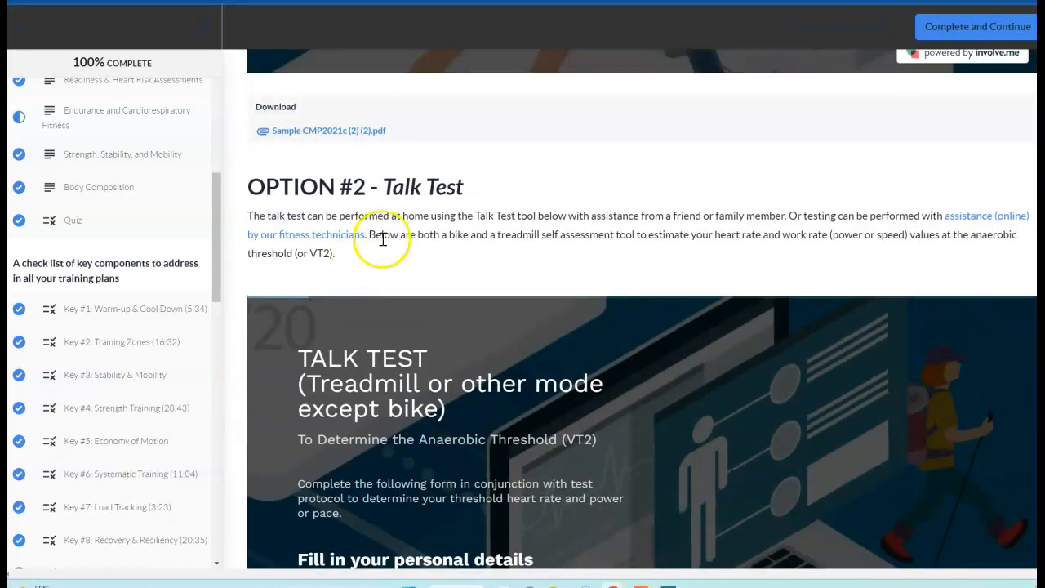
{"action": "scroll", "scroll_direction": "down", "scroll_amount": 3}
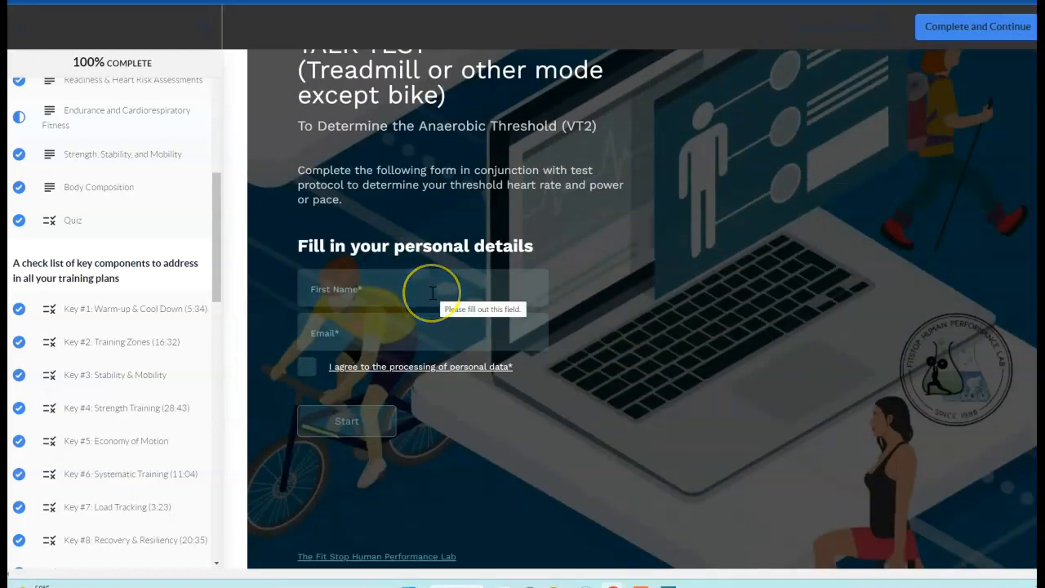
{"action": "mouse_move", "coordinate": [466, 314]}
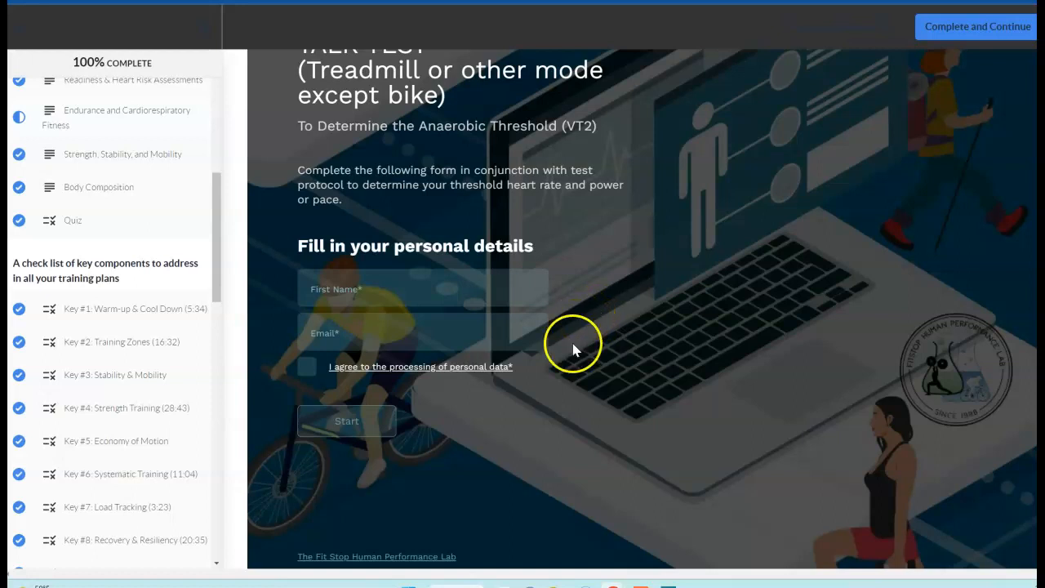
{"action": "scroll", "scroll_direction": "down", "scroll_amount": 3}
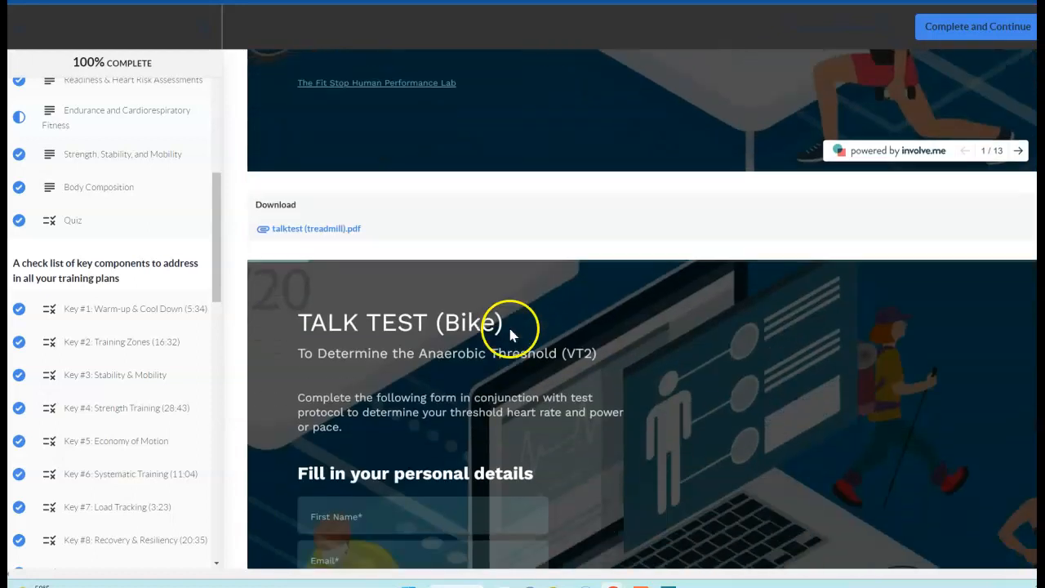
{"action": "scroll", "scroll_direction": "down", "scroll_amount": 3}
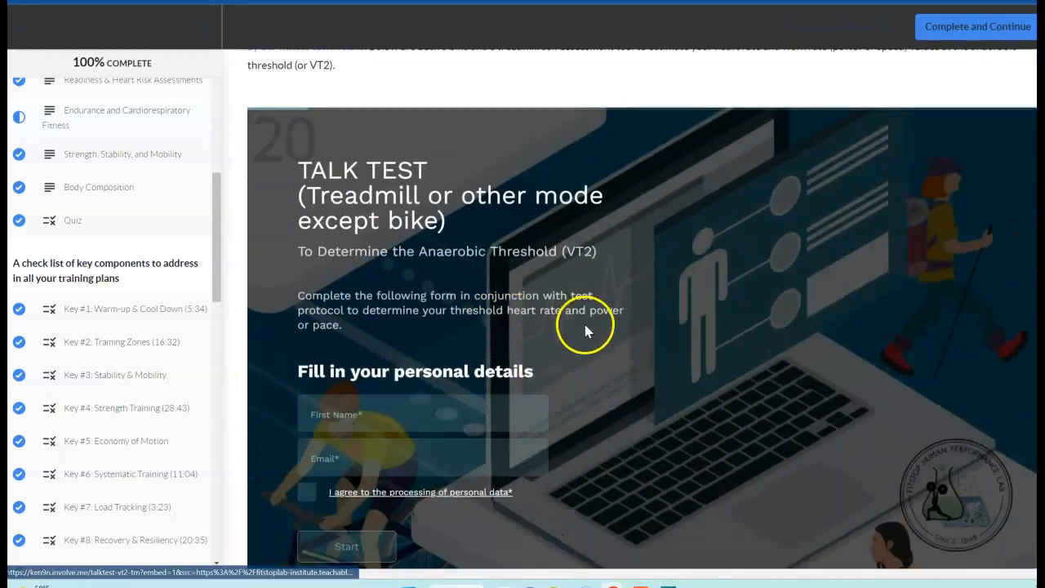
{"action": "mouse_move", "coordinate": [497, 298]}
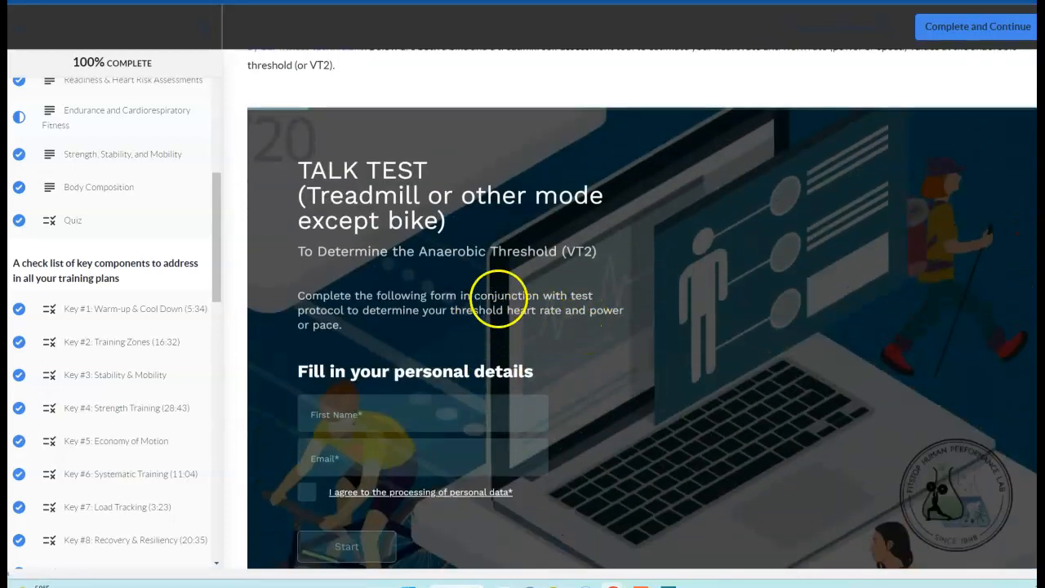
{"action": "scroll", "scroll_direction": "down", "scroll_amount": 3}
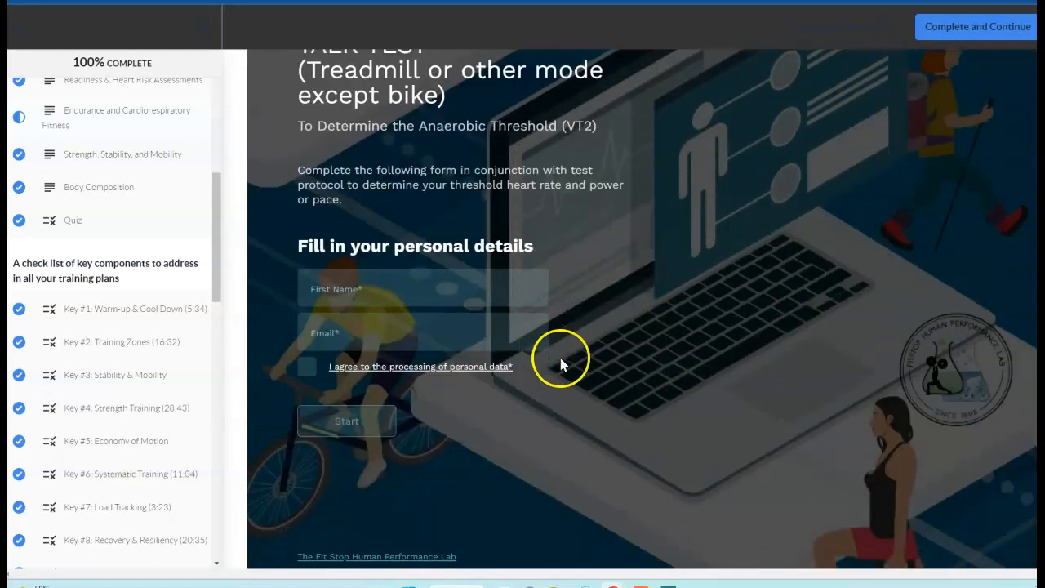
{"action": "scroll", "scroll_direction": "down", "scroll_amount": 3}
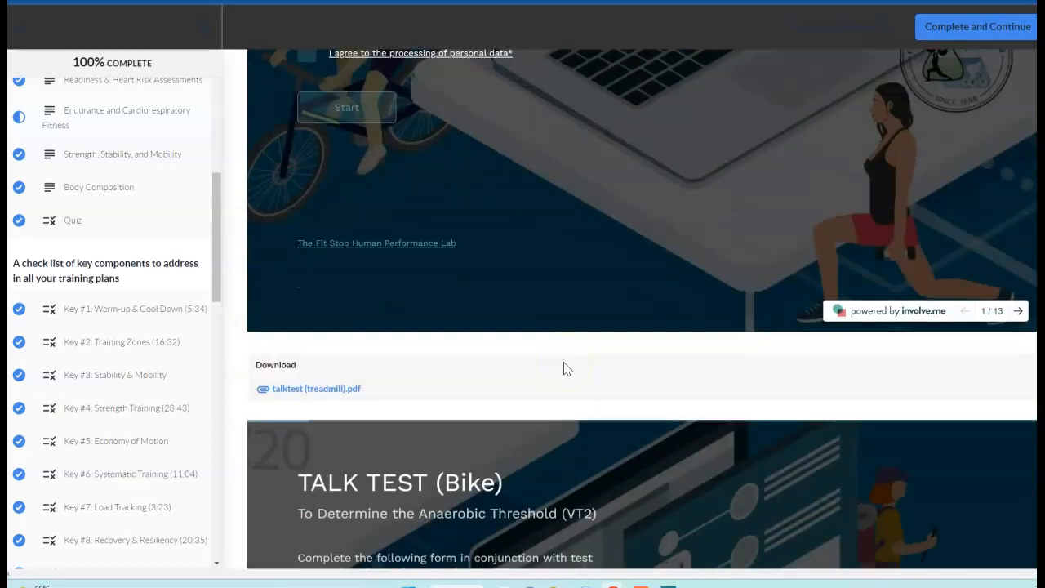
{"action": "scroll", "scroll_direction": "down", "scroll_amount": 3}
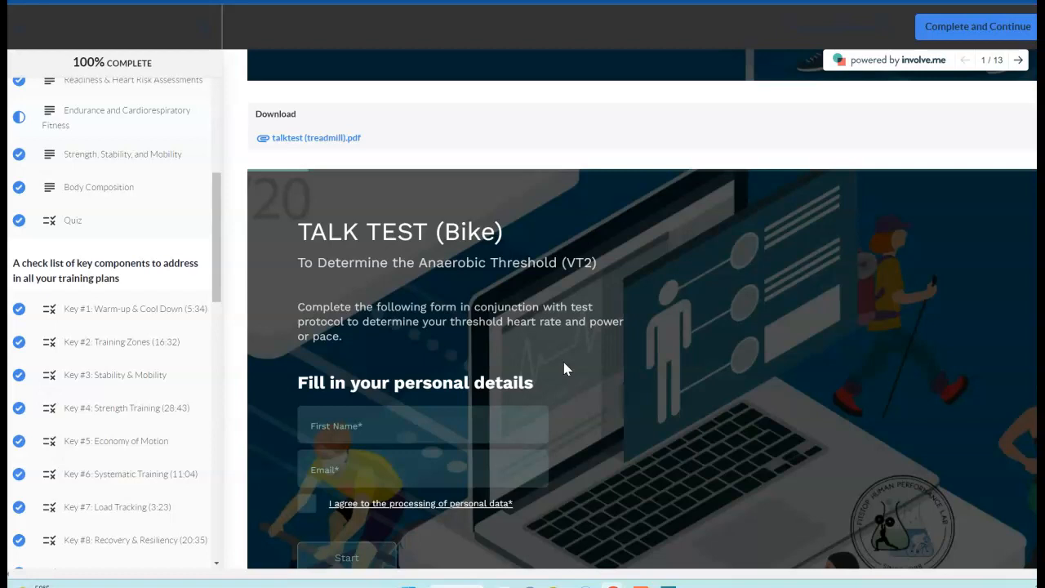
{"action": "mouse_move", "coordinate": [600, 375]}
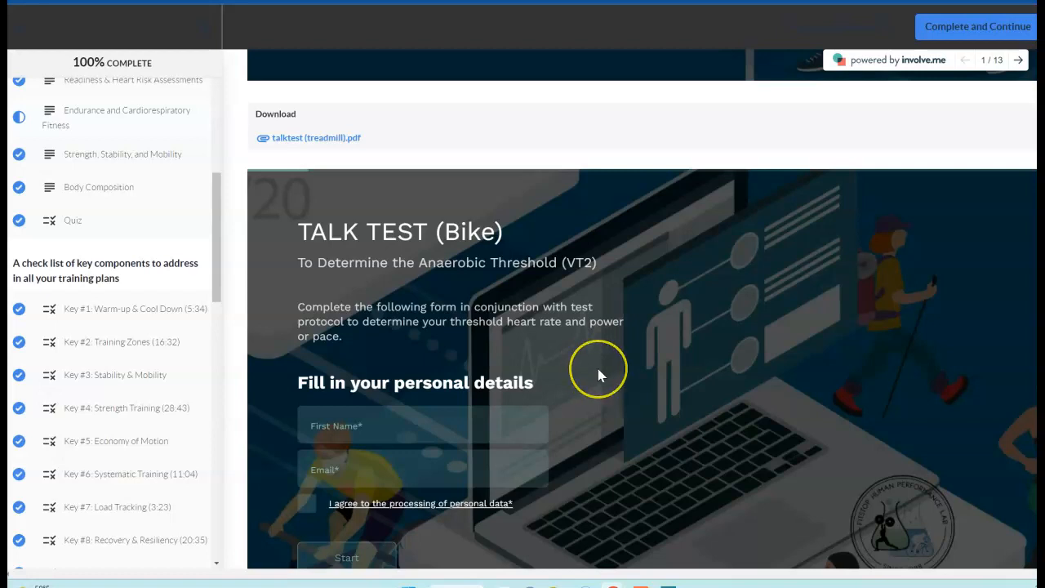
Scroll past the bike Talk Test PDF to Option #3's field and power FTP testing instructions.
{"action": "scroll", "scroll_direction": "down", "scroll_amount": 3}
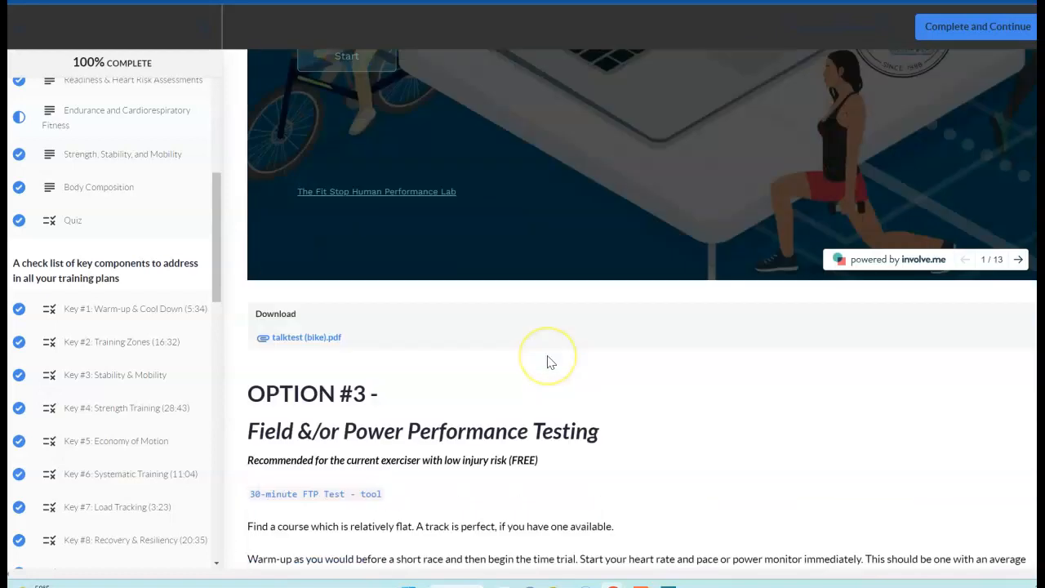
{"action": "scroll", "scroll_direction": "down", "scroll_amount": 3}
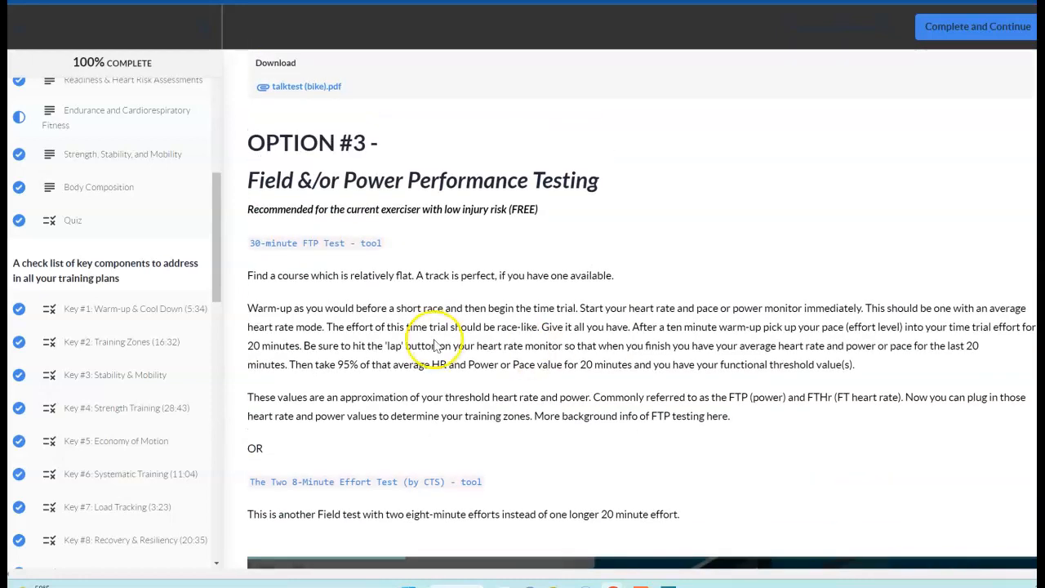
{"action": "scroll", "scroll_direction": "down", "scroll_amount": 3}
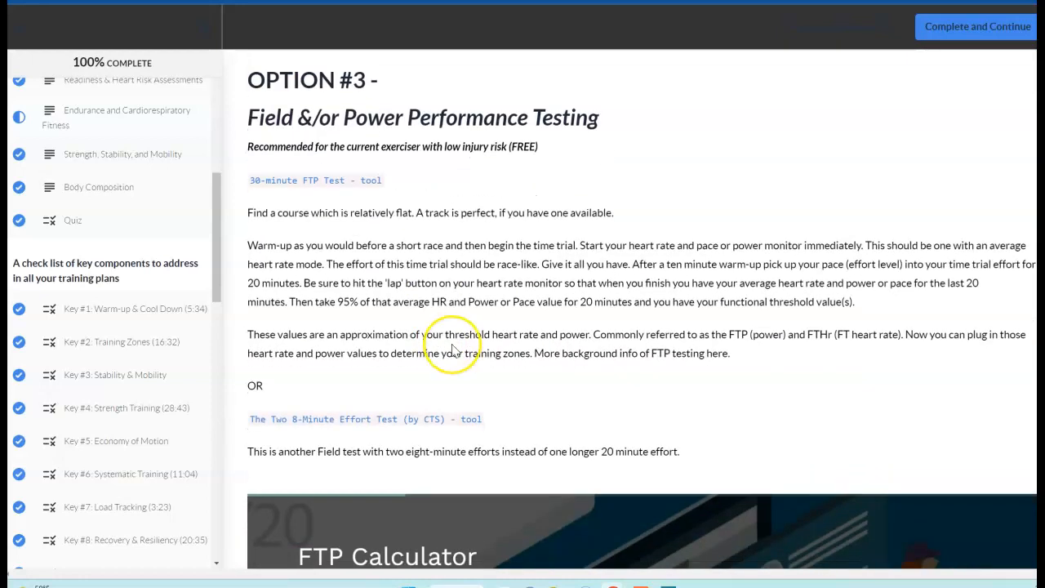
{"action": "mouse_move", "coordinate": [455, 349]}
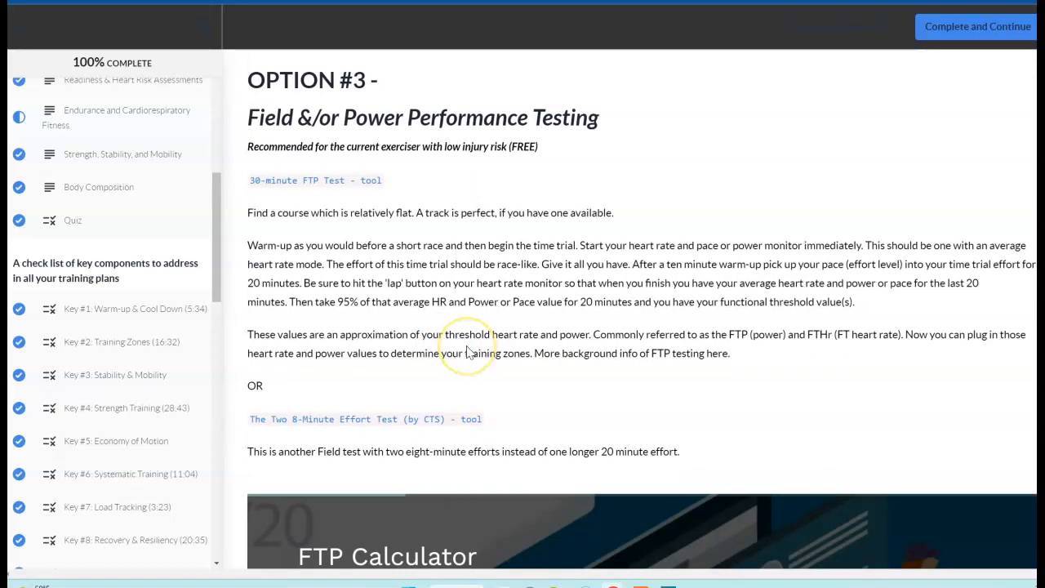
{"action": "mouse_move", "coordinate": [491, 347]}
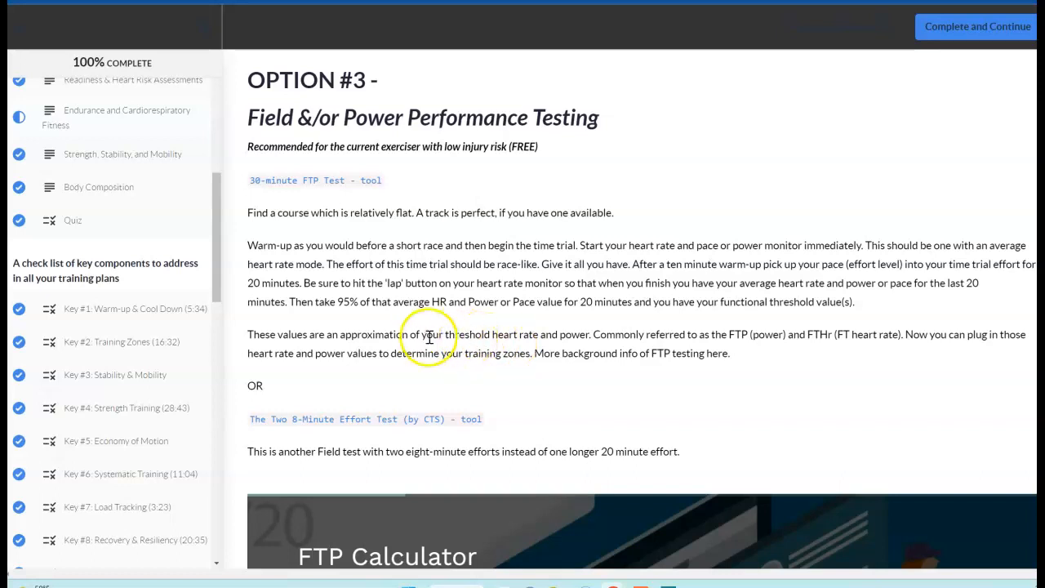
{"action": "mouse_move", "coordinate": [378, 262]}
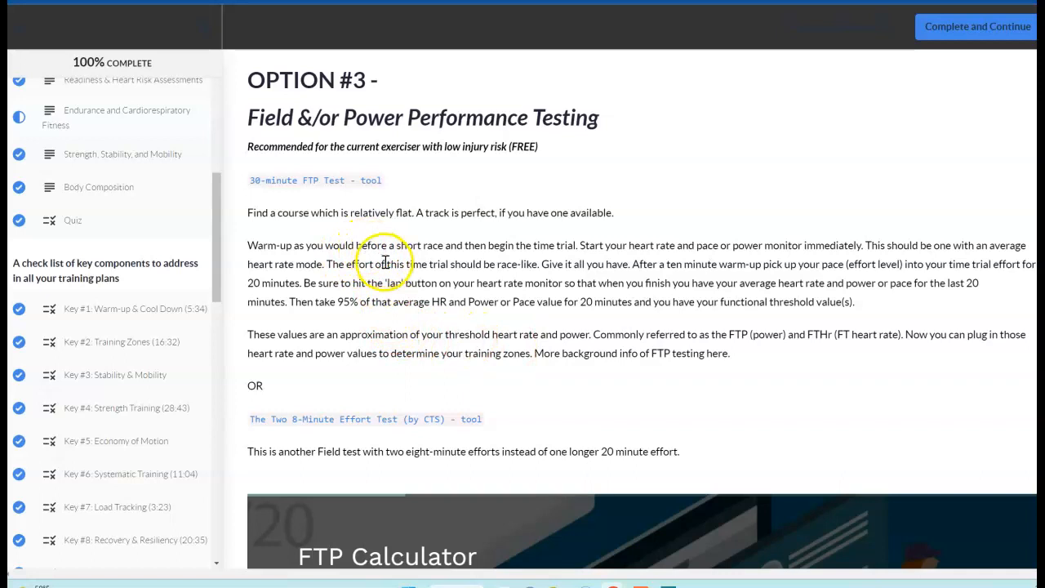
{"action": "mouse_move", "coordinate": [292, 231]}
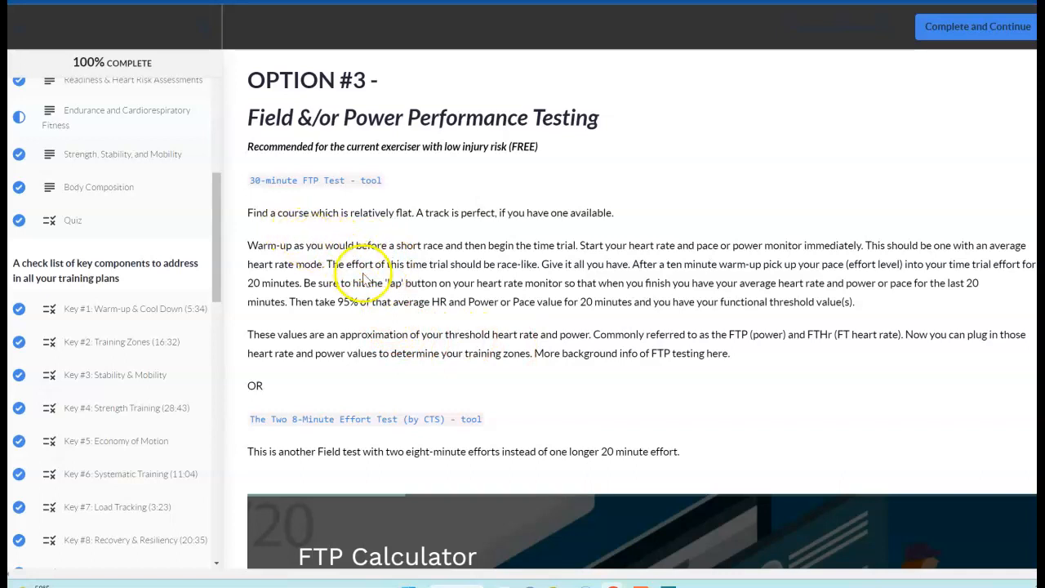
Scroll to the Two 8-Minute Effort Test option and the embedded FTP Calculator form.
{"action": "scroll", "scroll_direction": "down", "scroll_amount": 3}
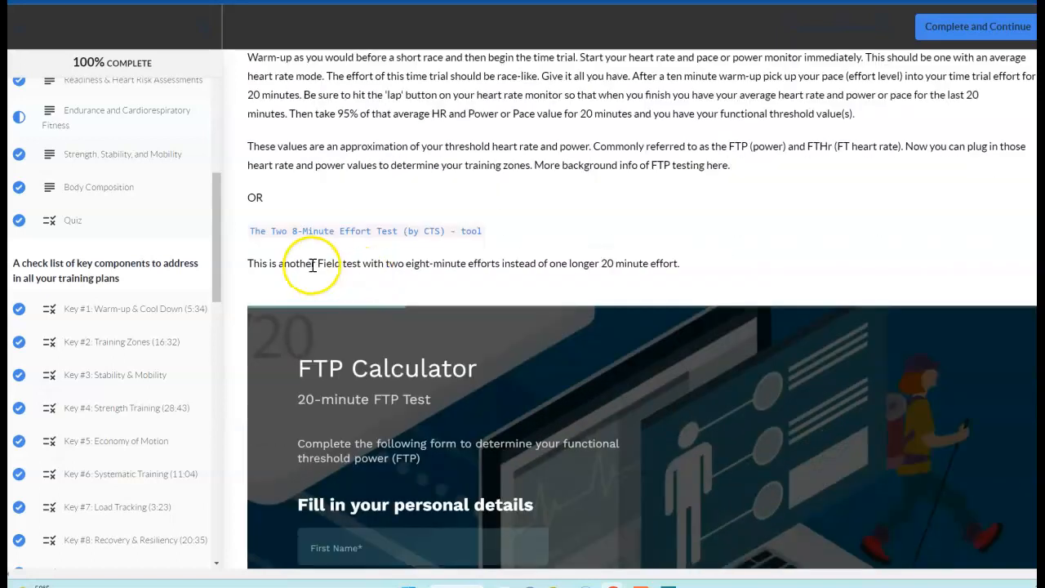
{"action": "mouse_move", "coordinate": [502, 282]}
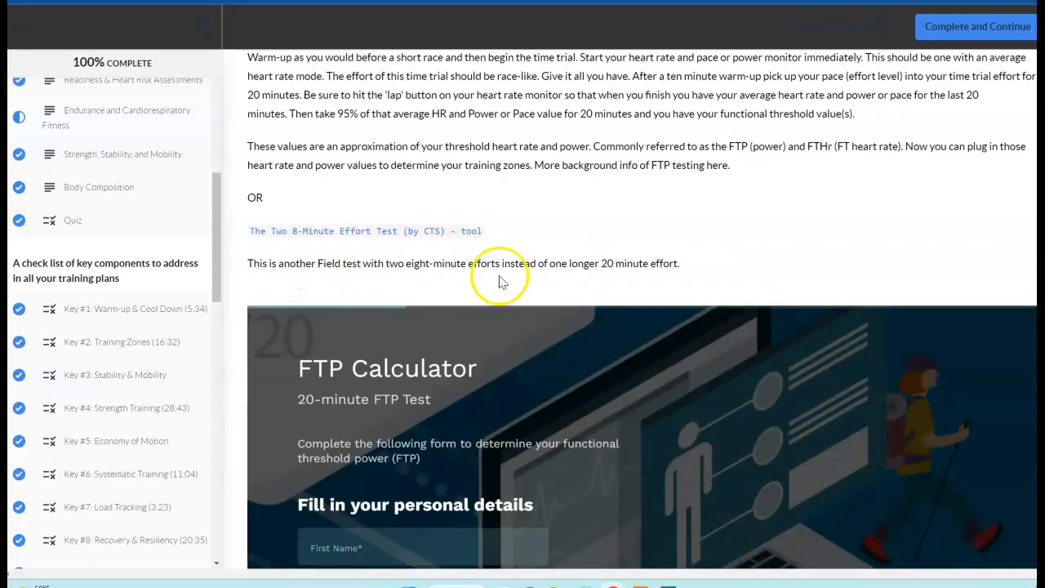
{"action": "scroll", "scroll_direction": "down", "scroll_amount": 3}
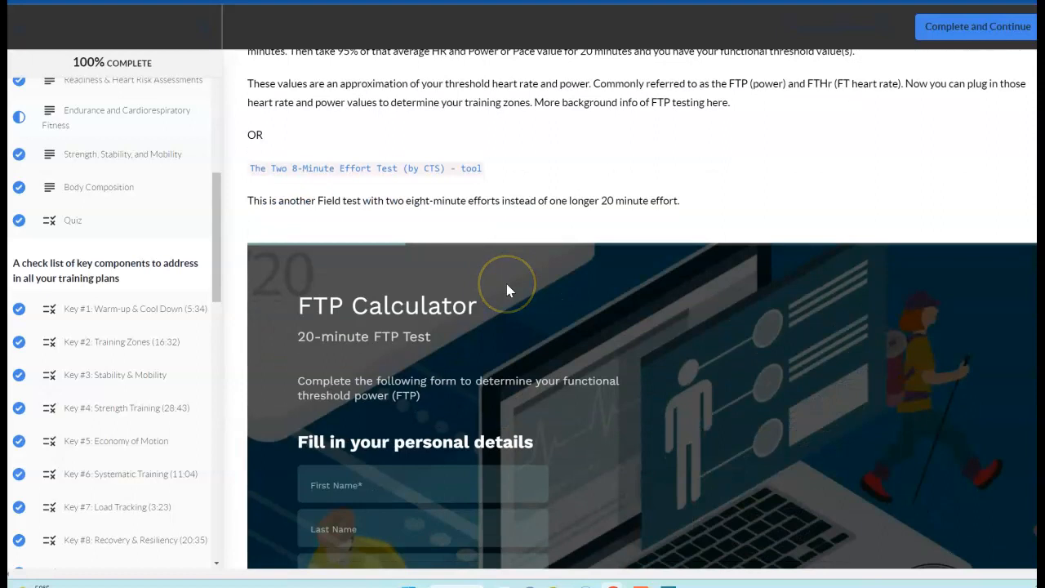
{"action": "scroll", "scroll_direction": "up", "scroll_amount": 3}
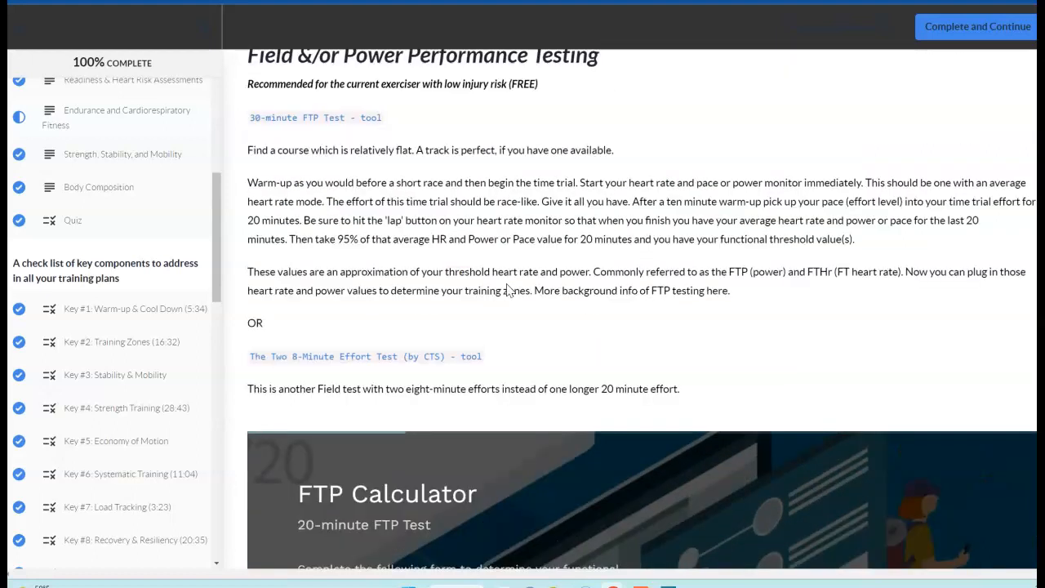
{"action": "mouse_move", "coordinate": [664, 304]}
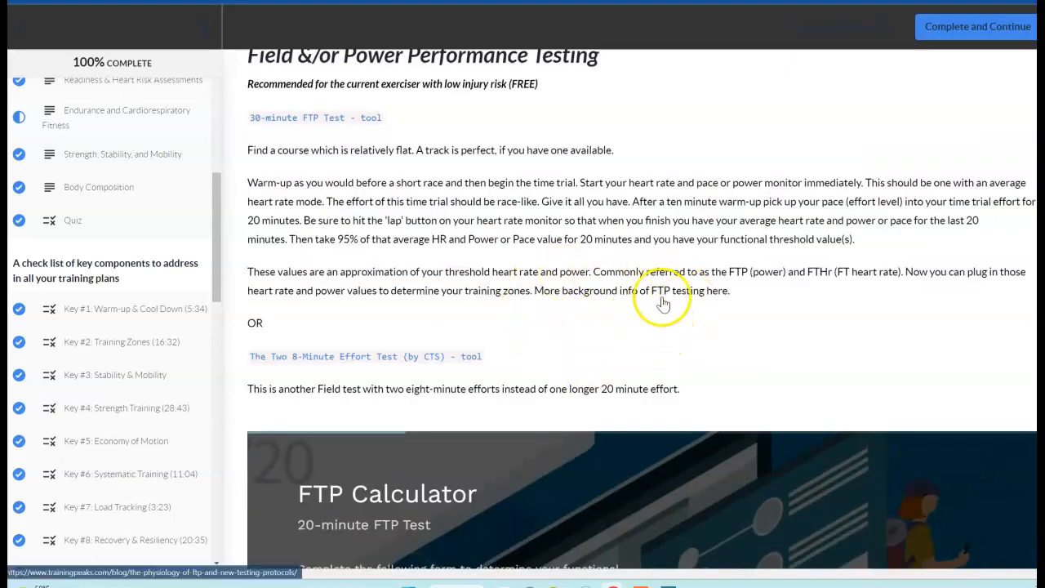
{"action": "mouse_move", "coordinate": [684, 289]}
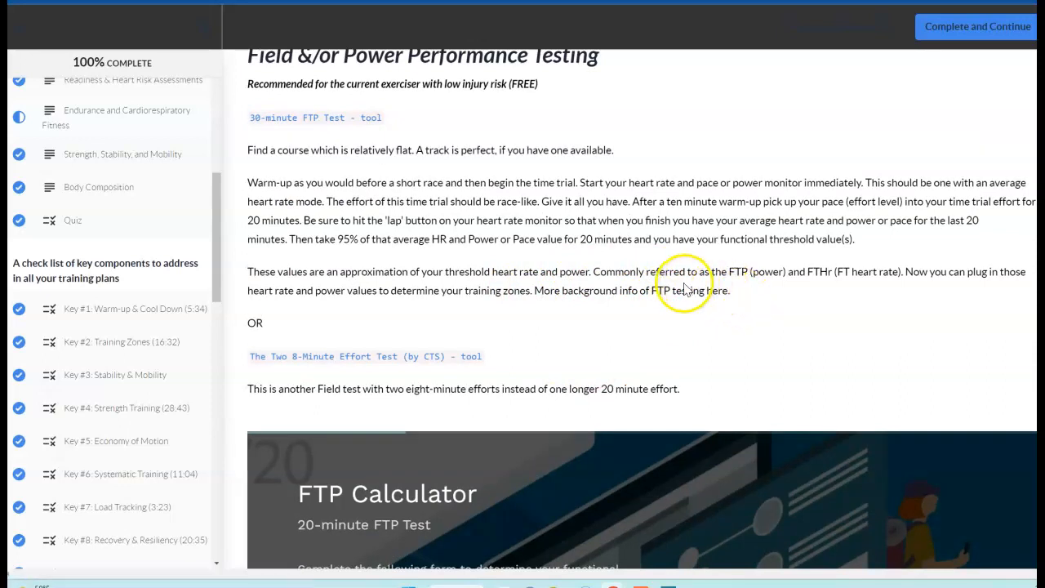
{"action": "mouse_move", "coordinate": [828, 294]}
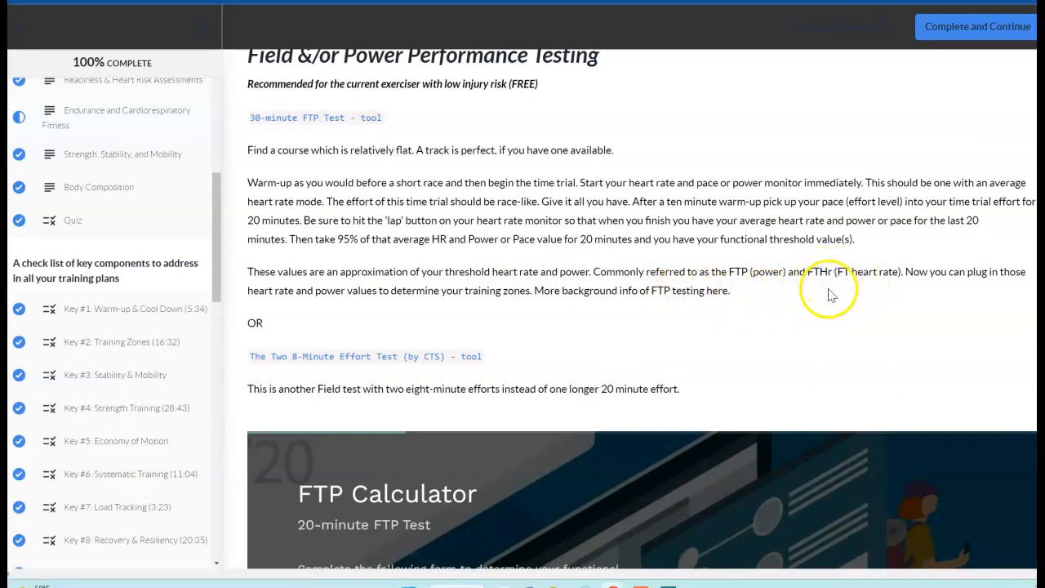
{"action": "mouse_move", "coordinate": [660, 311]}
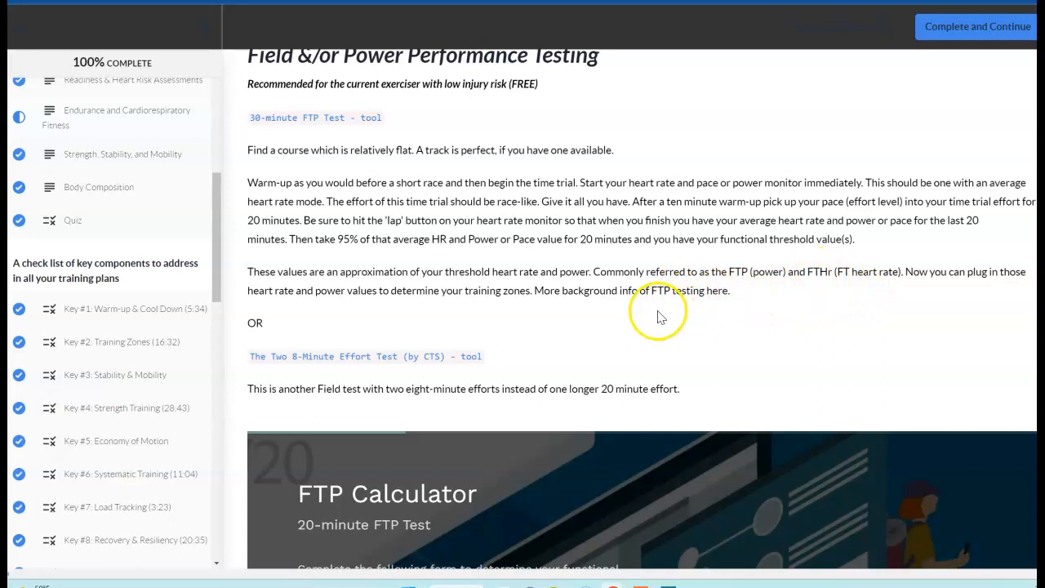
{"action": "mouse_move", "coordinate": [661, 317]}
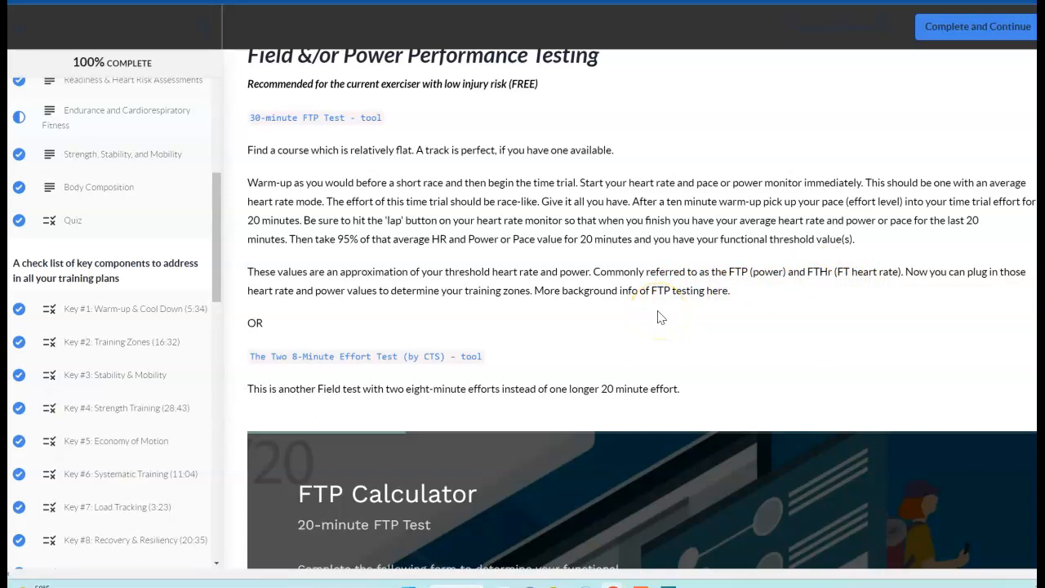
{"action": "scroll", "scroll_direction": "up", "scroll_amount": 3}
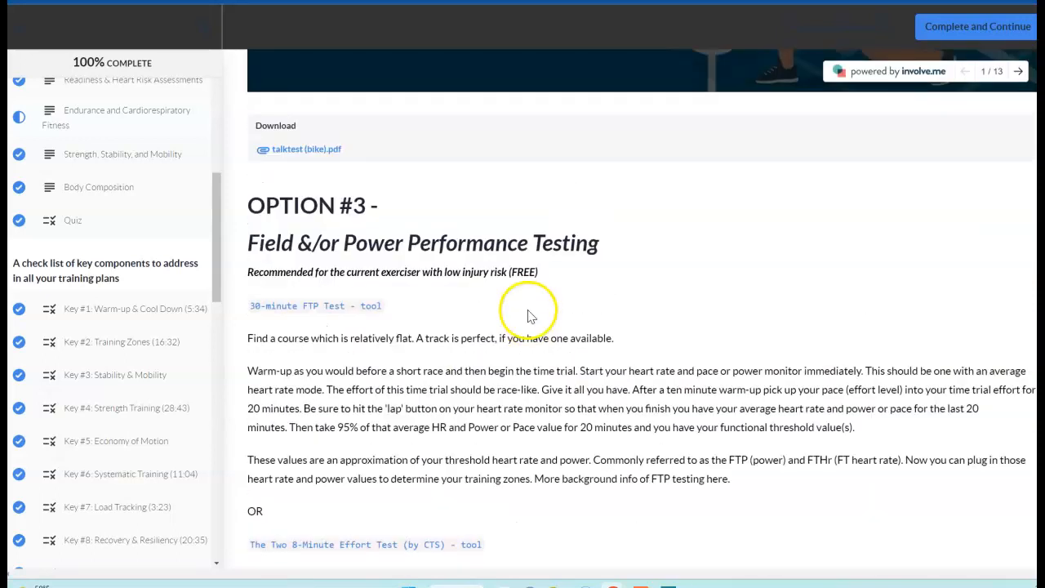
{"action": "mouse_move", "coordinate": [392, 335]}
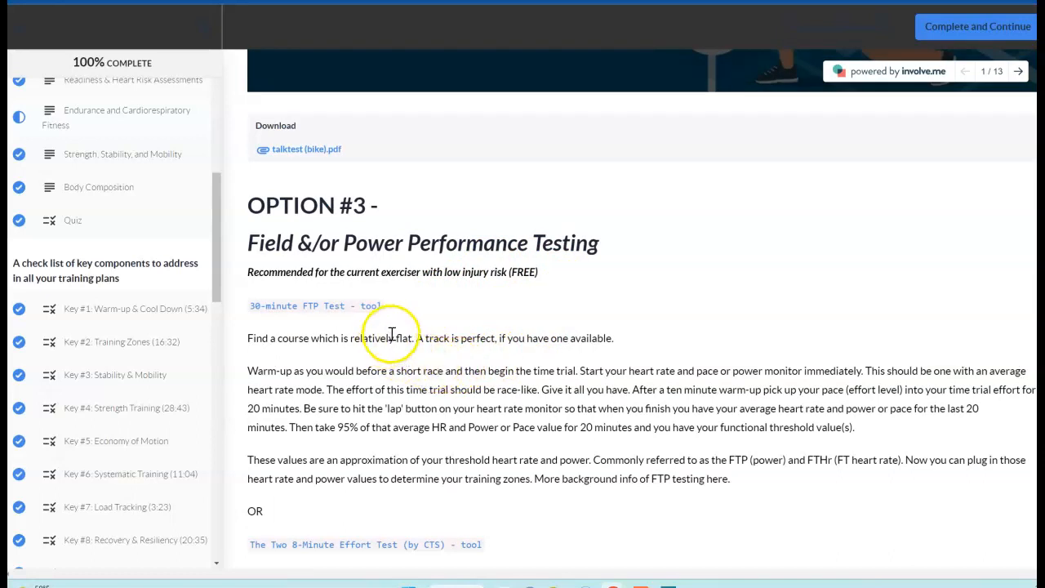
{"action": "mouse_move", "coordinate": [510, 327]}
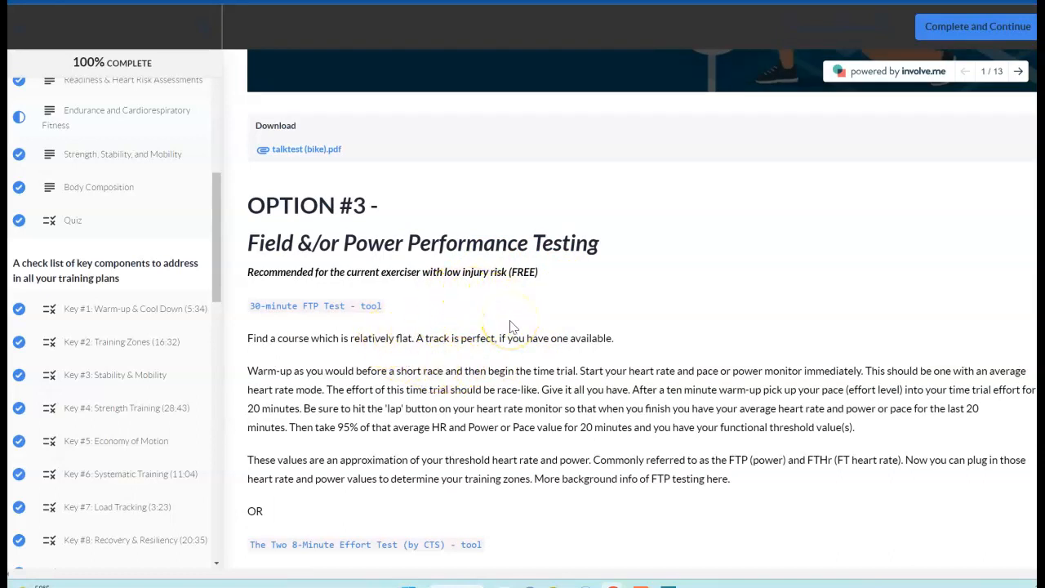
{"action": "mouse_move", "coordinate": [506, 330]}
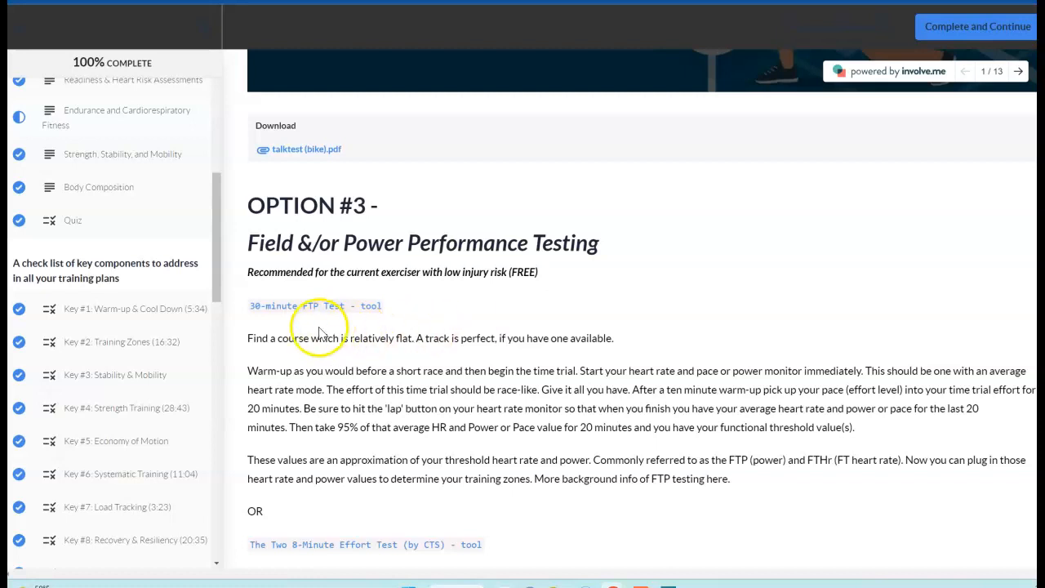
{"action": "mouse_move", "coordinate": [461, 335]}
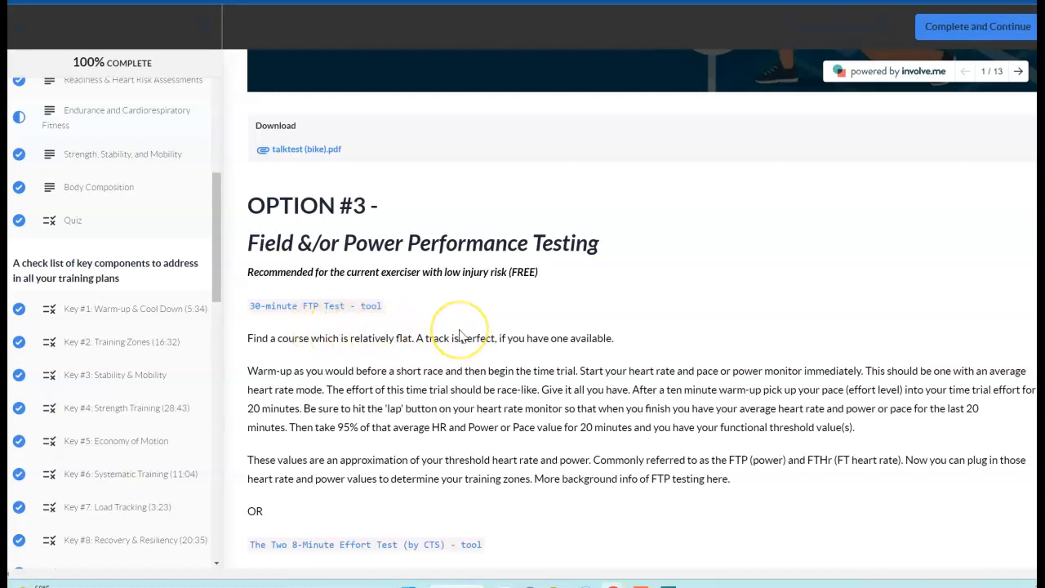
{"action": "mouse_move", "coordinate": [461, 335]}
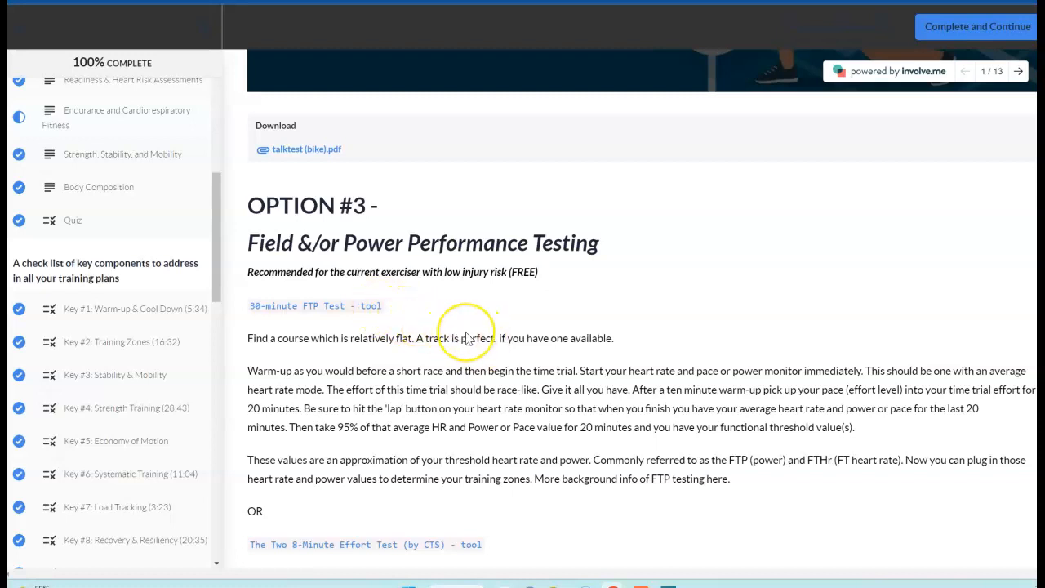
{"action": "mouse_move", "coordinate": [384, 323]}
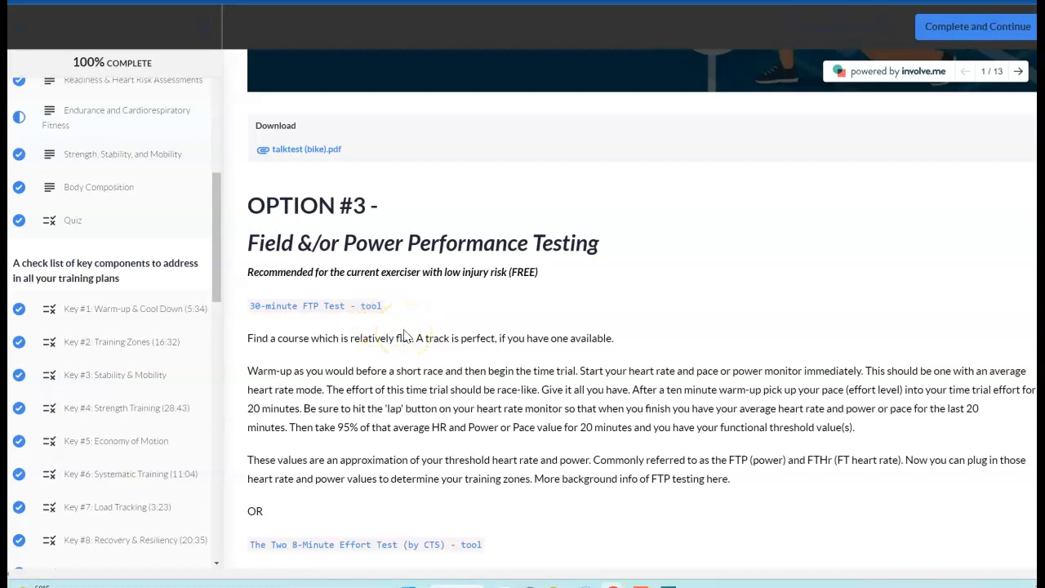
{"action": "mouse_move", "coordinate": [419, 339]}
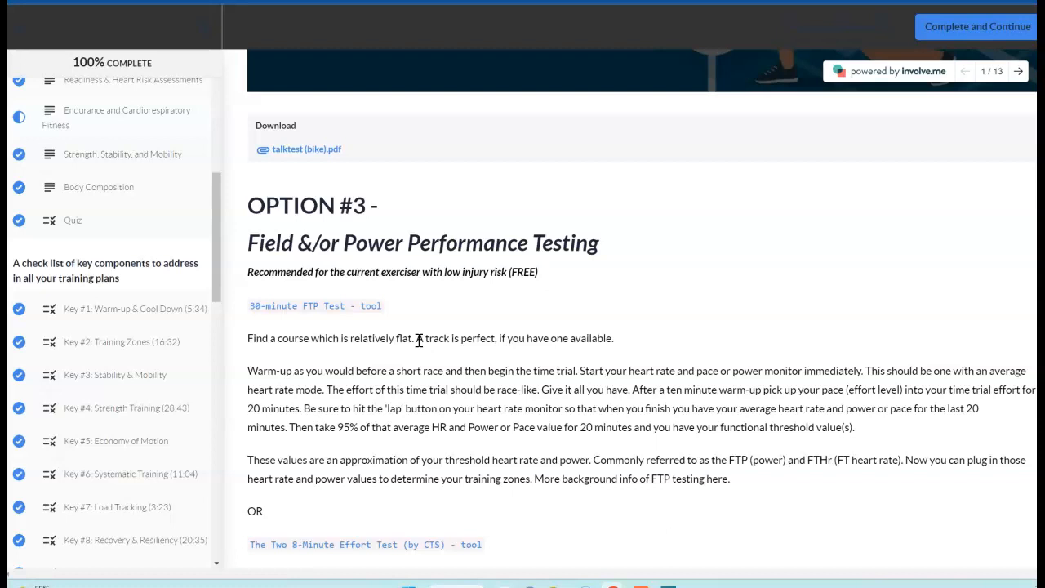
{"action": "scroll", "scroll_direction": "up", "scroll_amount": 3}
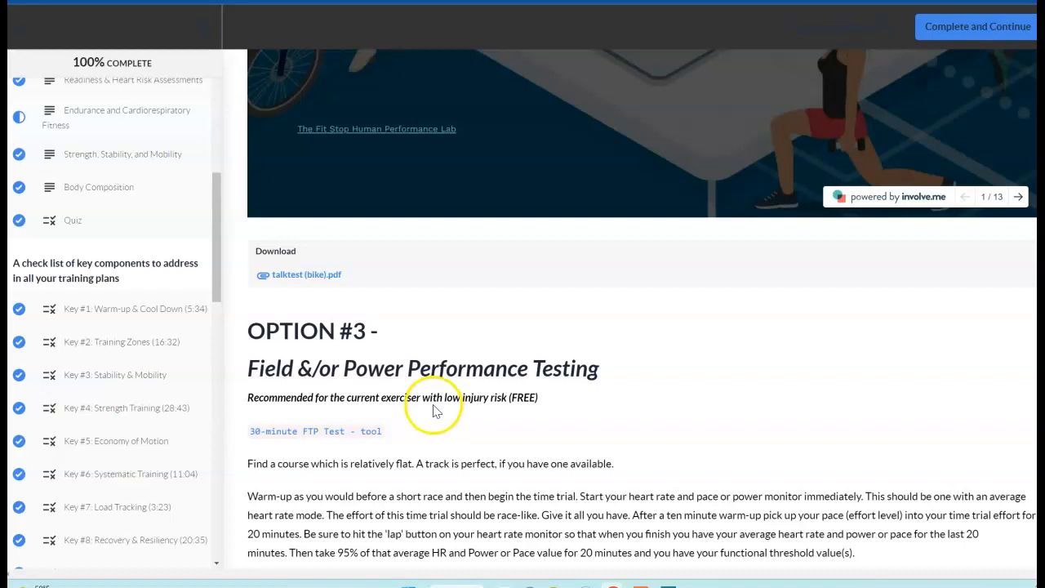
{"action": "scroll", "scroll_direction": "down", "scroll_amount": 3}
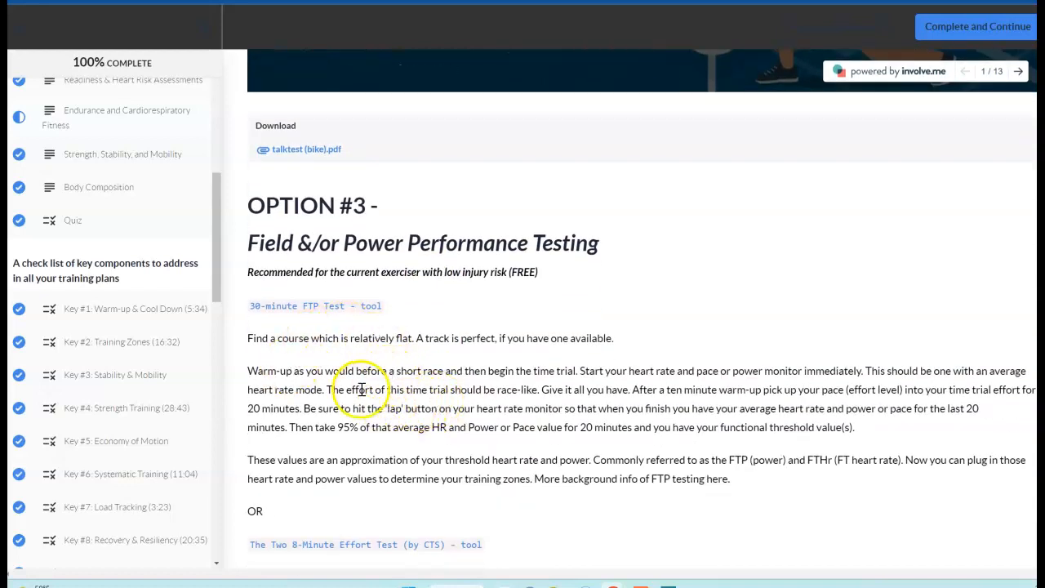
{"action": "mouse_move", "coordinate": [420, 395]}
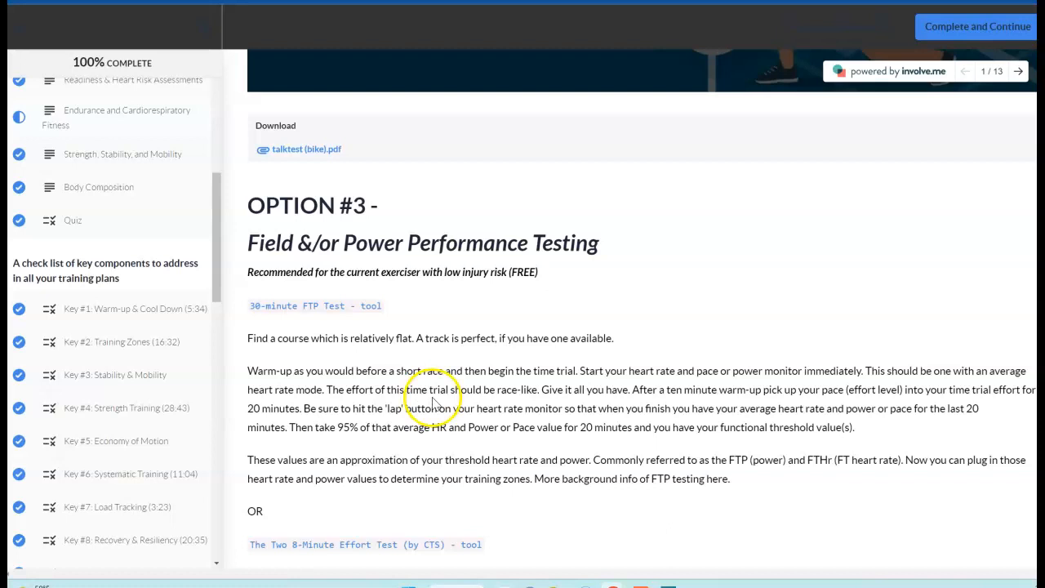
{"action": "mouse_move", "coordinate": [735, 446]}
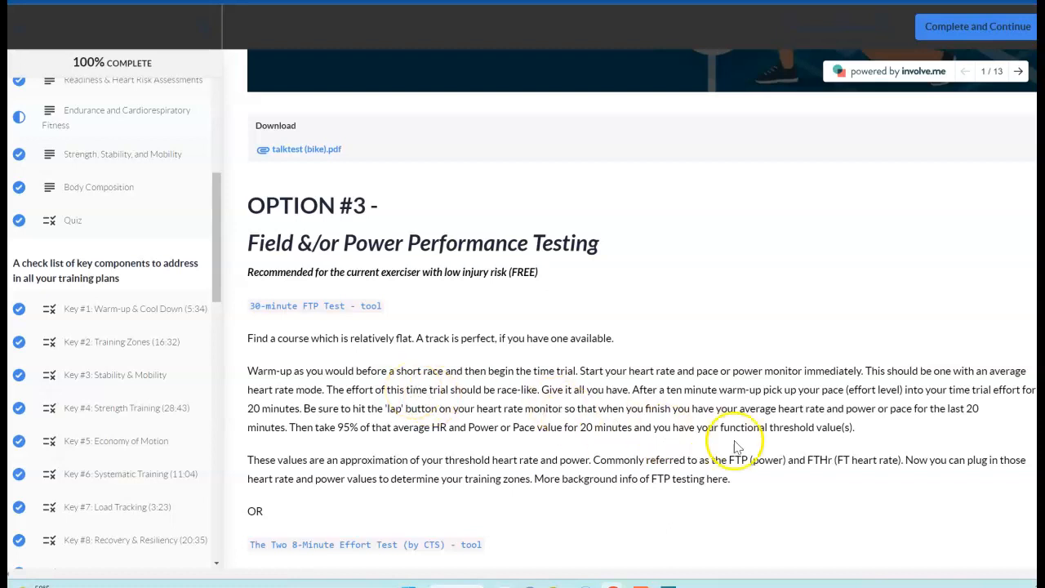
{"action": "scroll", "scroll_direction": "down", "scroll_amount": 3}
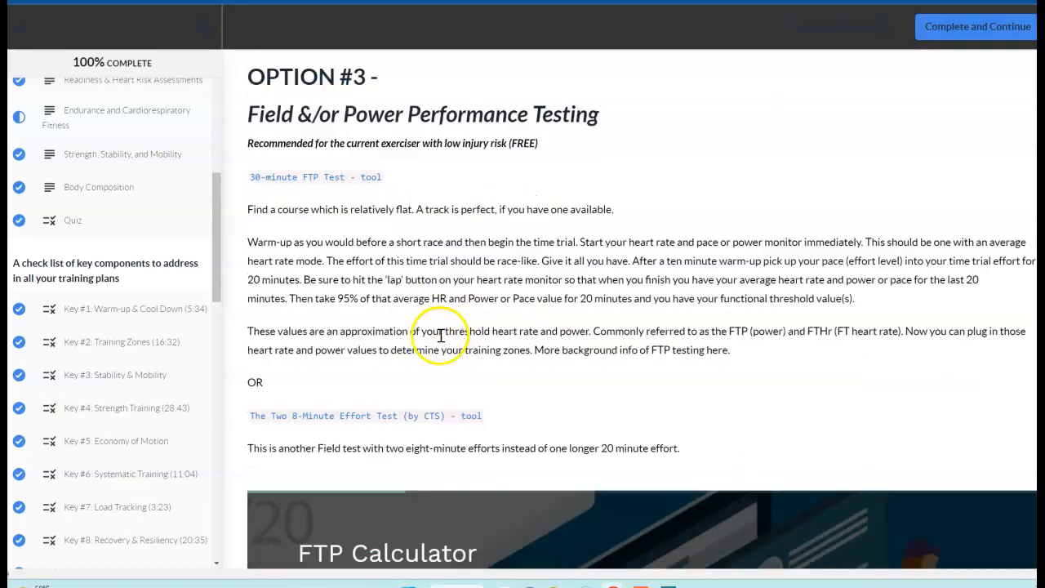
{"action": "scroll", "scroll_direction": "up", "scroll_amount": 3}
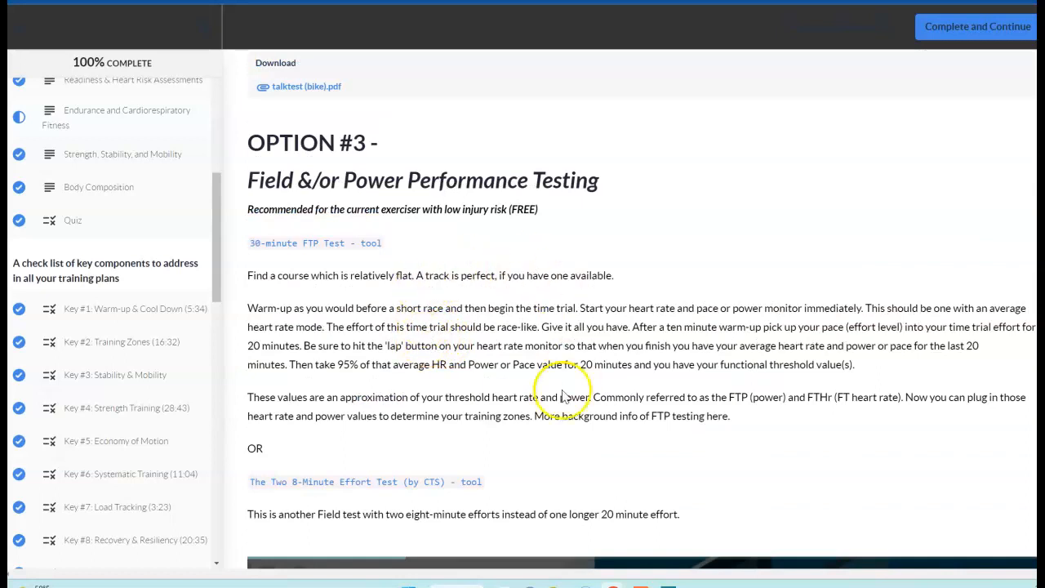
{"action": "scroll", "scroll_direction": "up", "scroll_amount": 3}
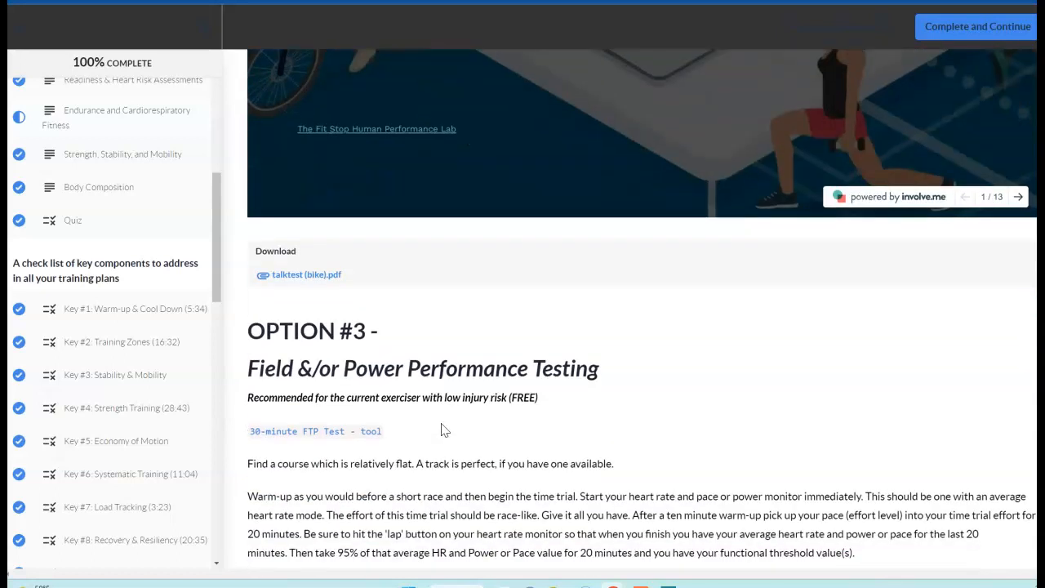
{"action": "scroll", "scroll_direction": "down", "scroll_amount": 3}
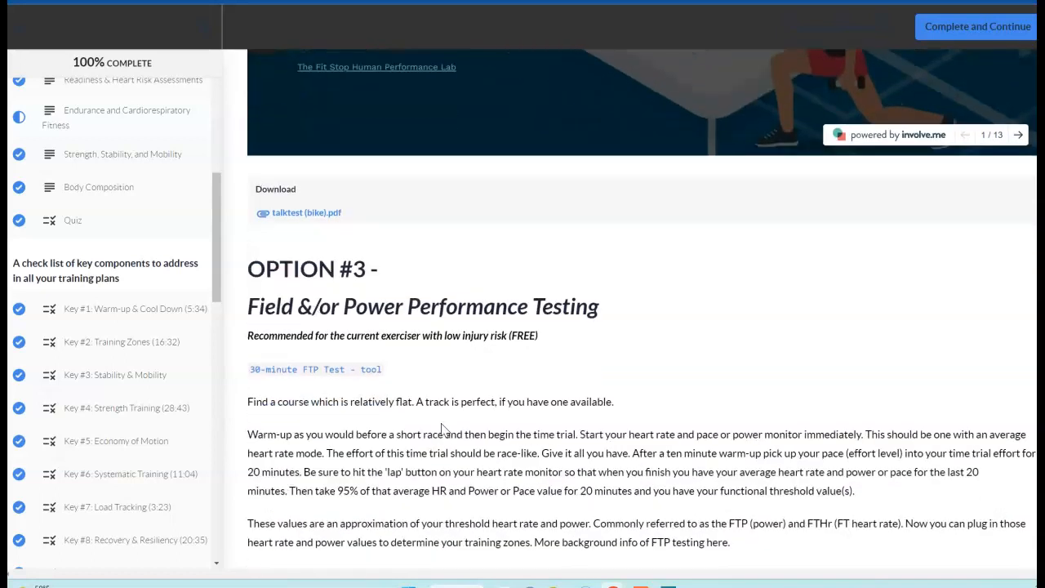
{"action": "left_click", "coordinate": [315, 369]}
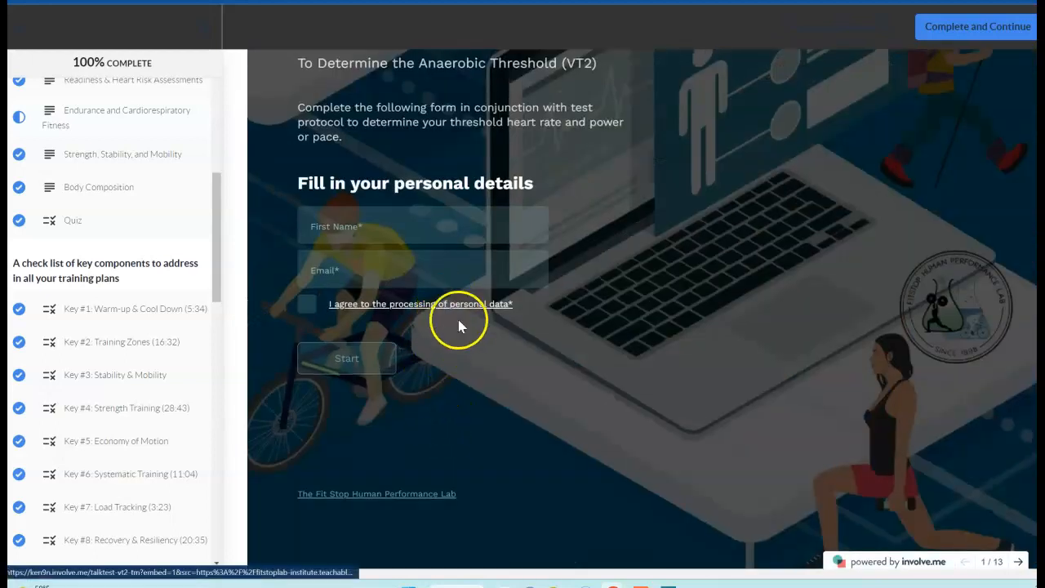
{"action": "scroll", "scroll_direction": "down", "scroll_amount": 3}
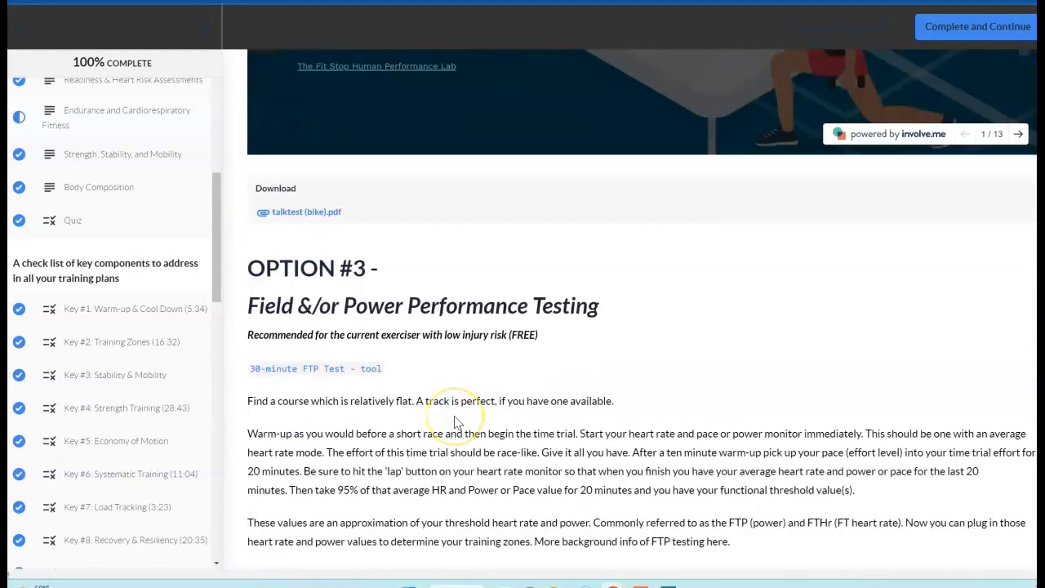
{"action": "mouse_move", "coordinate": [455, 420]}
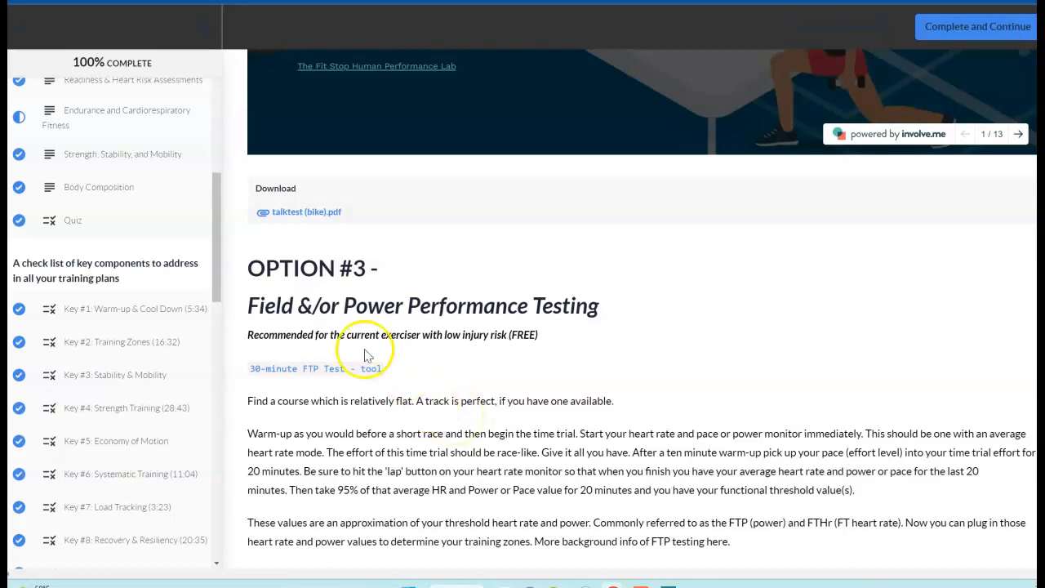
{"action": "mouse_move", "coordinate": [457, 436]}
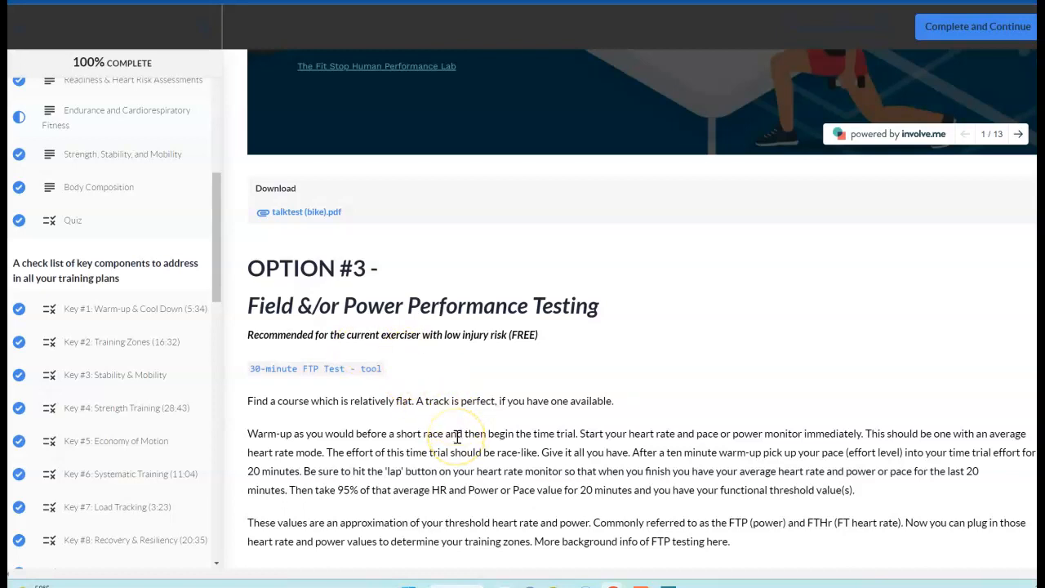
{"action": "mouse_move", "coordinate": [455, 435]}
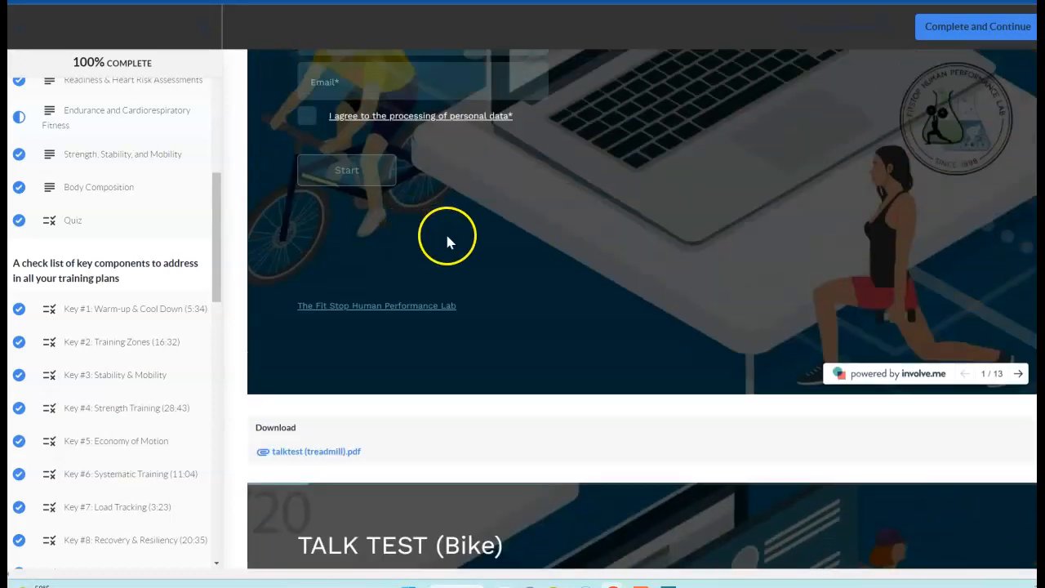
{"action": "scroll", "scroll_direction": "down", "scroll_amount": 3}
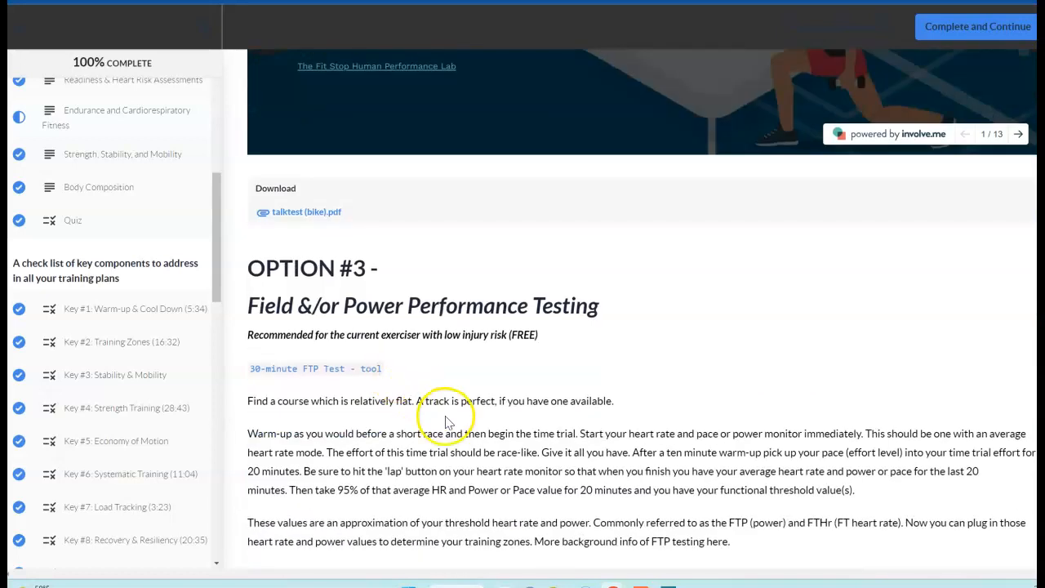
{"action": "mouse_move", "coordinate": [445, 420]}
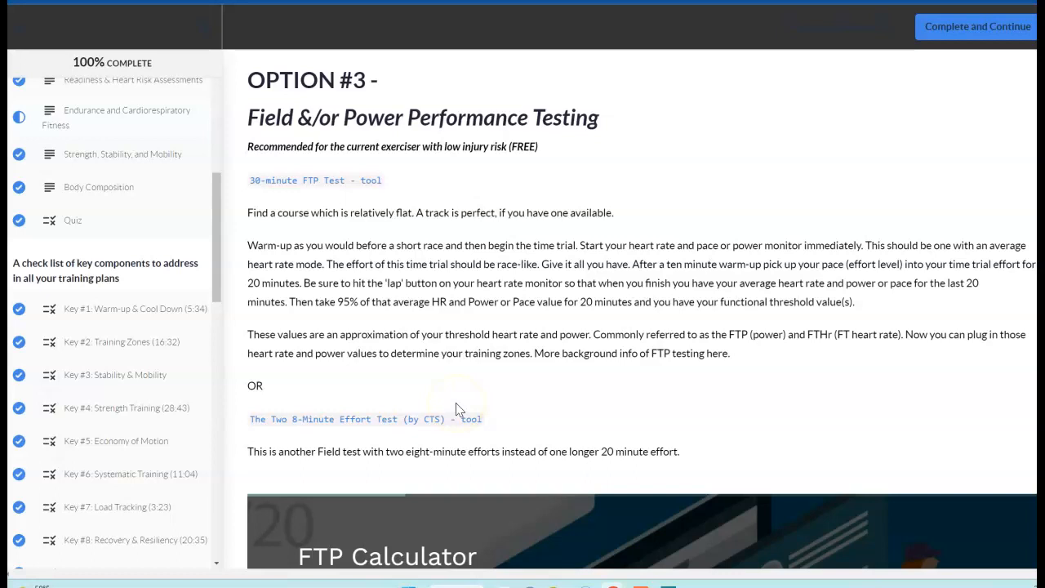
{"action": "mouse_move", "coordinate": [125, 159]}
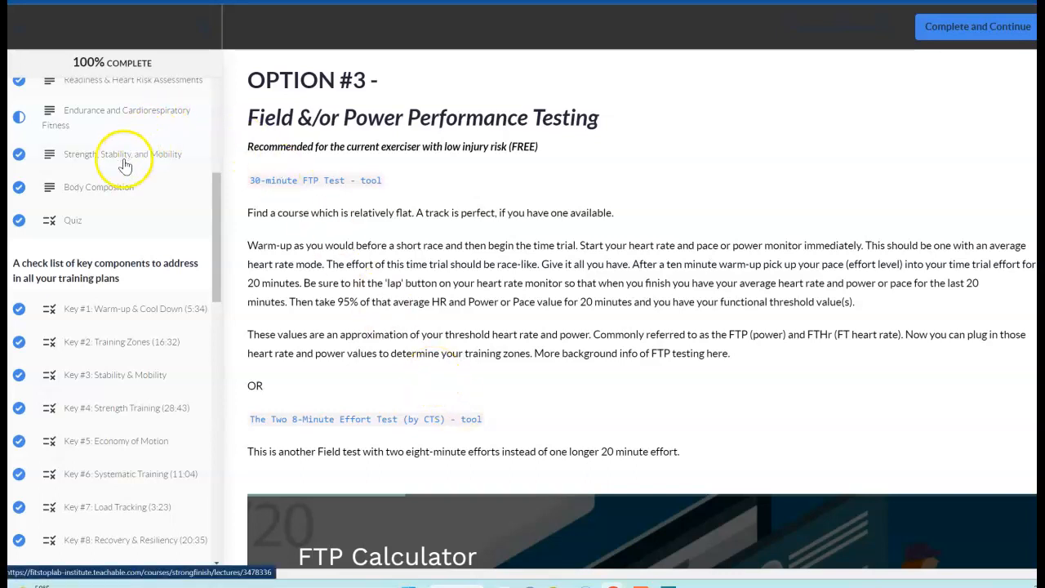
Open the Strength, Stability, and Mobility lesson and try starting the blank self-assessment form.
{"action": "left_click", "coordinate": [124, 154]}
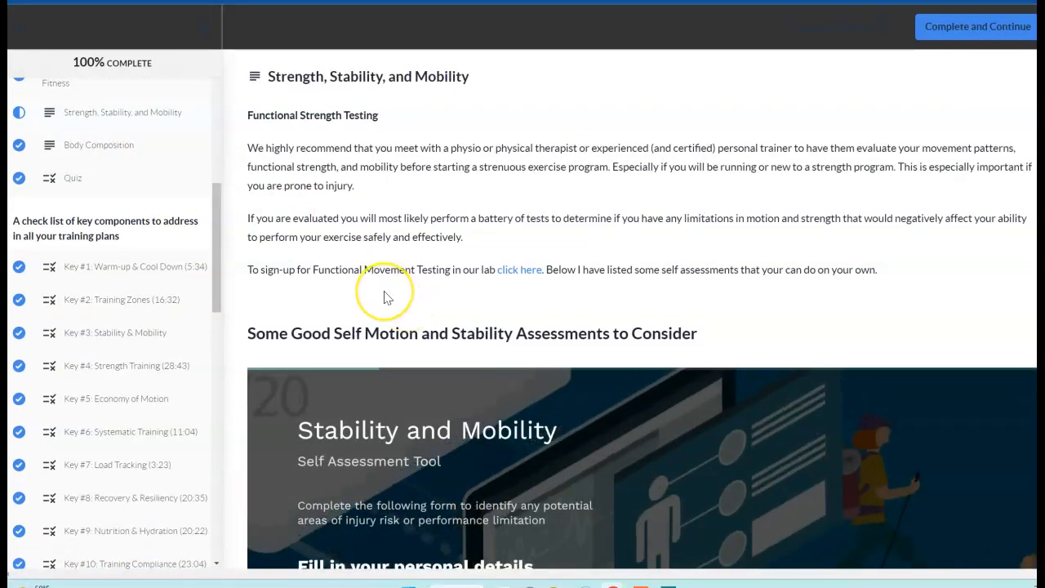
{"action": "mouse_move", "coordinate": [418, 314]}
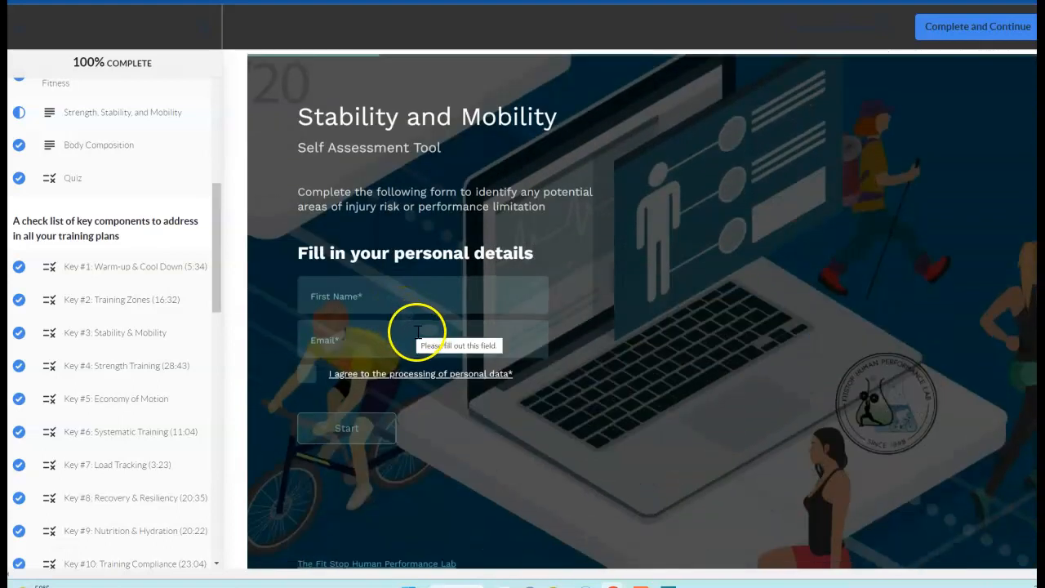
{"action": "mouse_move", "coordinate": [425, 286]}
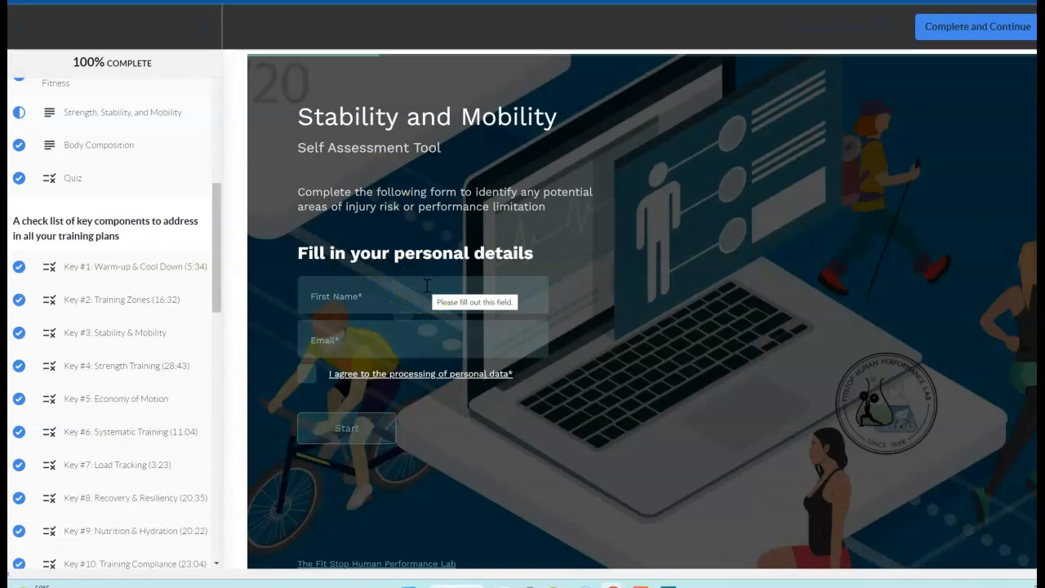
{"action": "left_click", "coordinate": [345, 428]}
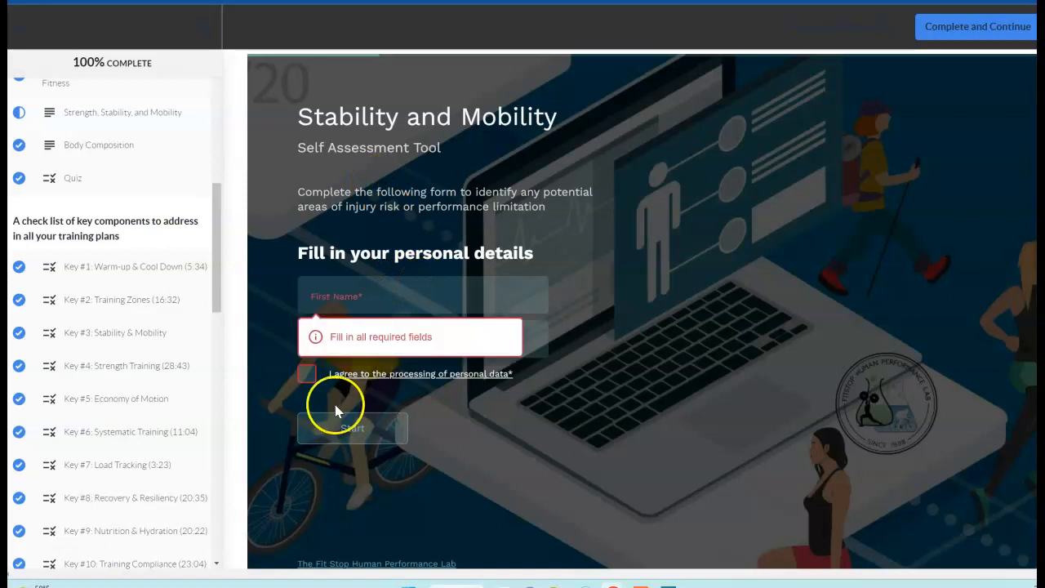
{"action": "scroll", "scroll_direction": "up", "scroll_amount": 3}
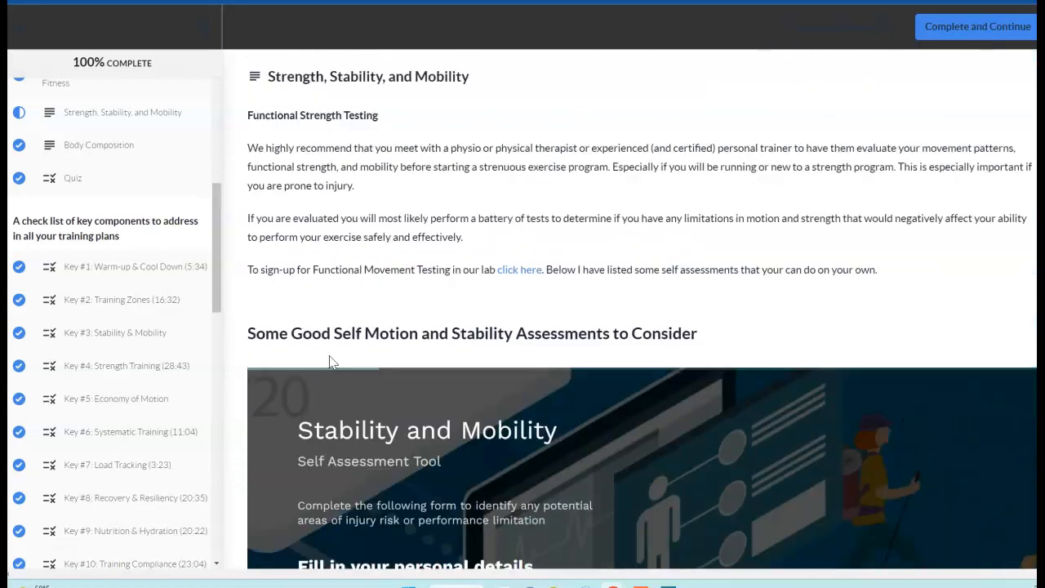
{"action": "mouse_move", "coordinate": [402, 320]}
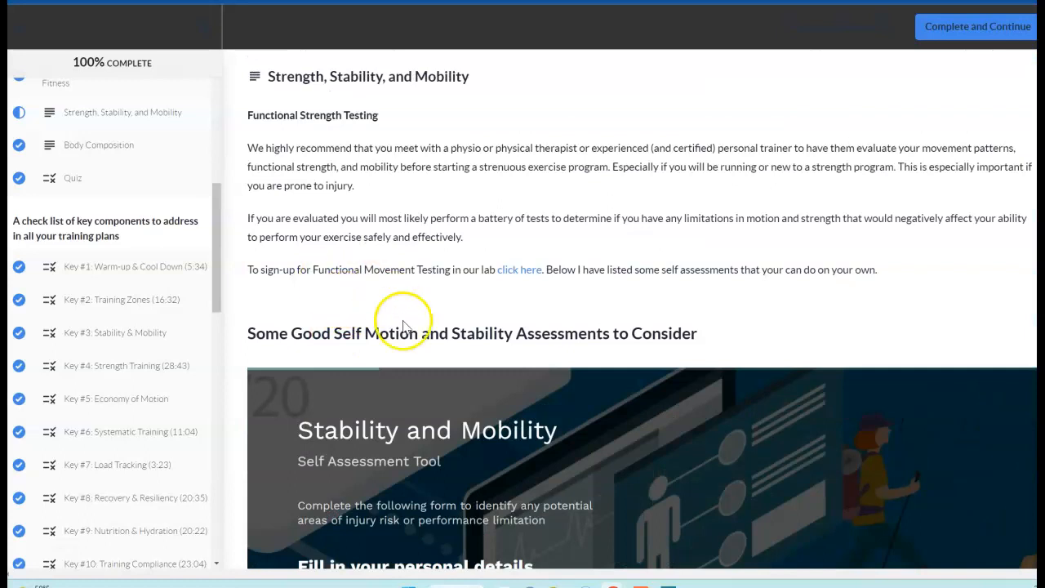
{"action": "mouse_move", "coordinate": [433, 408]}
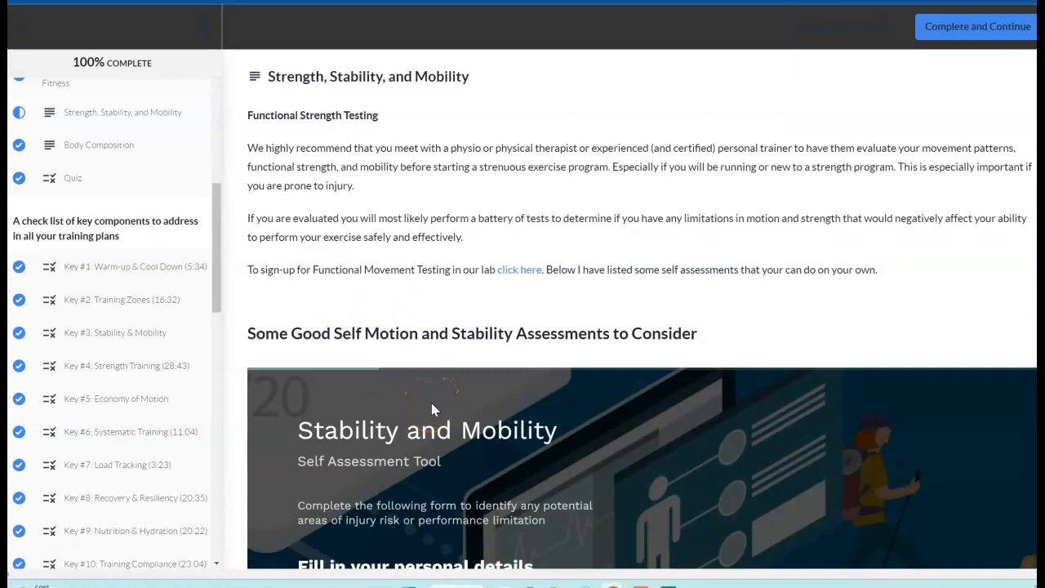
{"action": "mouse_move", "coordinate": [129, 142]}
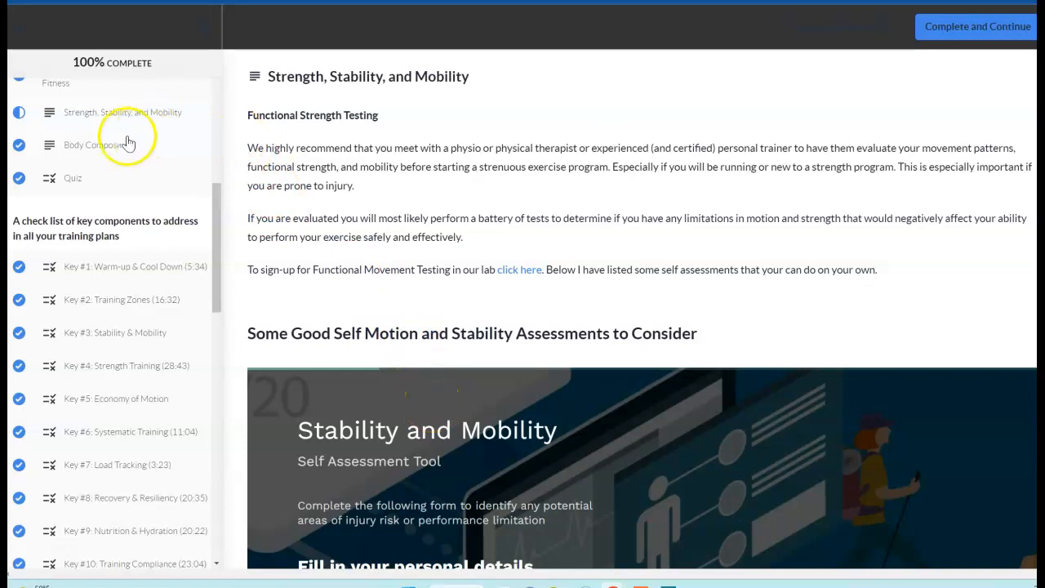
Open the Body Composition lesson and scroll through its body fat calculator.
{"action": "left_click", "coordinate": [99, 145]}
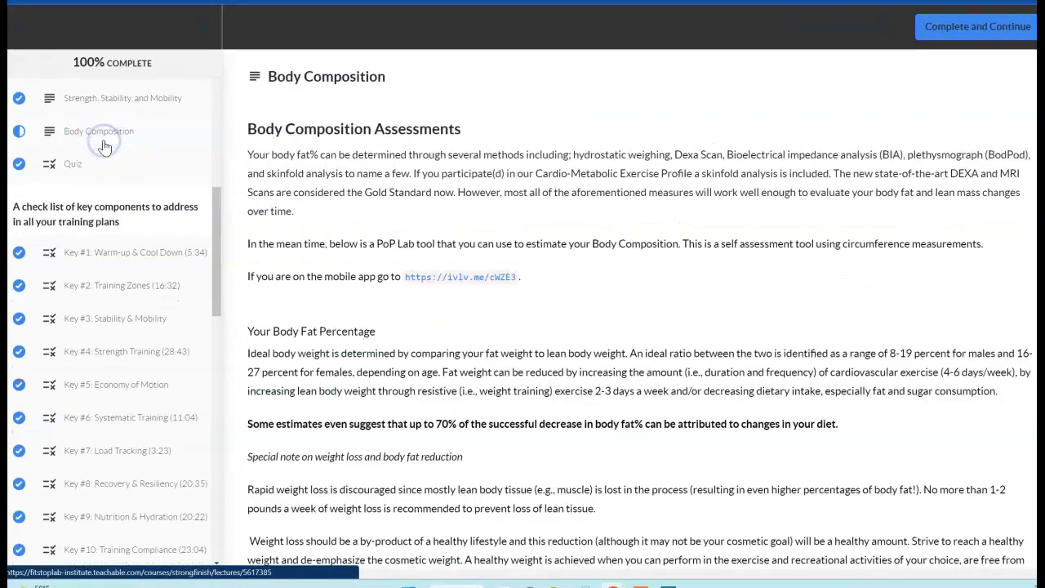
{"action": "scroll", "scroll_direction": "down", "scroll_amount": 3}
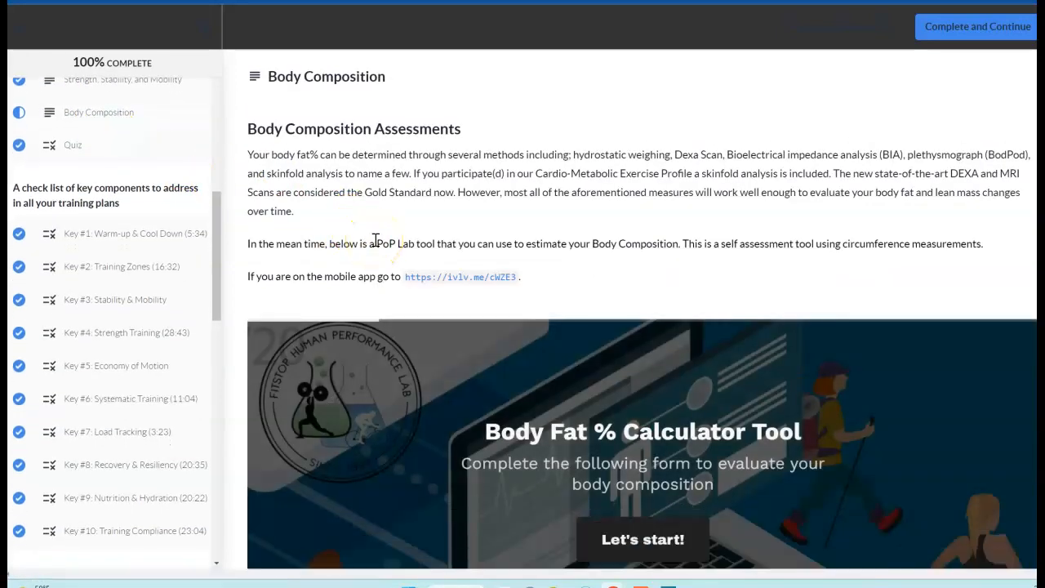
{"action": "mouse_move", "coordinate": [341, 210]}
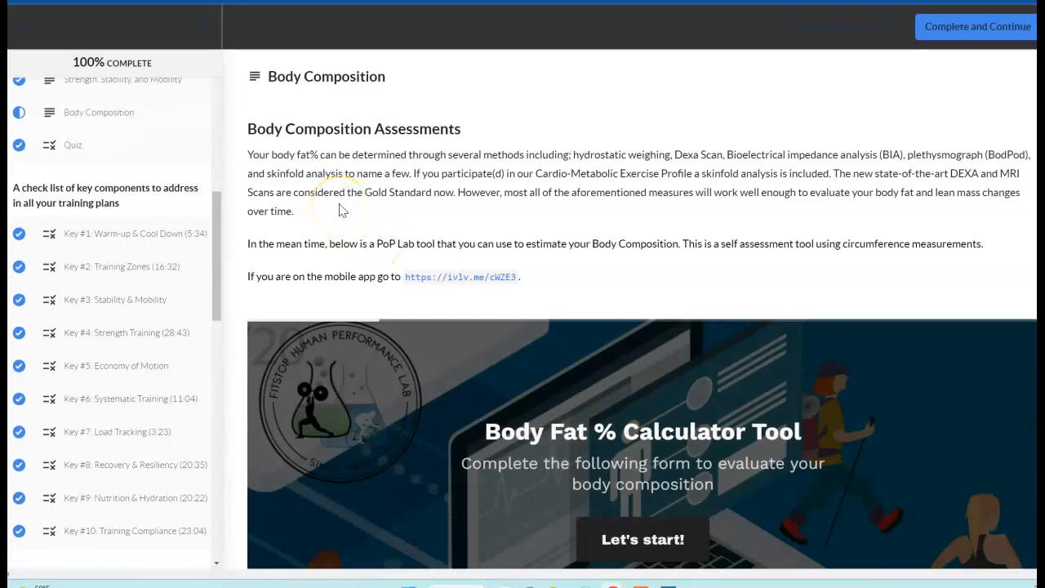
{"action": "mouse_move", "coordinate": [410, 218]}
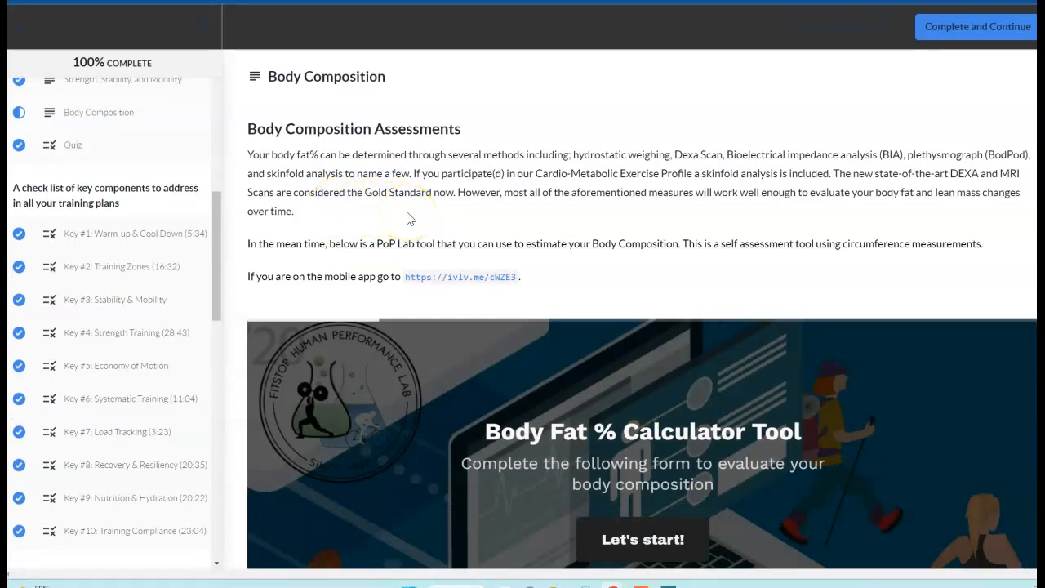
{"action": "mouse_move", "coordinate": [464, 235]}
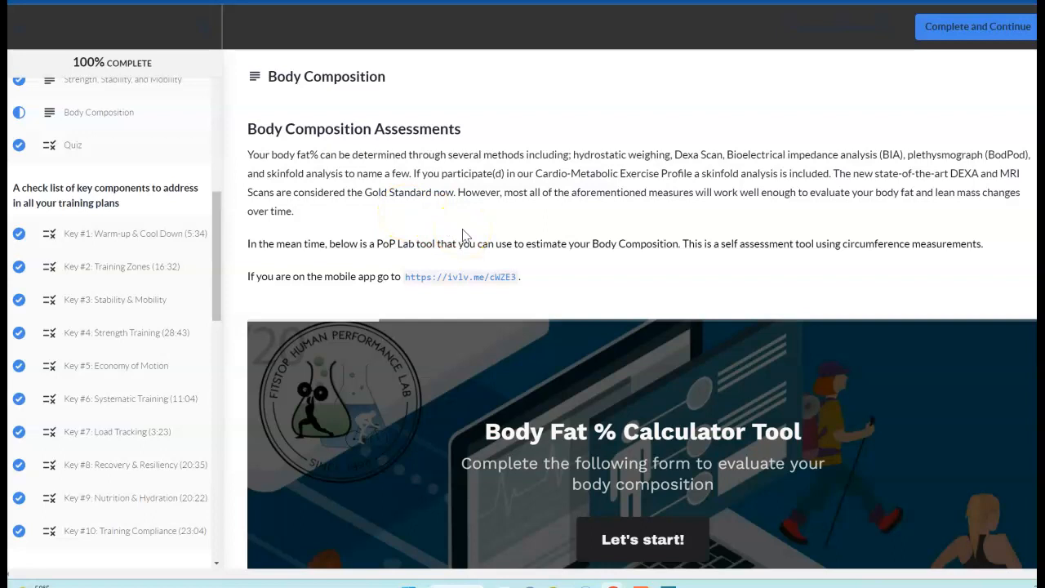
{"action": "scroll", "scroll_direction": "down", "scroll_amount": 3}
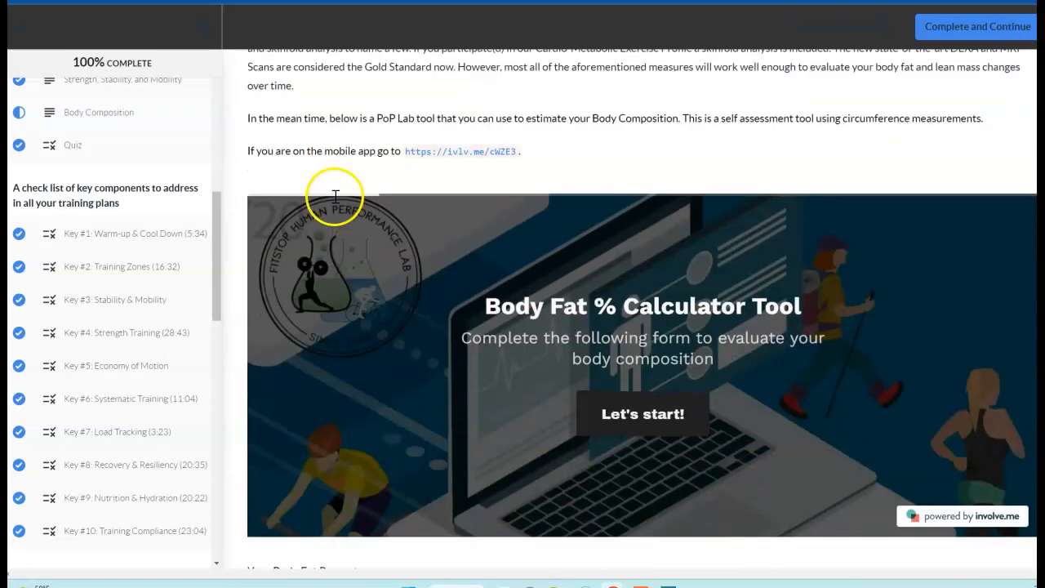
{"action": "mouse_move", "coordinate": [643, 414]}
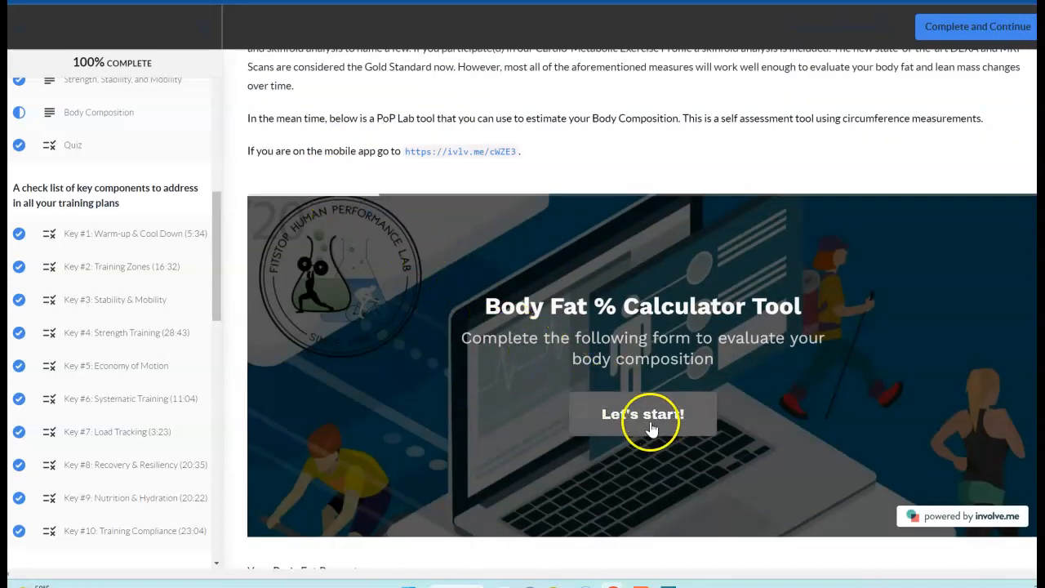
{"action": "mouse_move", "coordinate": [642, 422]}
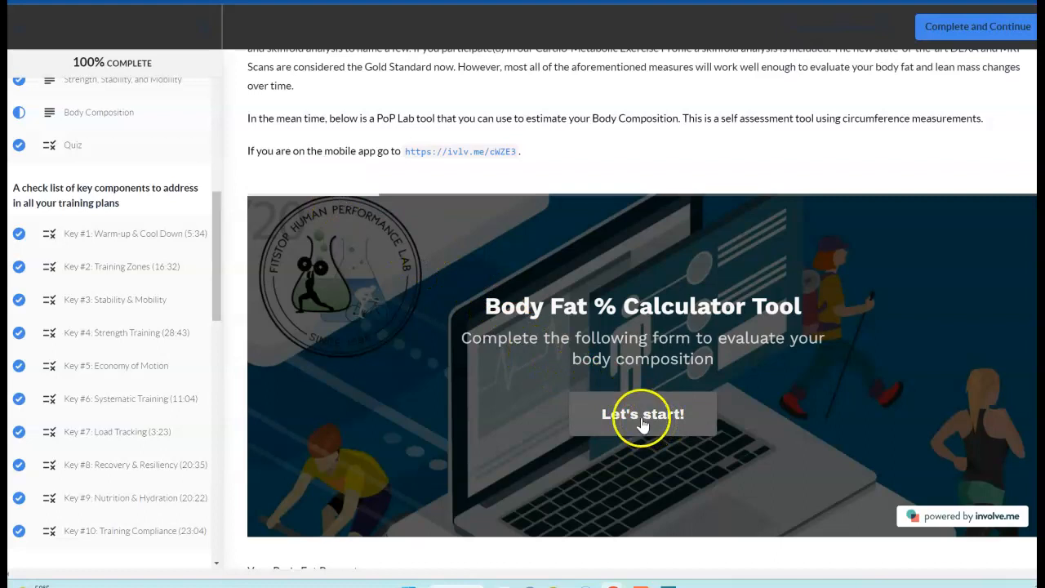
{"action": "scroll", "scroll_direction": "down", "scroll_amount": 3}
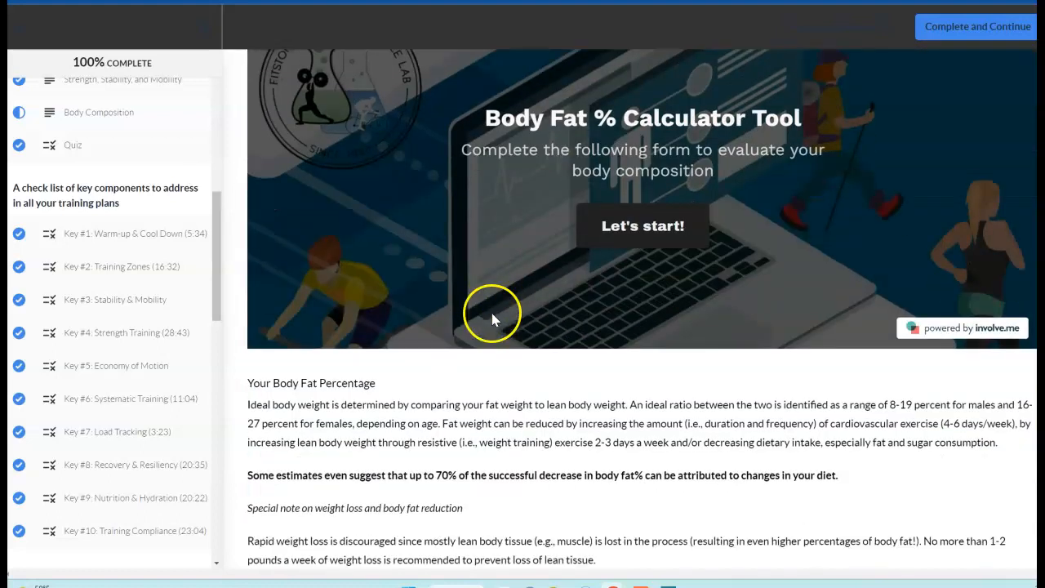
{"action": "mouse_move", "coordinate": [507, 410]}
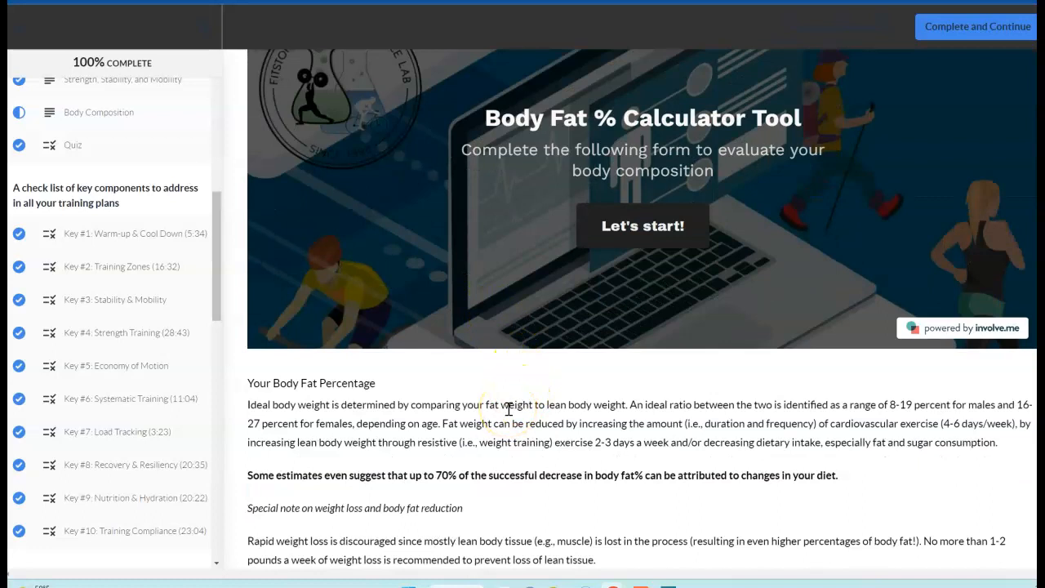
Scroll through the body composition topic sections down to the download.
{"action": "scroll", "scroll_direction": "down", "scroll_amount": 3}
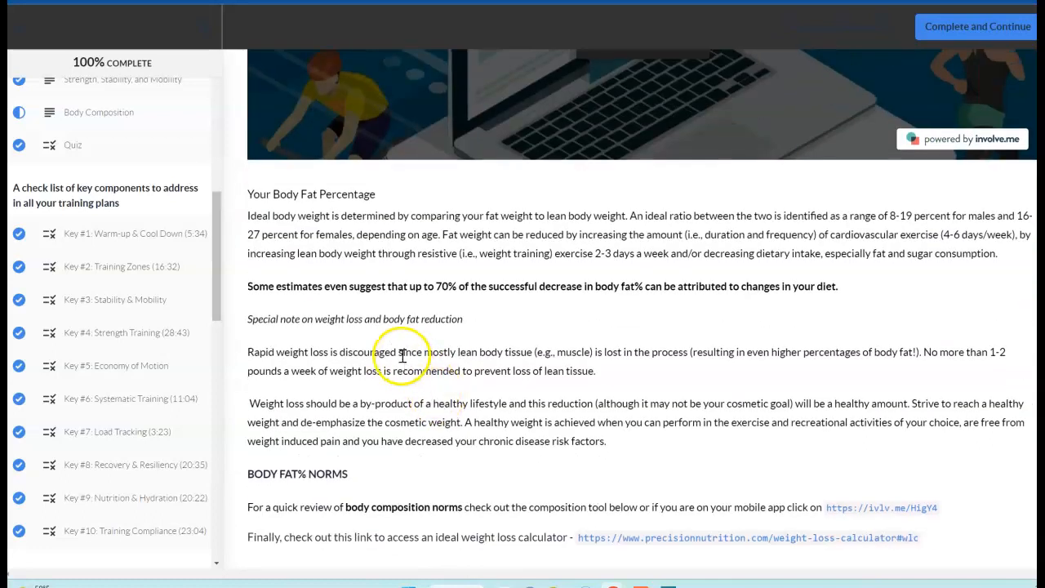
{"action": "scroll", "scroll_direction": "down", "scroll_amount": 3}
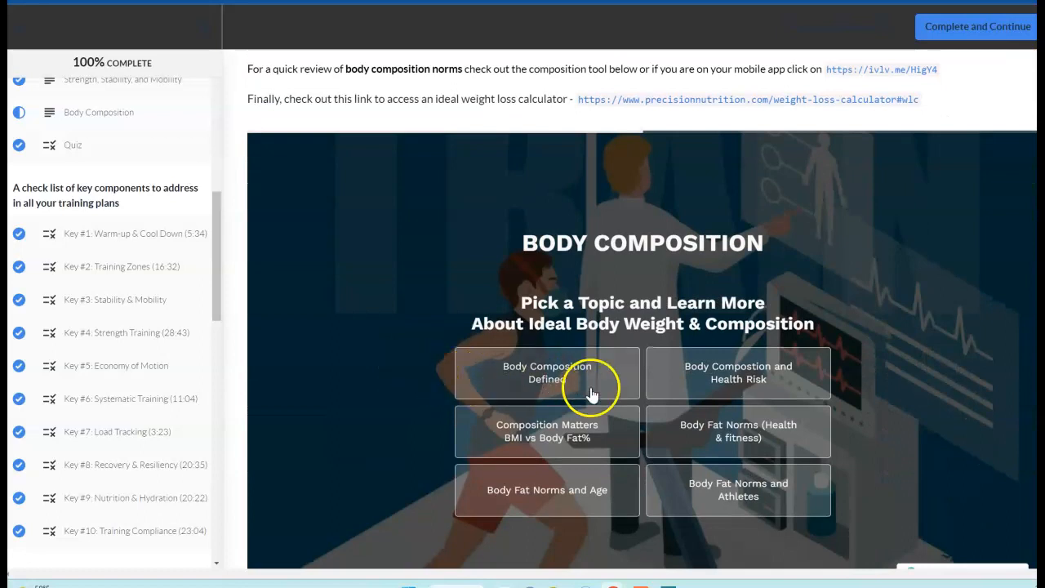
{"action": "mouse_move", "coordinate": [486, 474]}
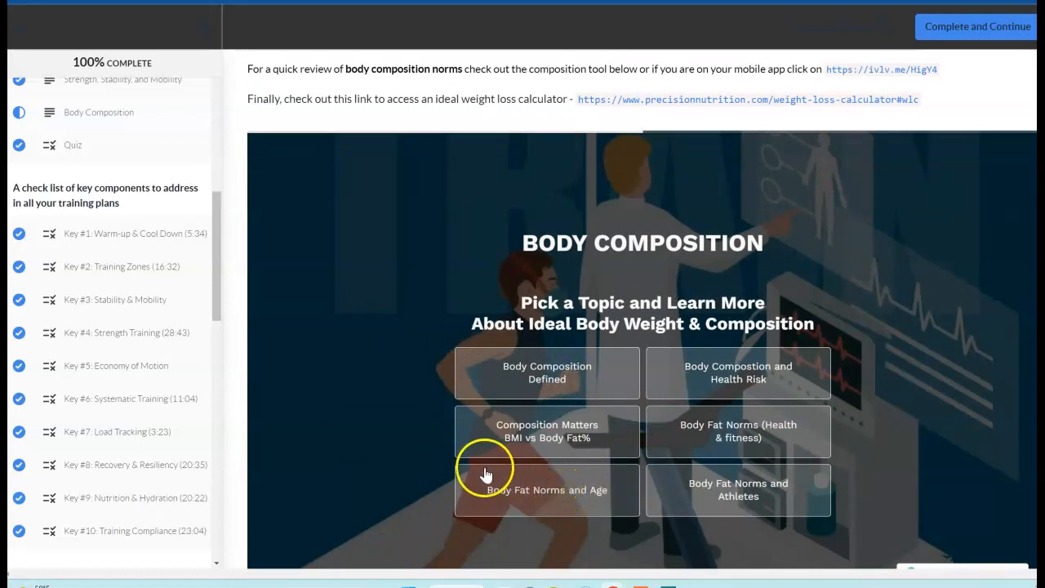
{"action": "mouse_move", "coordinate": [408, 356]}
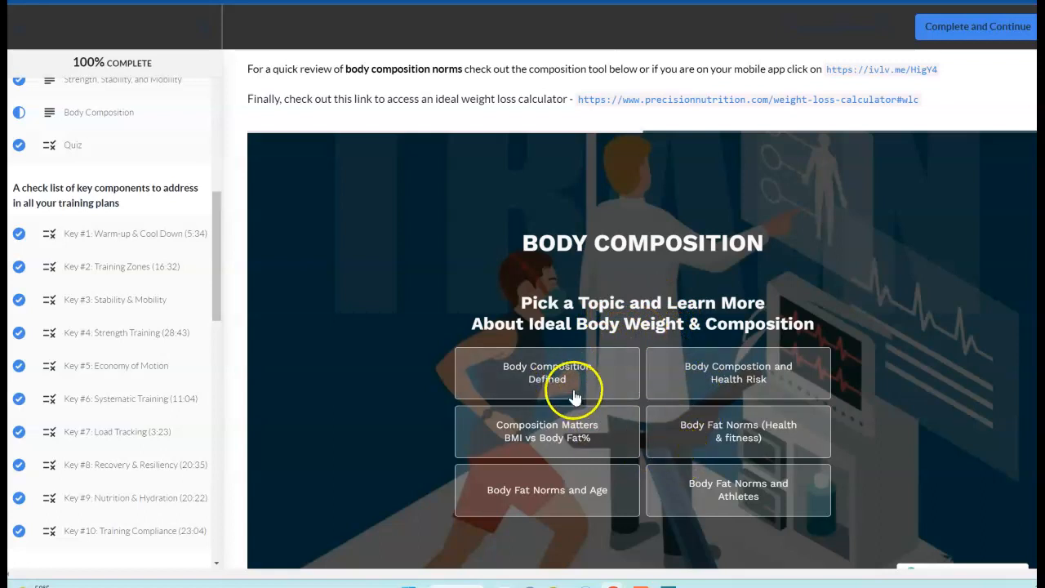
{"action": "scroll", "scroll_direction": "down", "scroll_amount": 3}
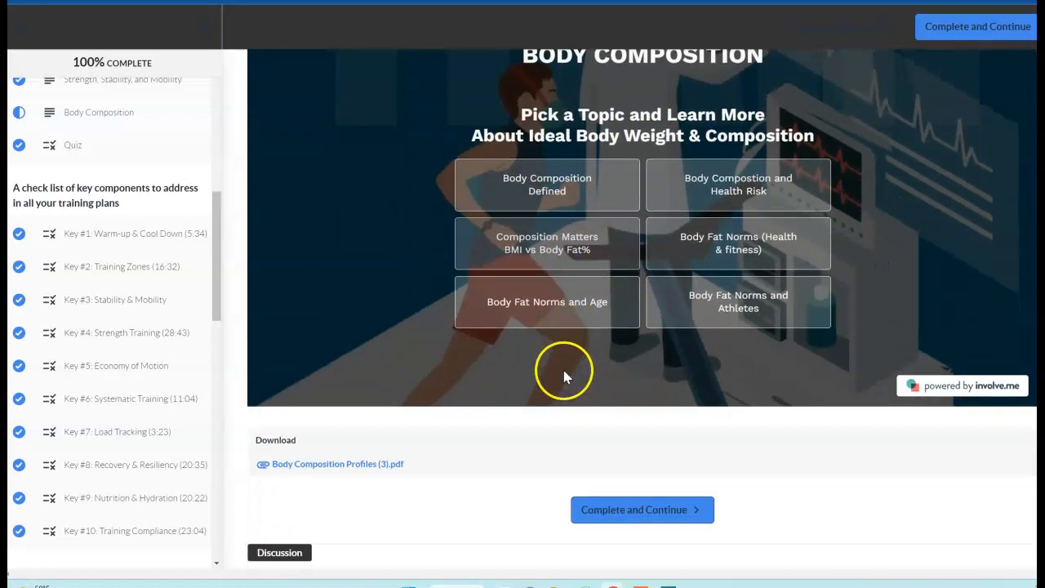
{"action": "scroll", "scroll_direction": "up", "scroll_amount": 3}
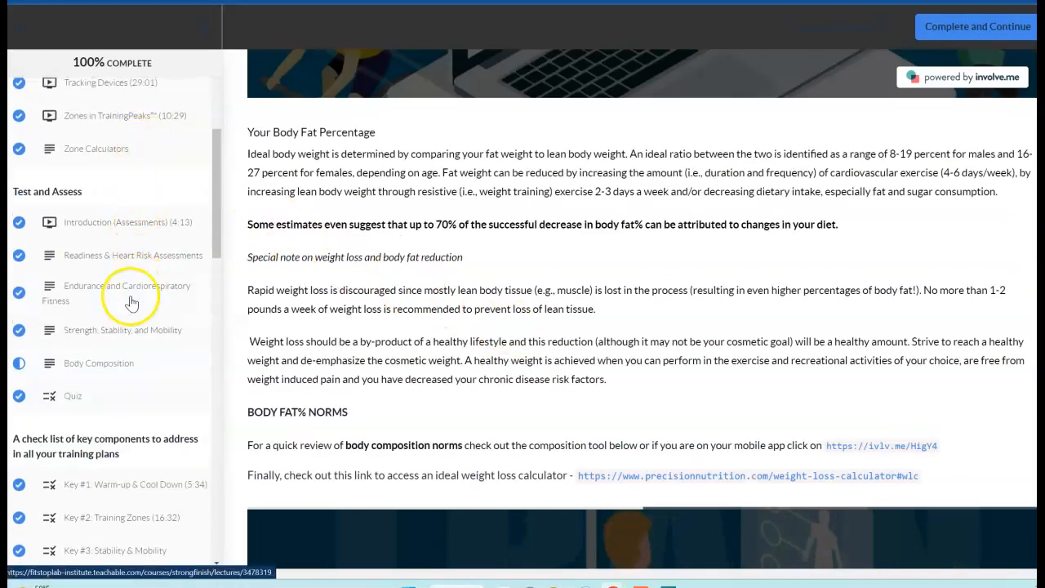
{"action": "mouse_move", "coordinate": [126, 299]}
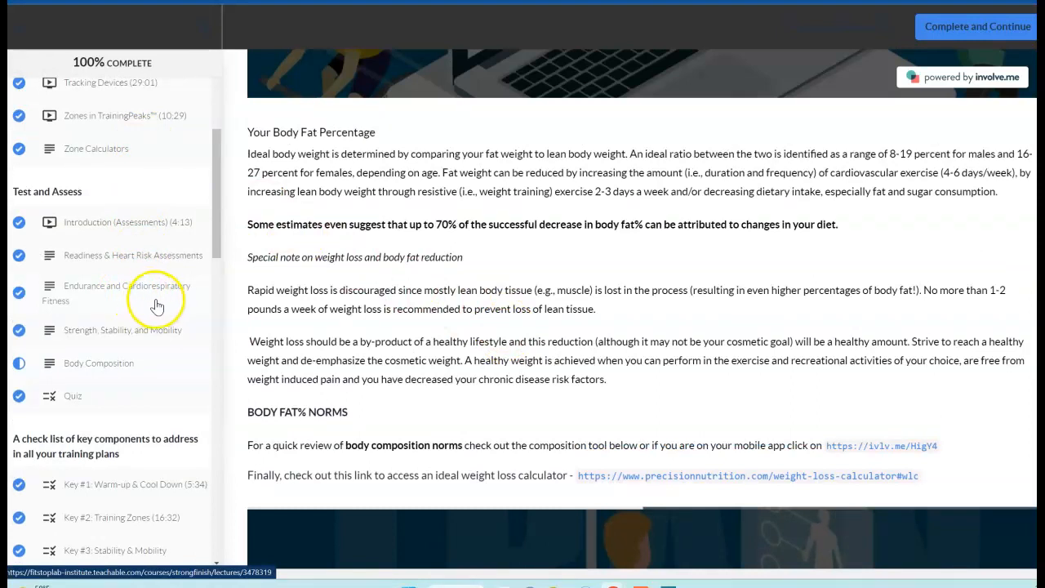
{"action": "mouse_move", "coordinate": [158, 305]}
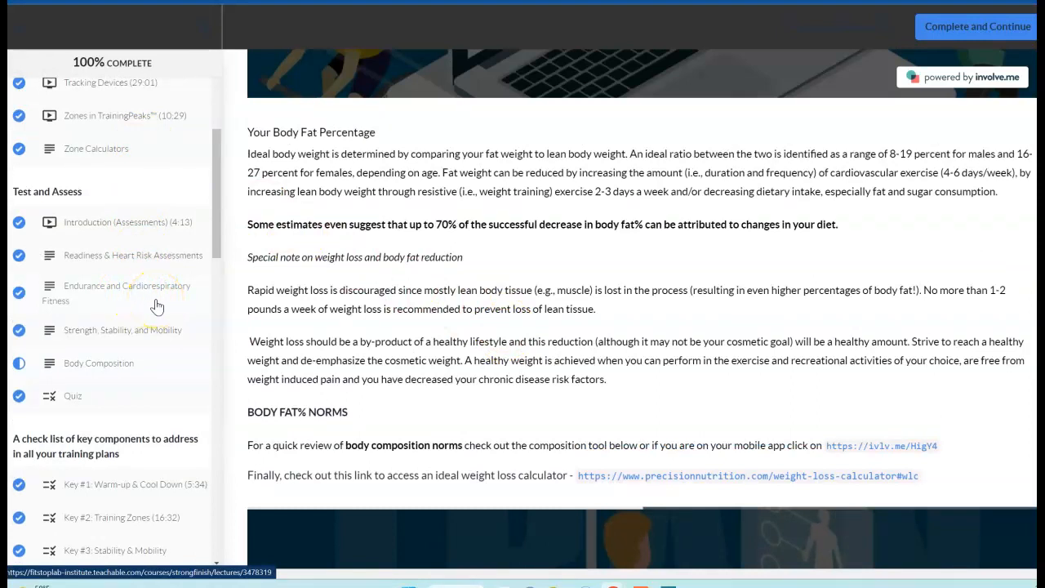